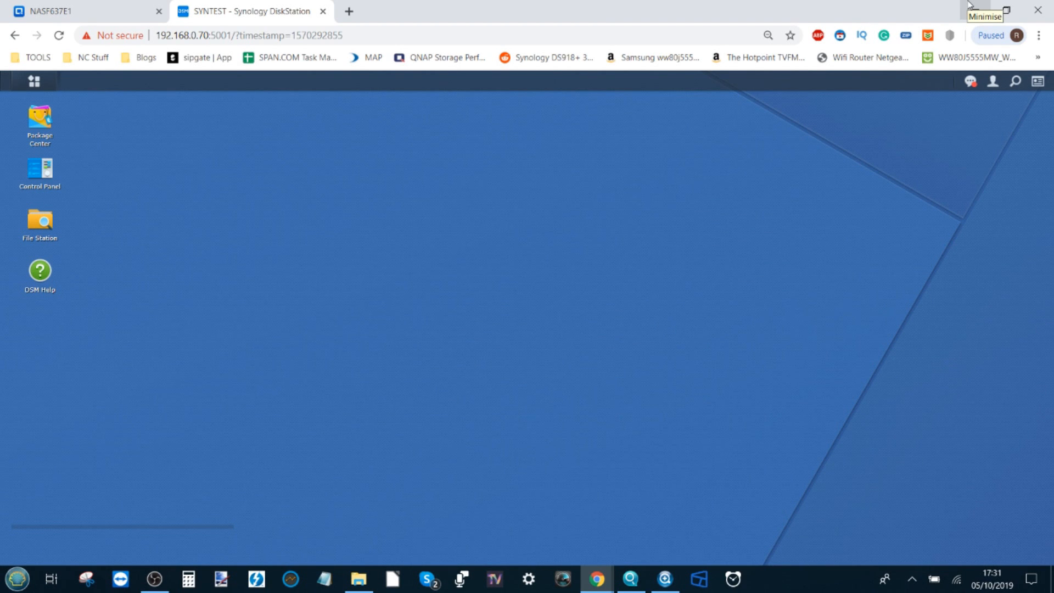
mouse_move(971, 6)
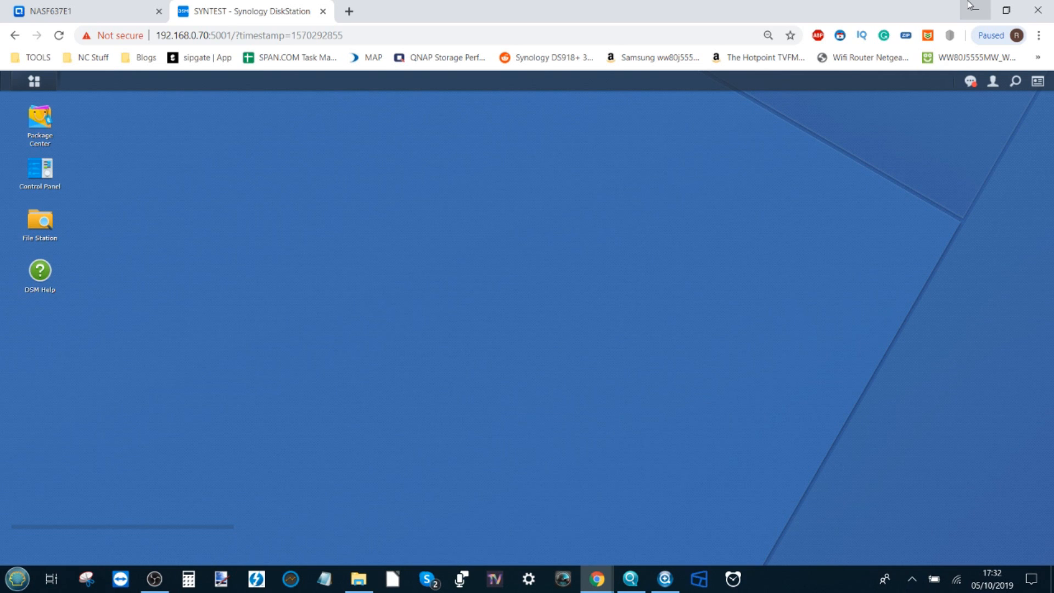
mouse_move(770, 311)
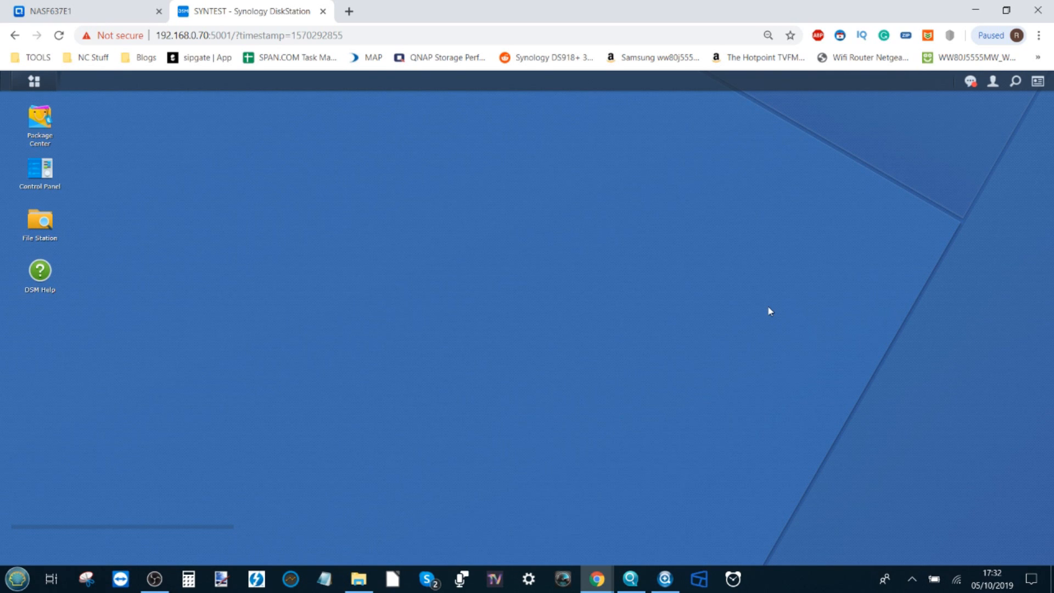
mouse_move(472, 217)
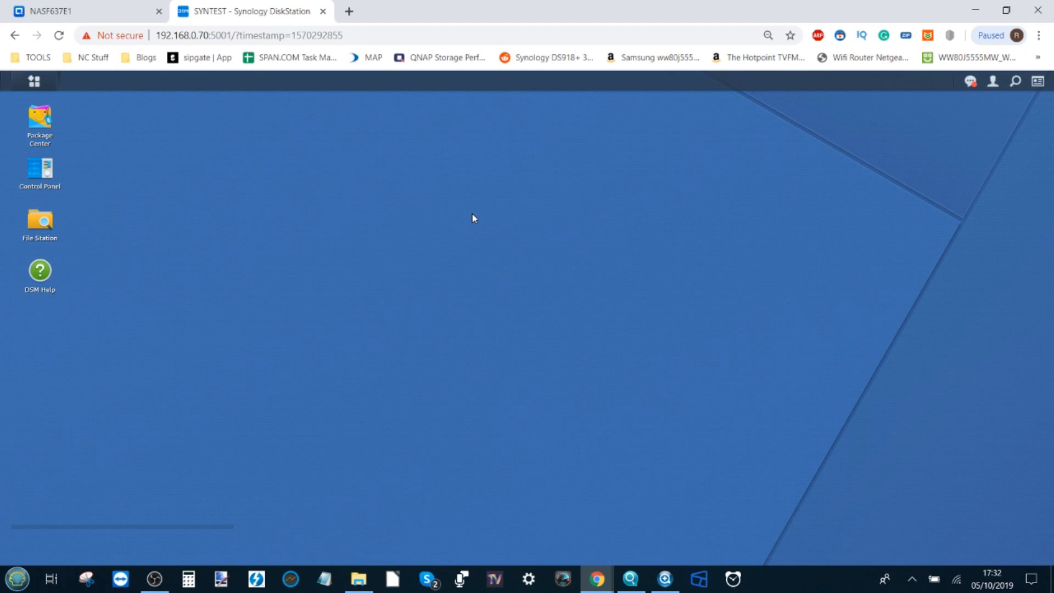
mouse_move(99, 60)
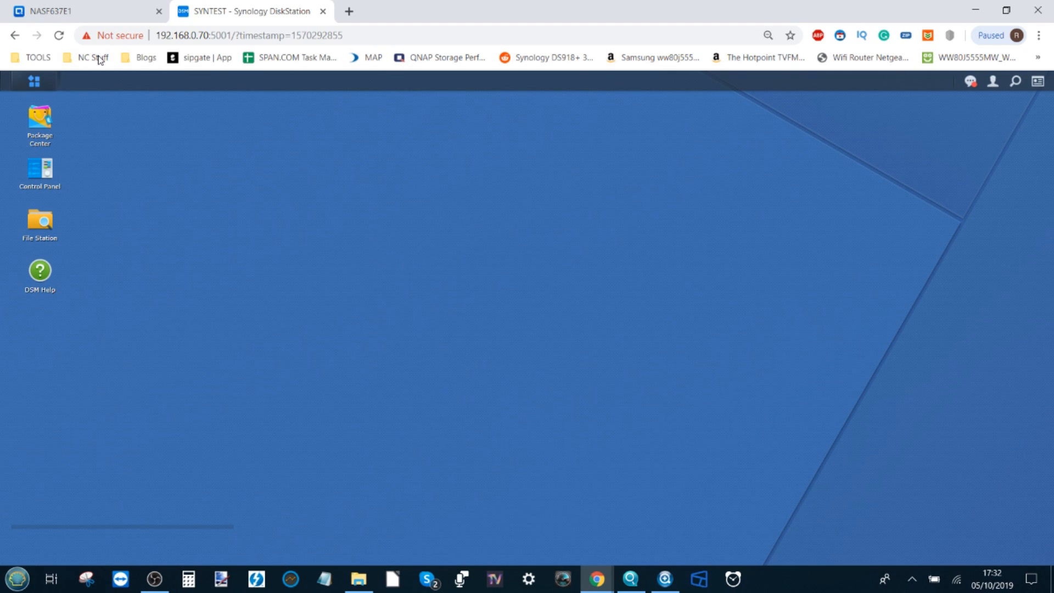
mouse_move(185, 242)
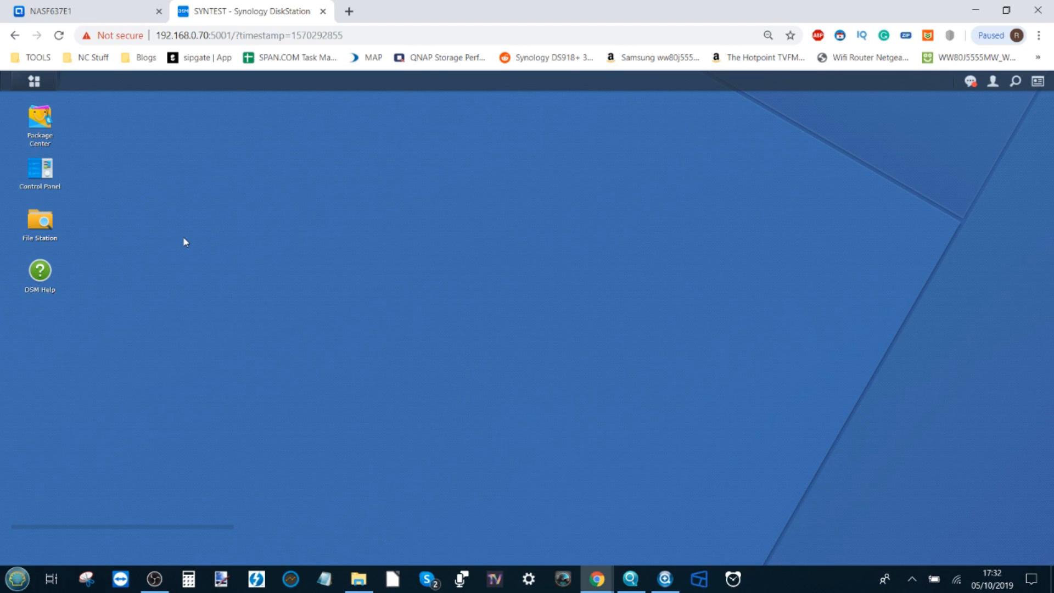
mouse_move(219, 226)
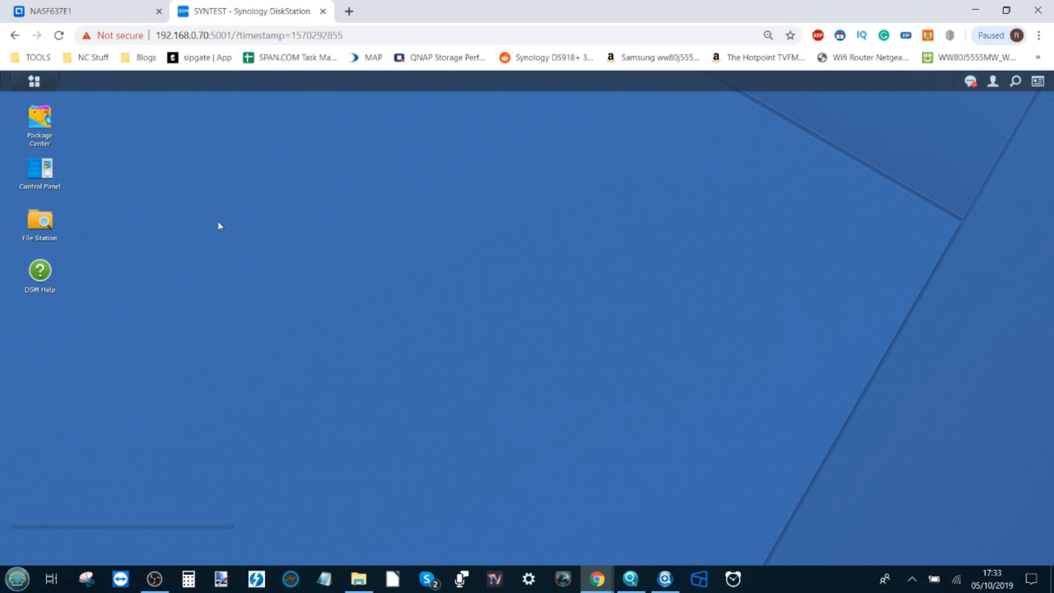
mouse_move(261, 286)
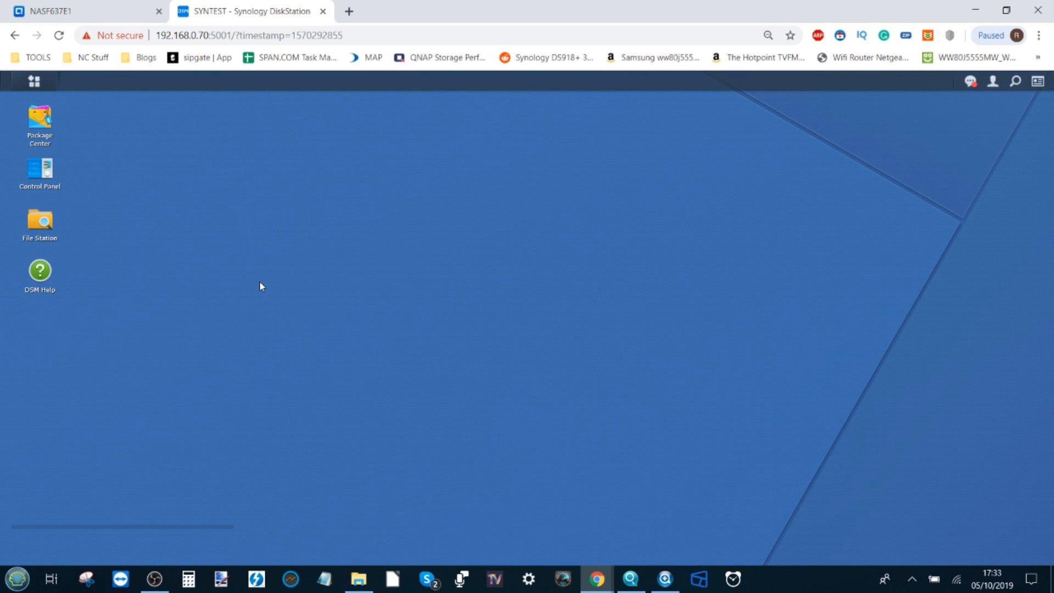
mouse_move(80, 106)
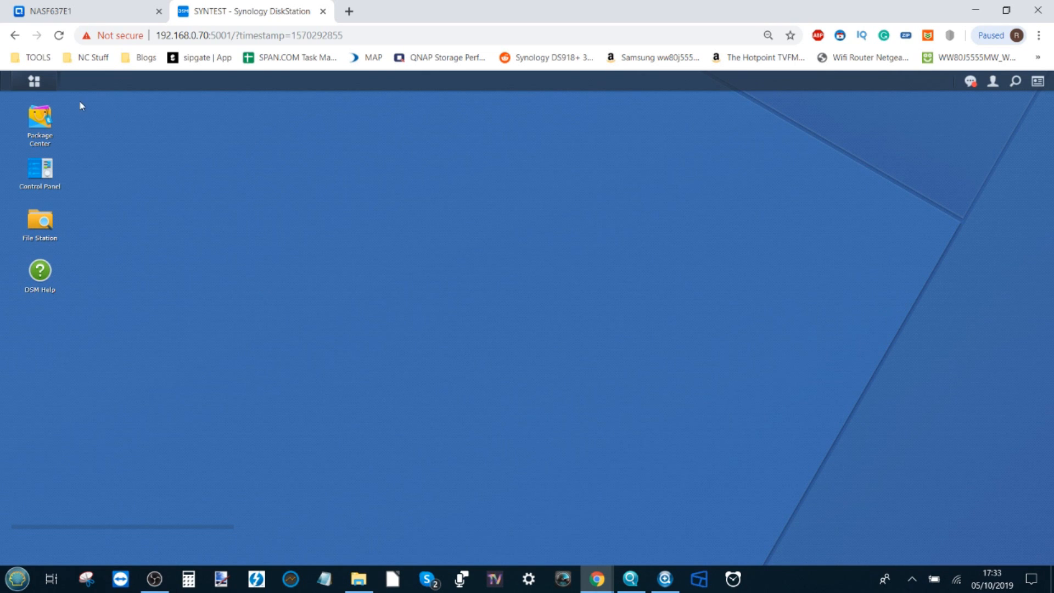
mouse_move(34, 81)
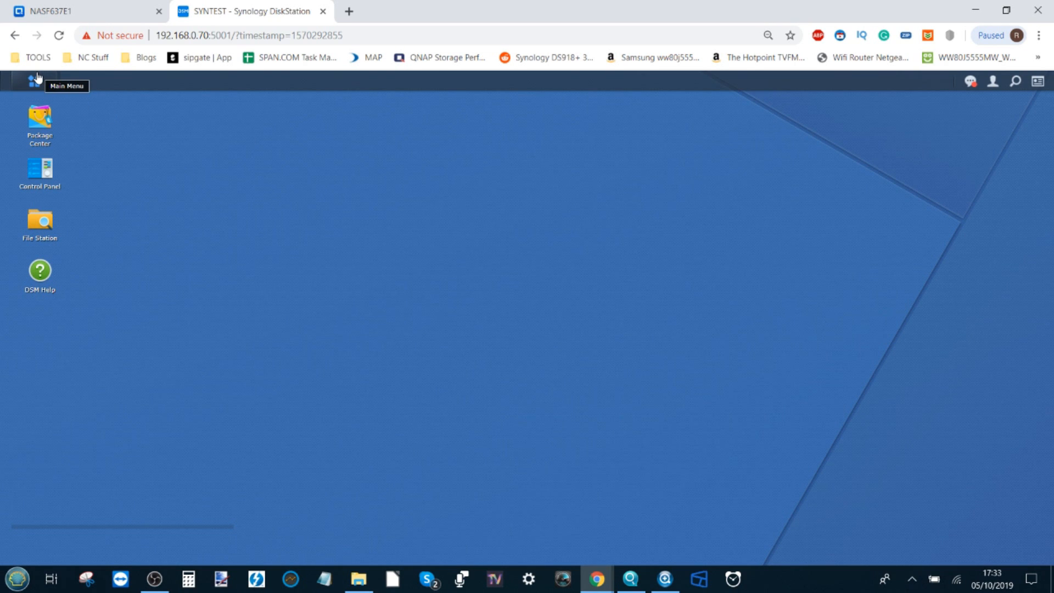
mouse_move(156, 224)
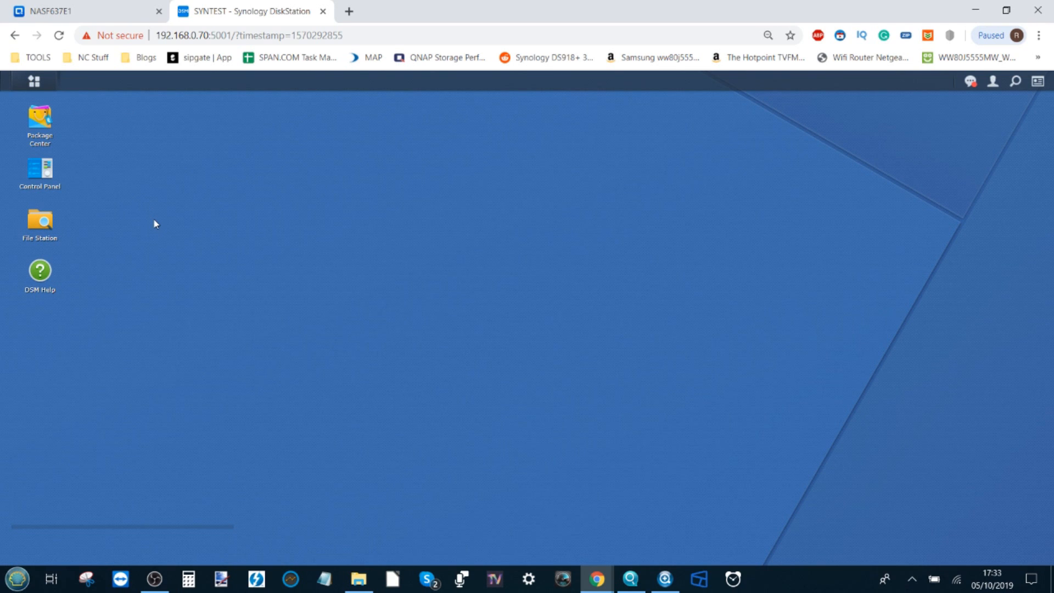
mouse_move(153, 250)
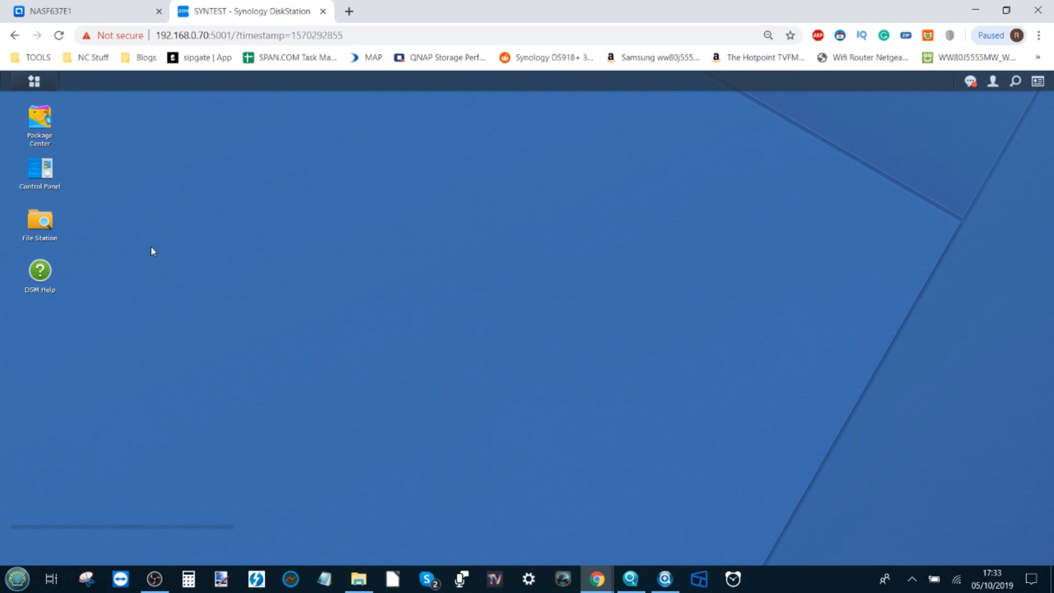
mouse_move(556, 303)
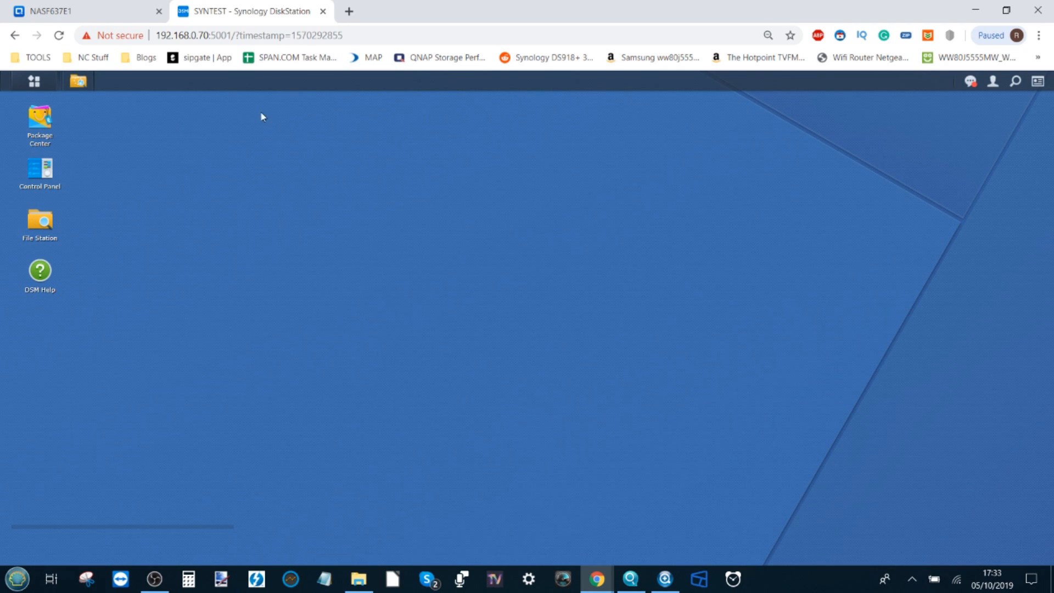
Step: Launch File Station to browse the NAS shared folders
double_click(40, 220)
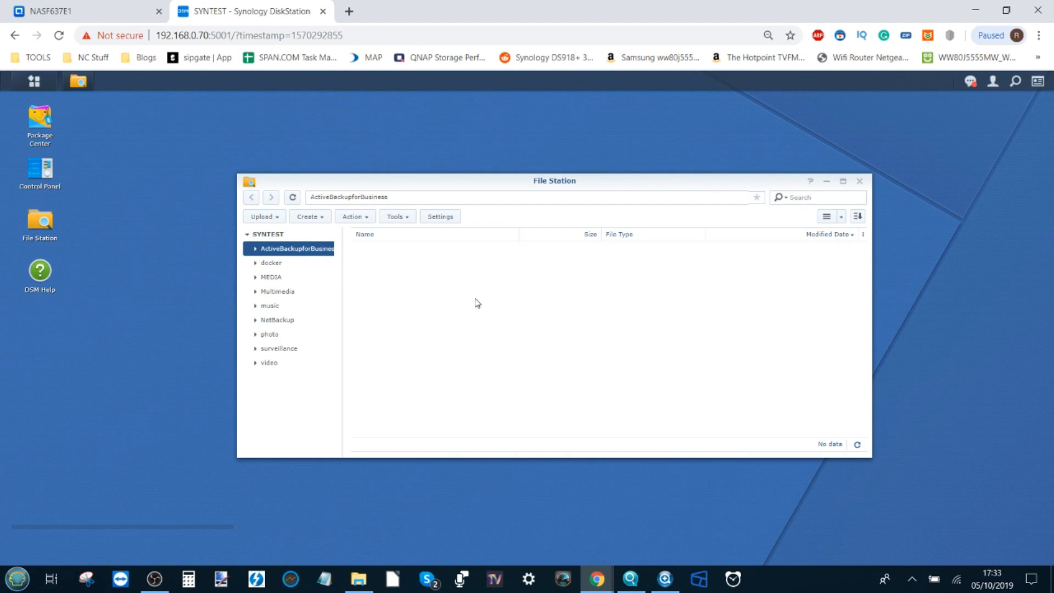
mouse_move(380, 240)
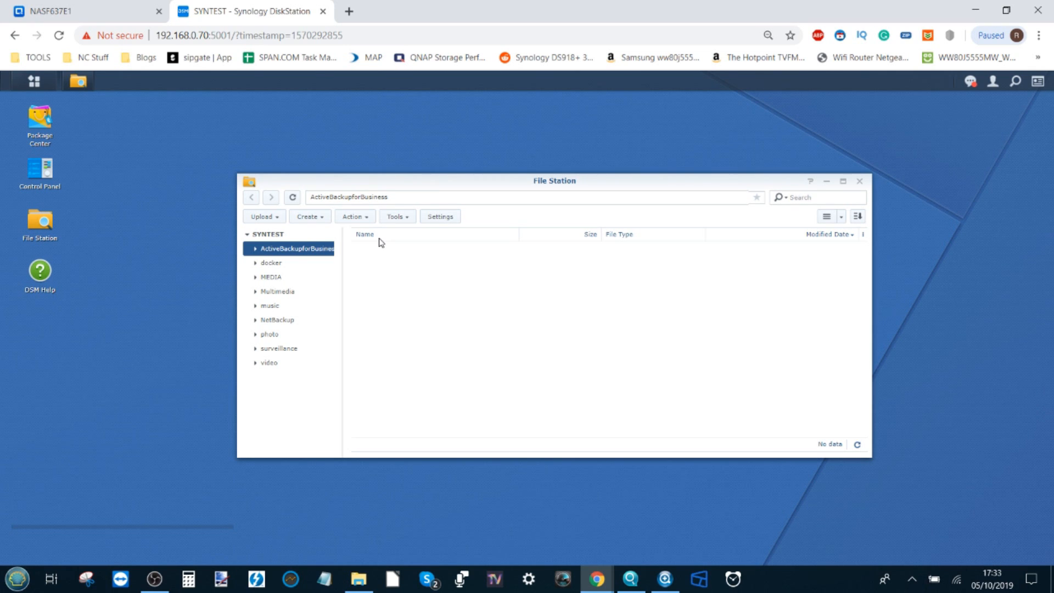
mouse_move(338, 234)
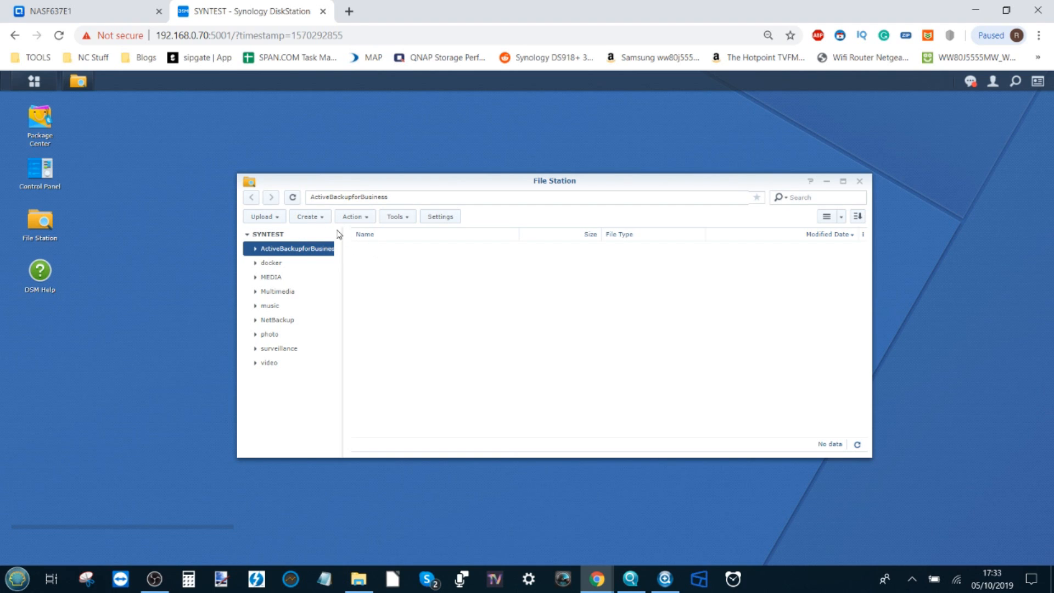
mouse_move(373, 286)
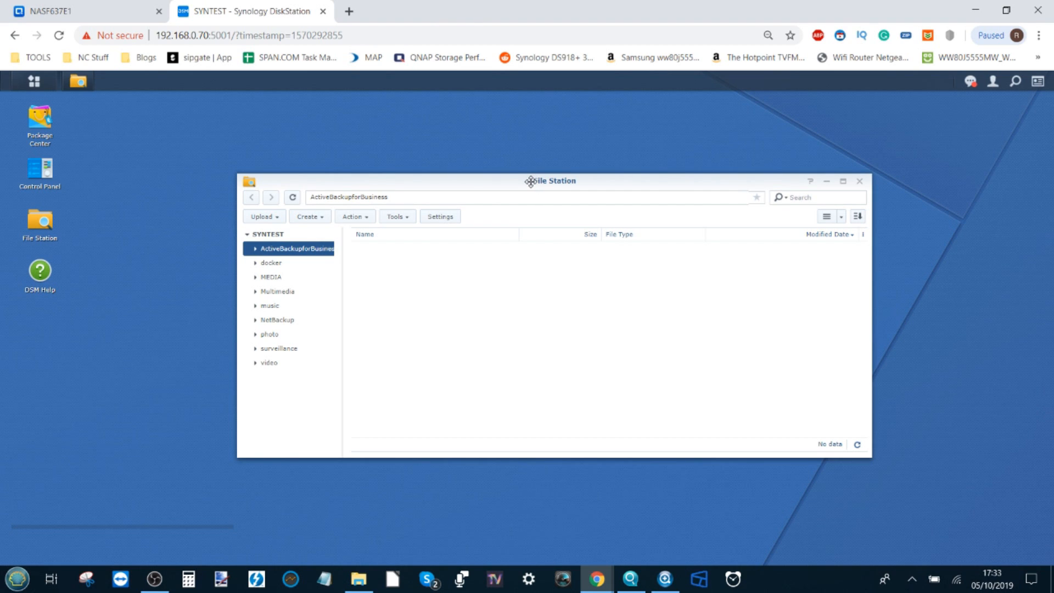
mouse_move(510, 239)
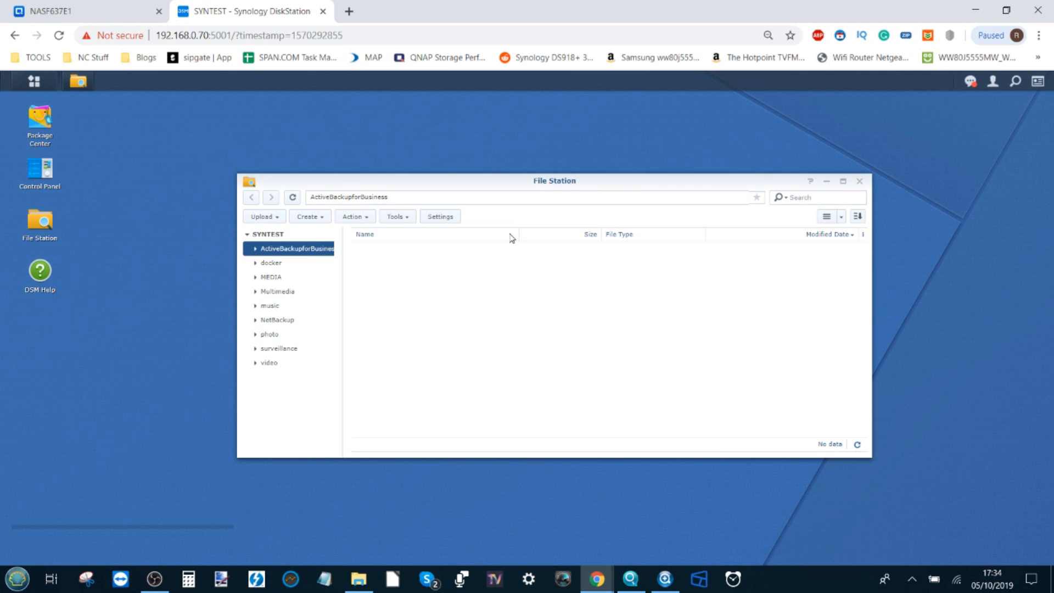
mouse_move(323, 254)
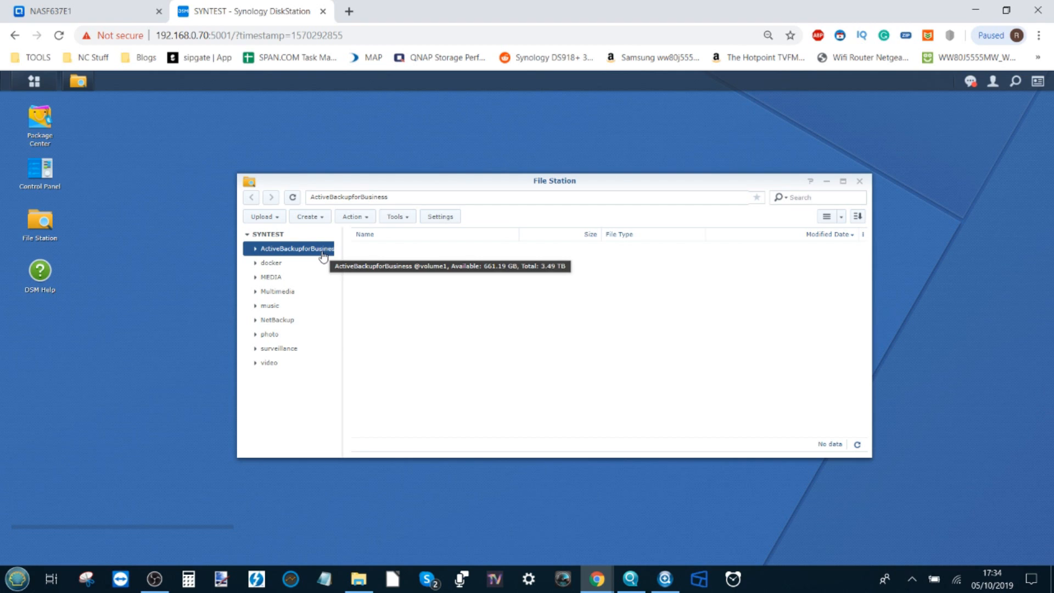
mouse_move(300, 307)
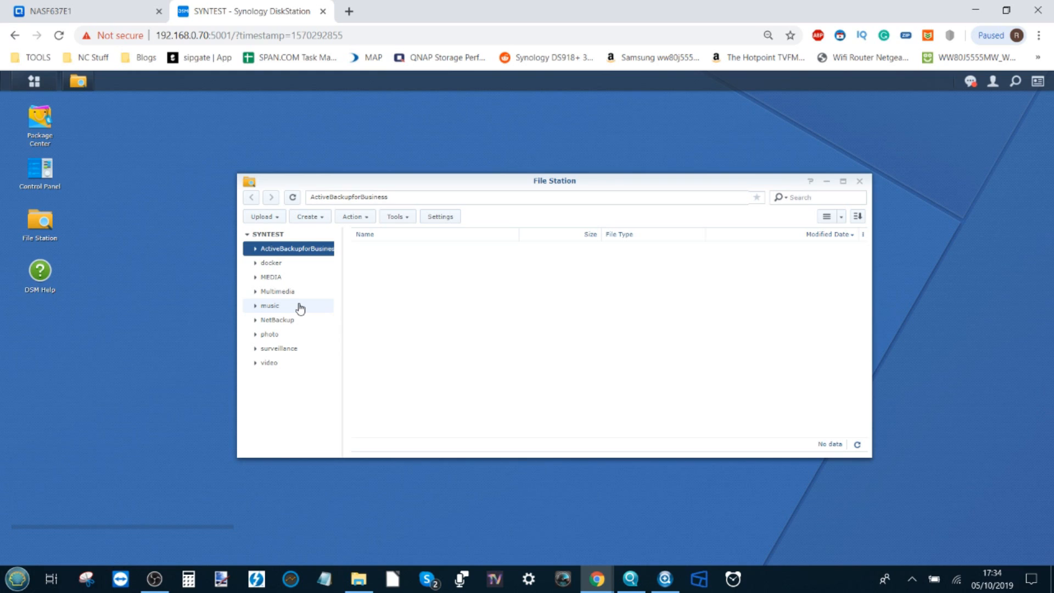
mouse_move(211, 71)
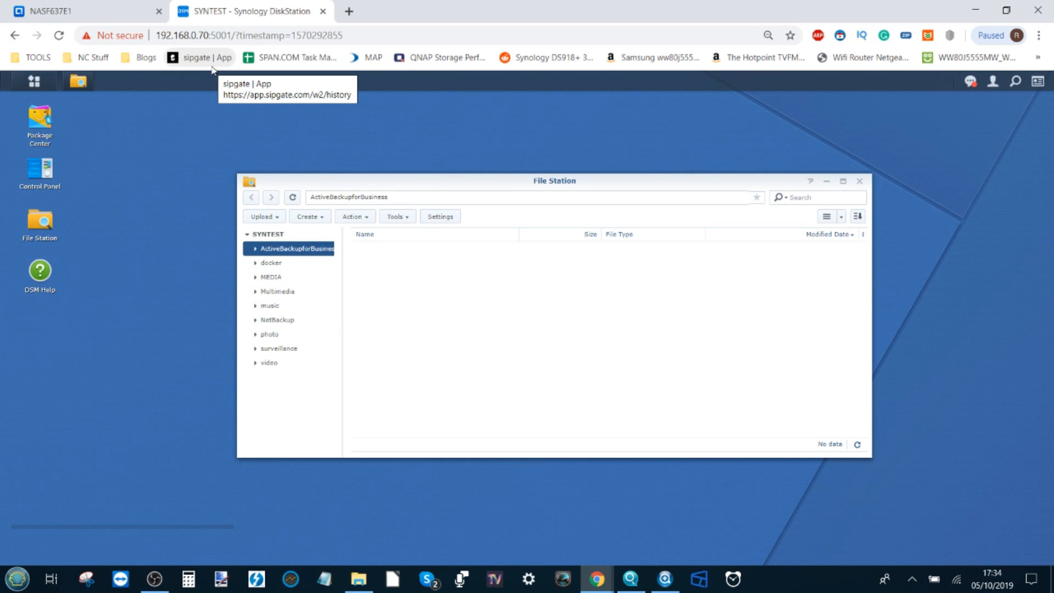
mouse_move(31, 88)
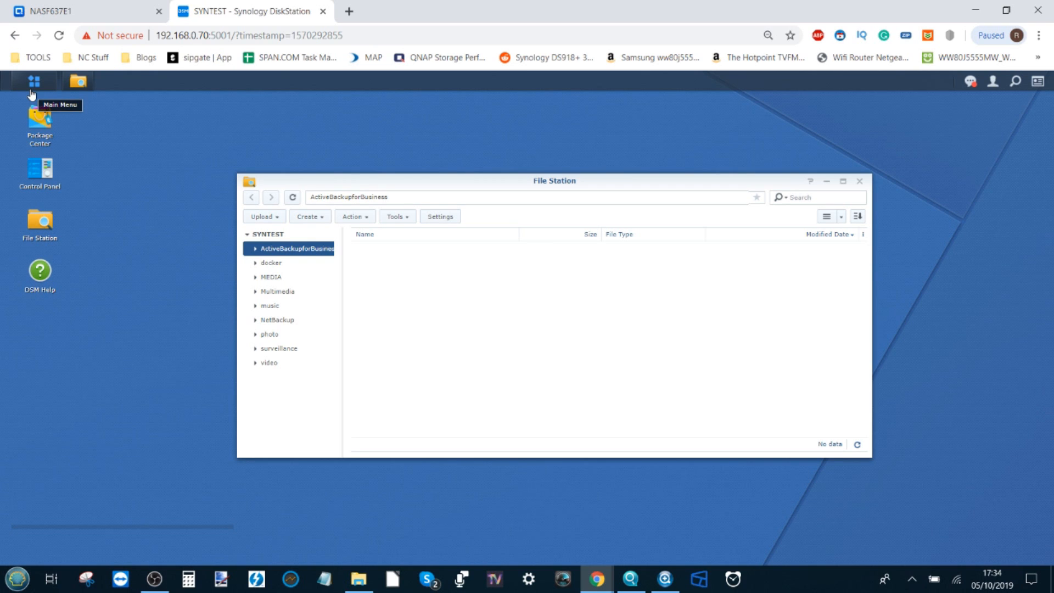
mouse_move(303, 314)
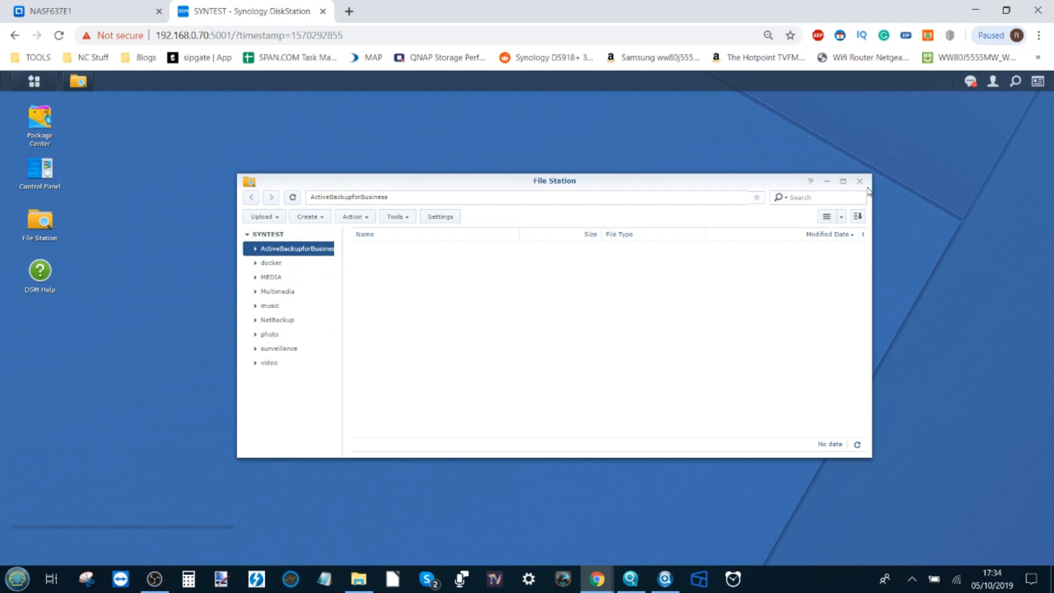
Step: Close File Station and choose Dropbox under Cloud Service as the Hyper Backup destination
left_click(31, 81)
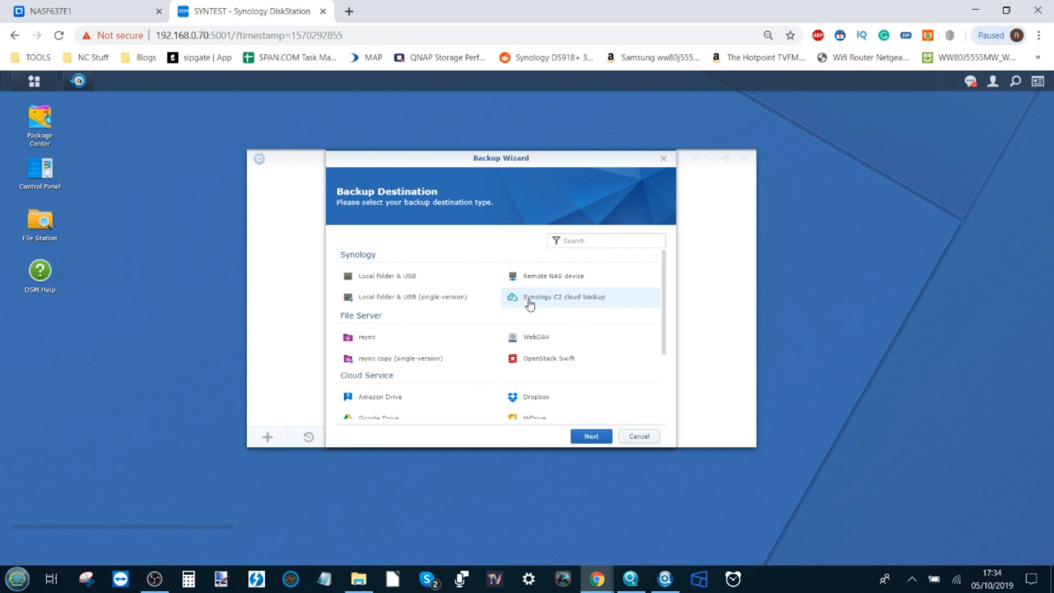
scroll("down", 3)
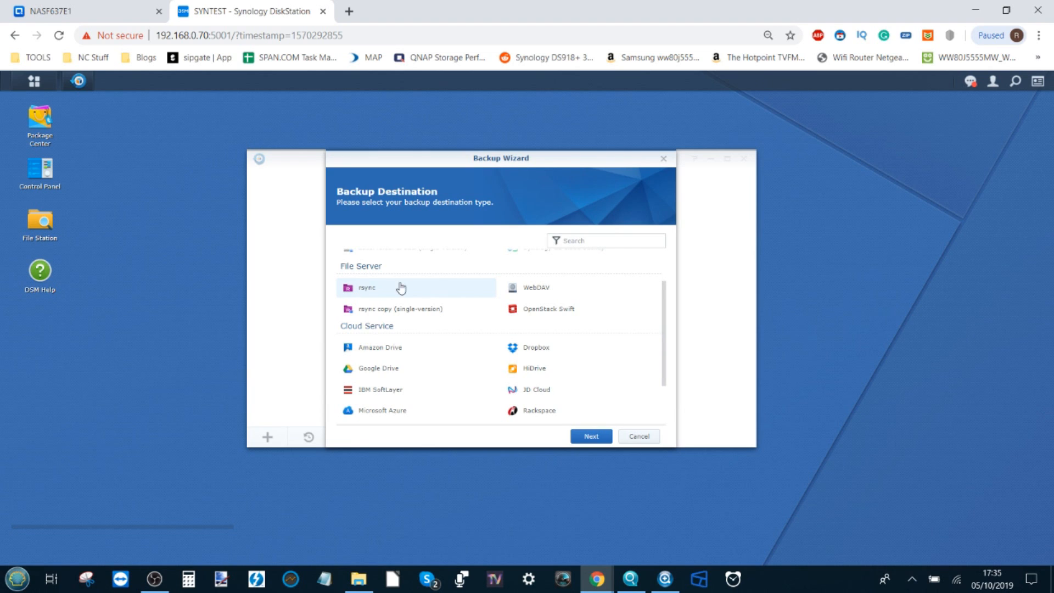
mouse_move(402, 316)
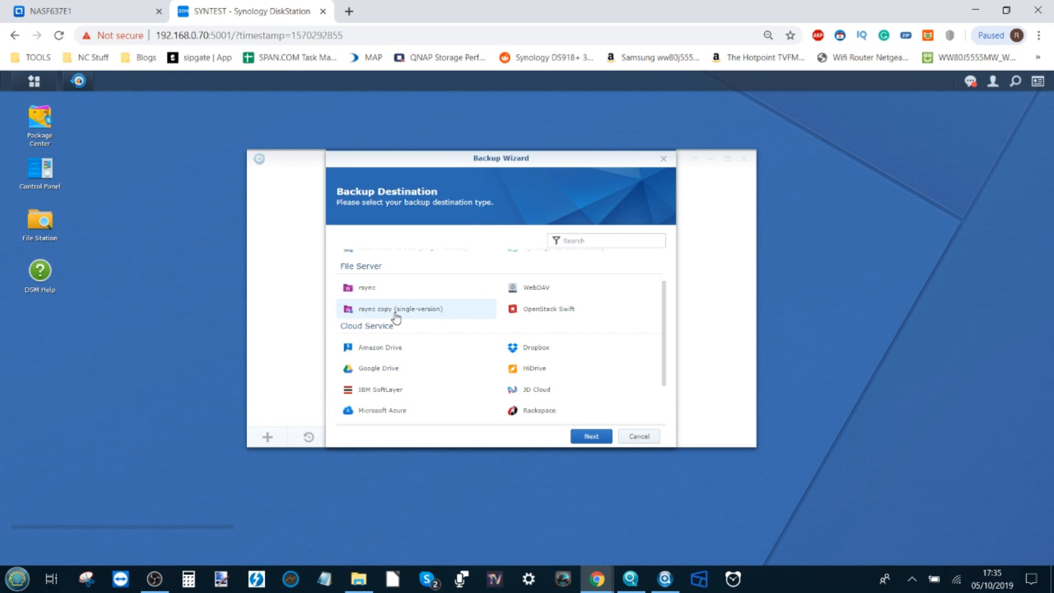
scroll("down", 3)
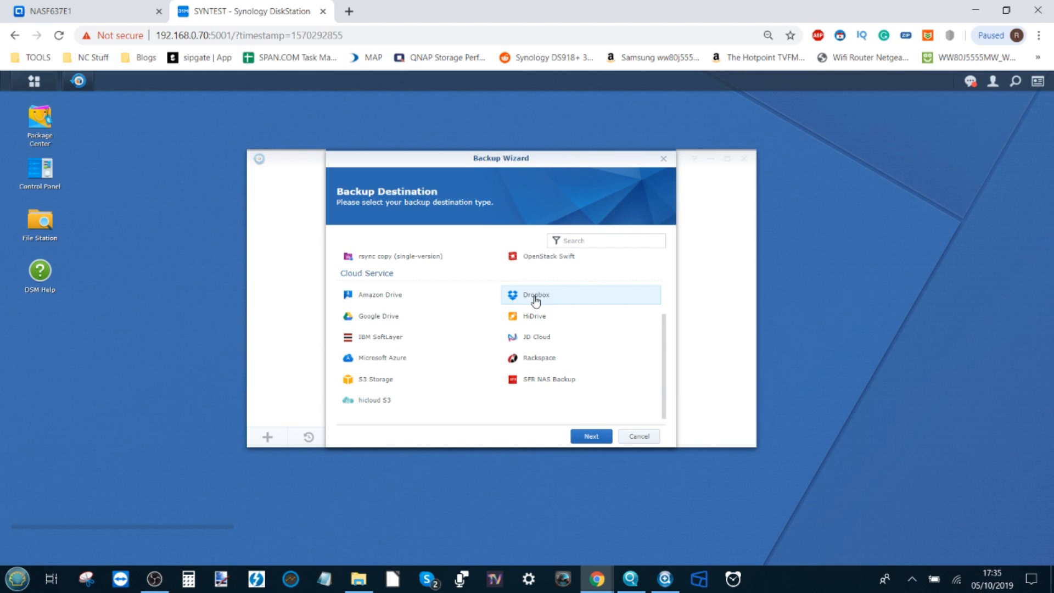
left_click(591, 436)
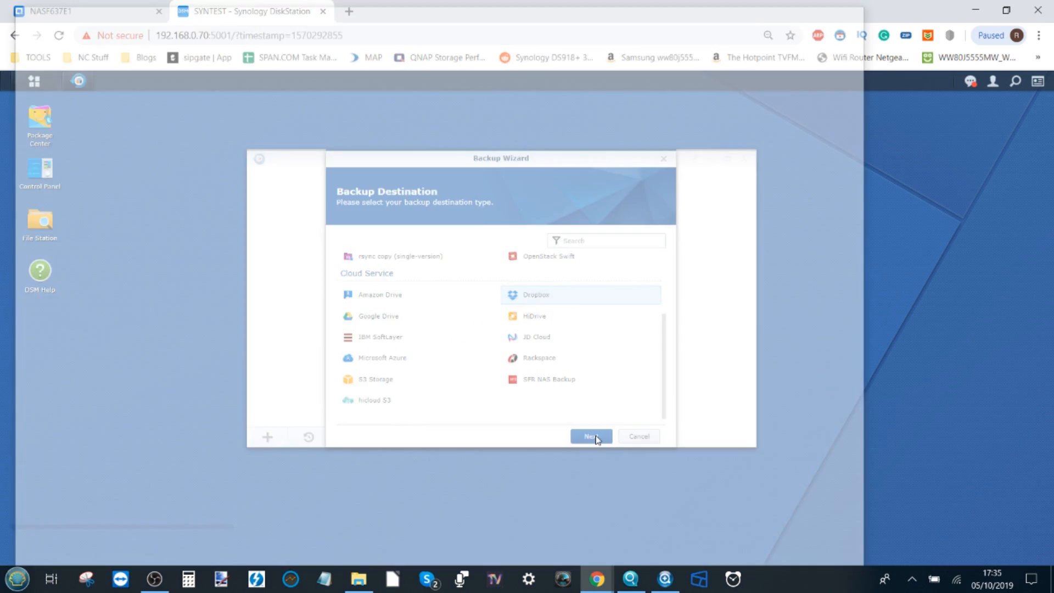
Step: Allow Hyper Backup access to Dropbox and agree to the Synology redirect back to the NAS
left_click(590, 436)
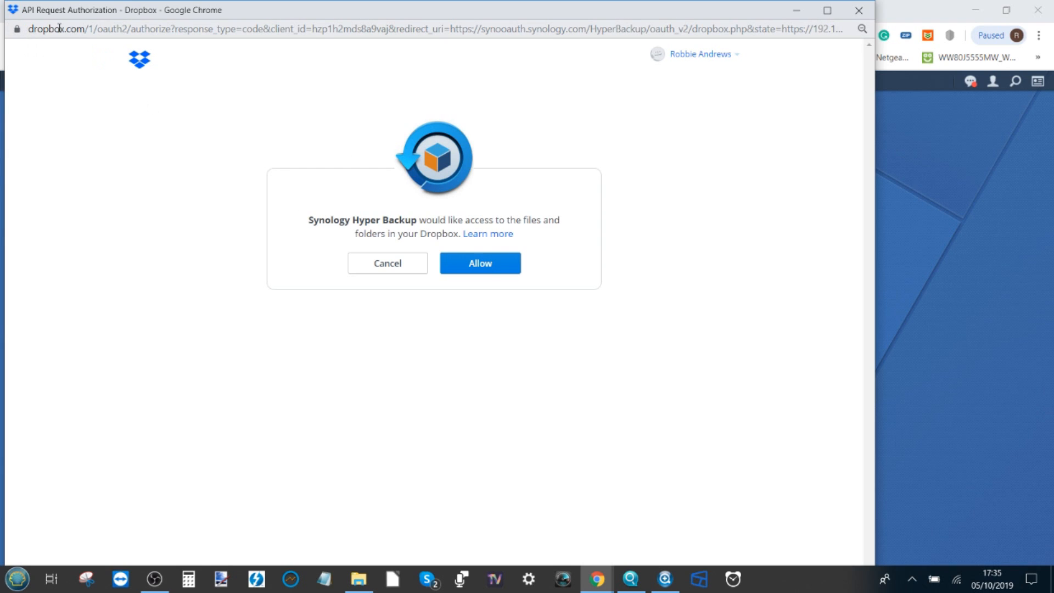
mouse_move(484, 300)
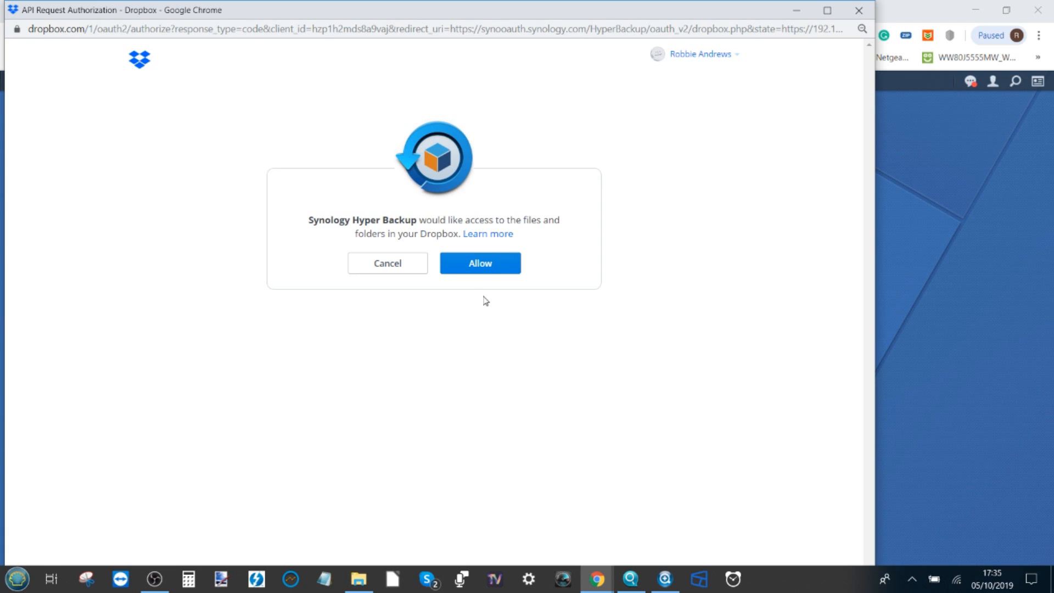
mouse_move(482, 273)
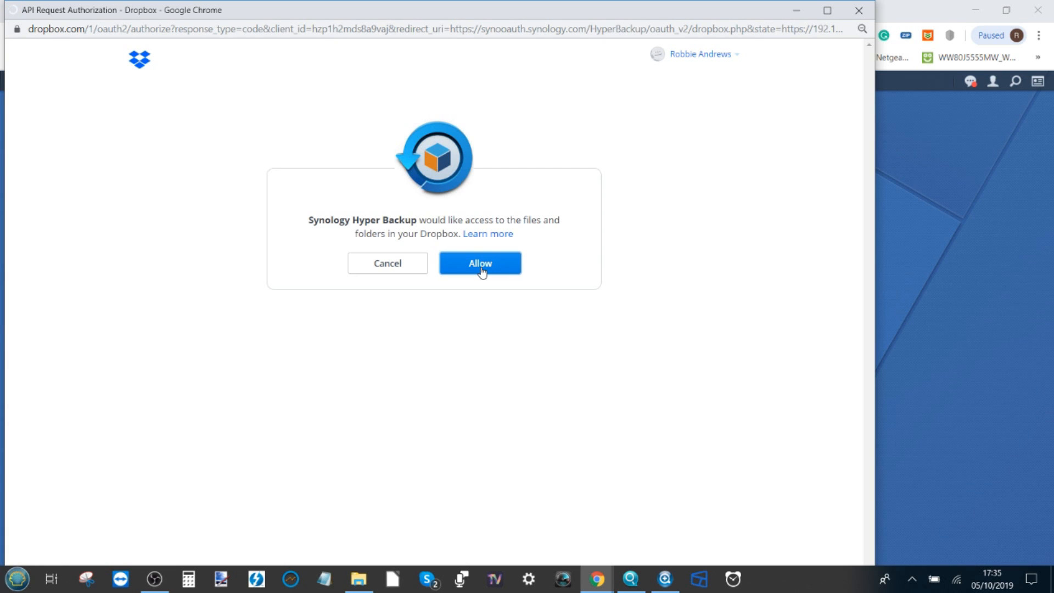
left_click(480, 263)
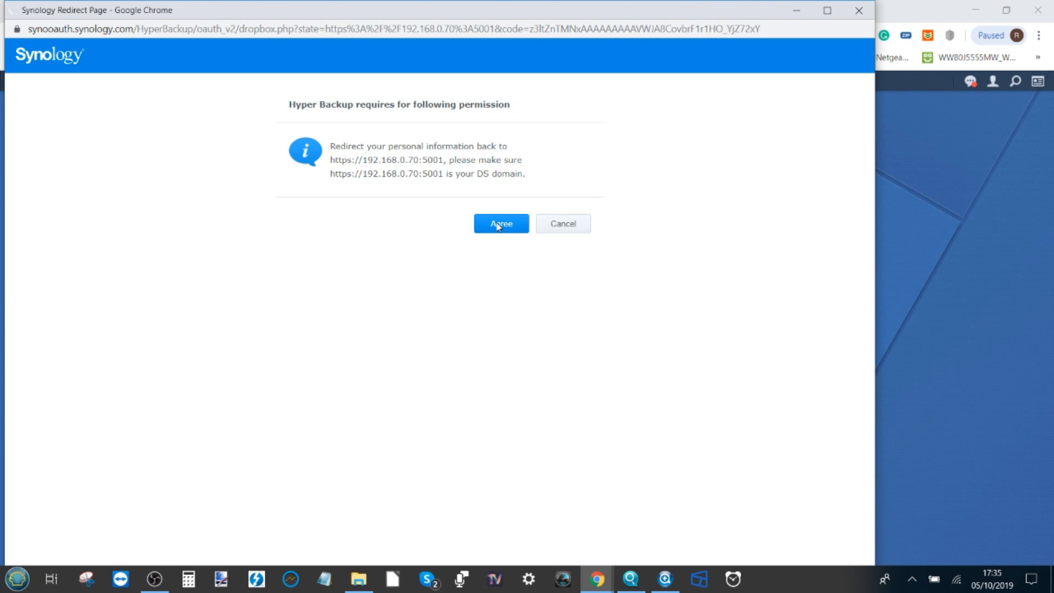
left_click(500, 224)
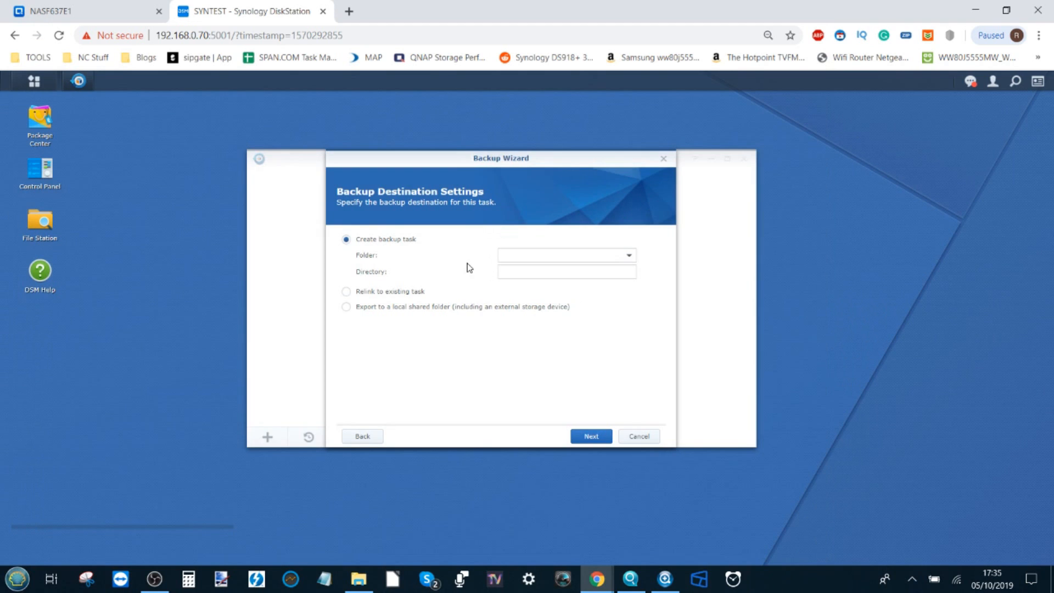
Step: Choose Plex Media Server as the folder for a new backup task with directory SYNTEST_1
left_click(628, 254)
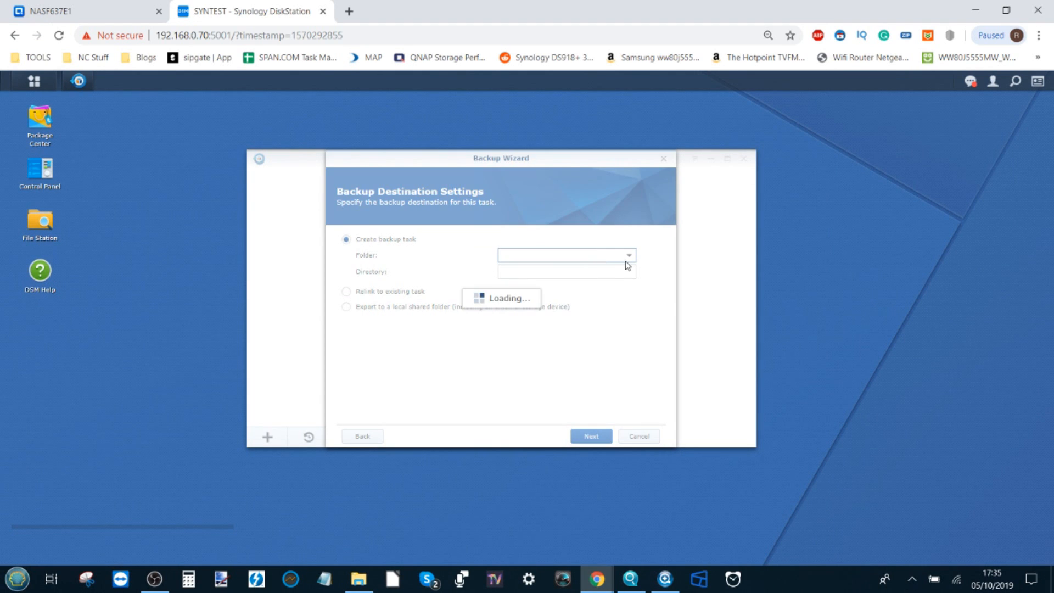
left_click(628, 255)
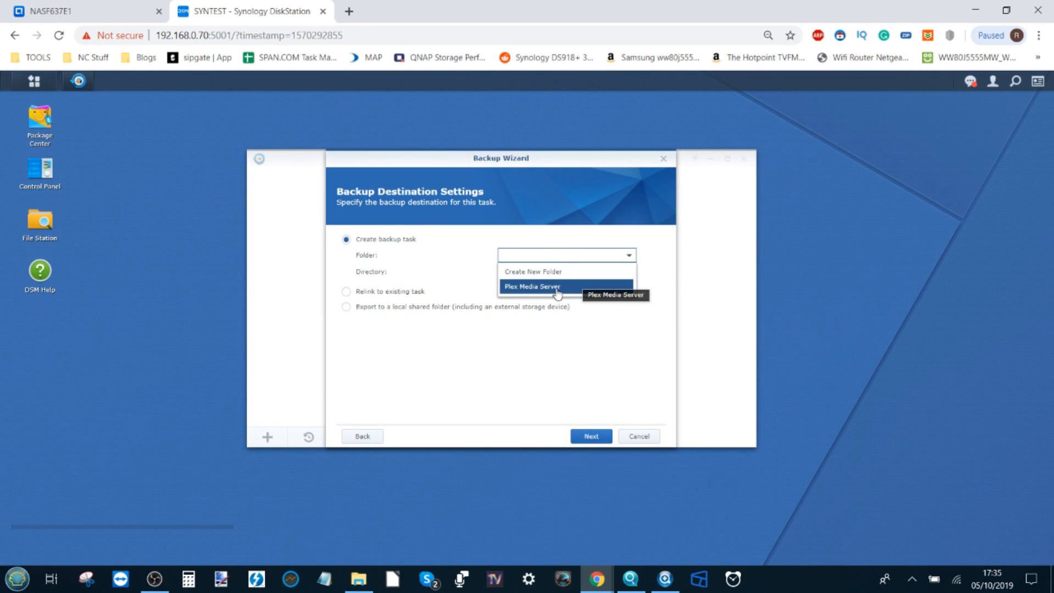
mouse_move(550, 290)
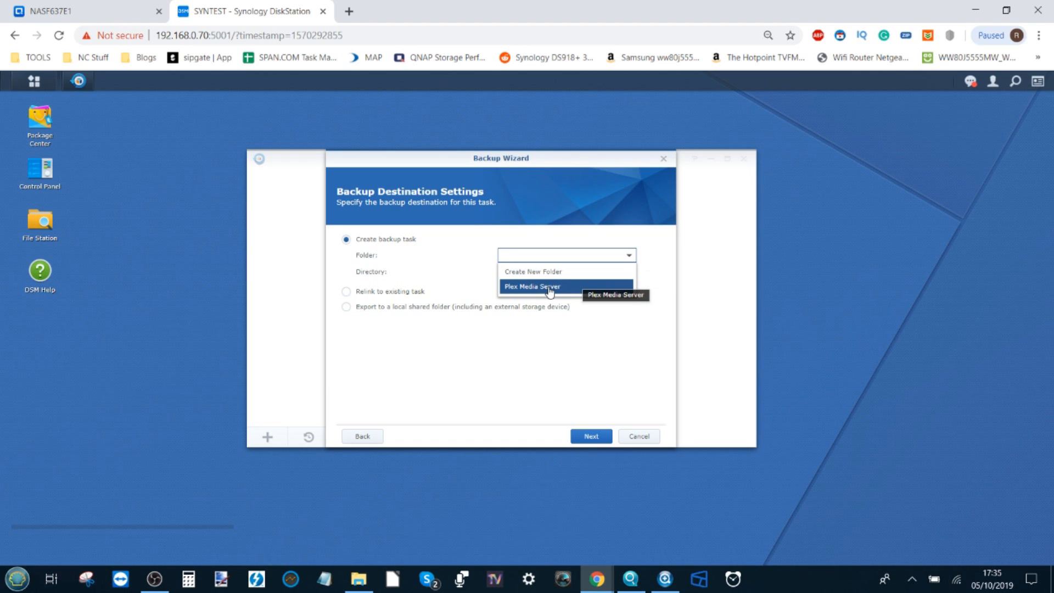
left_click(547, 287)
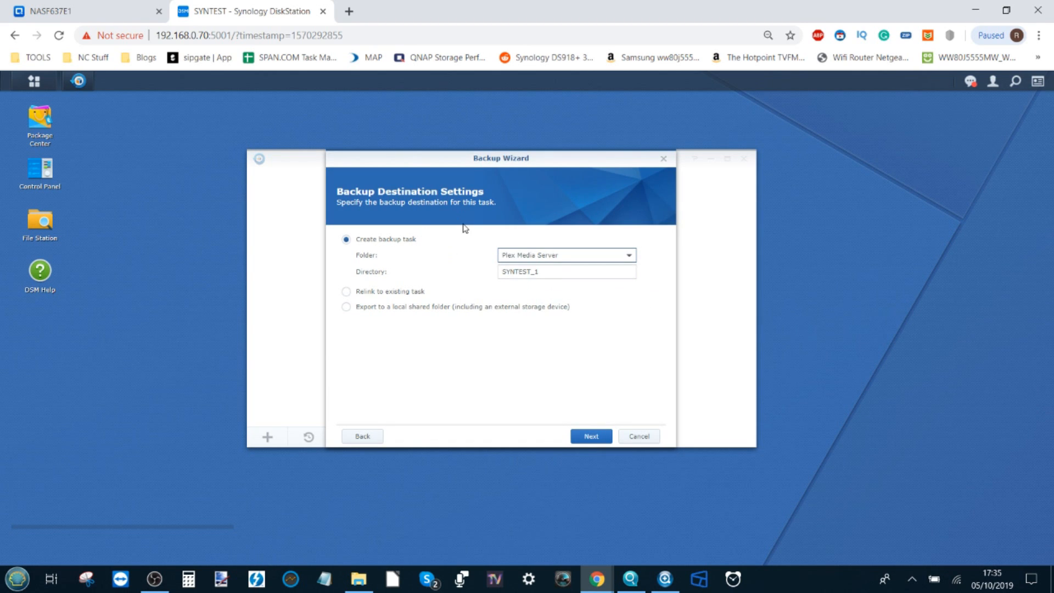
mouse_move(514, 253)
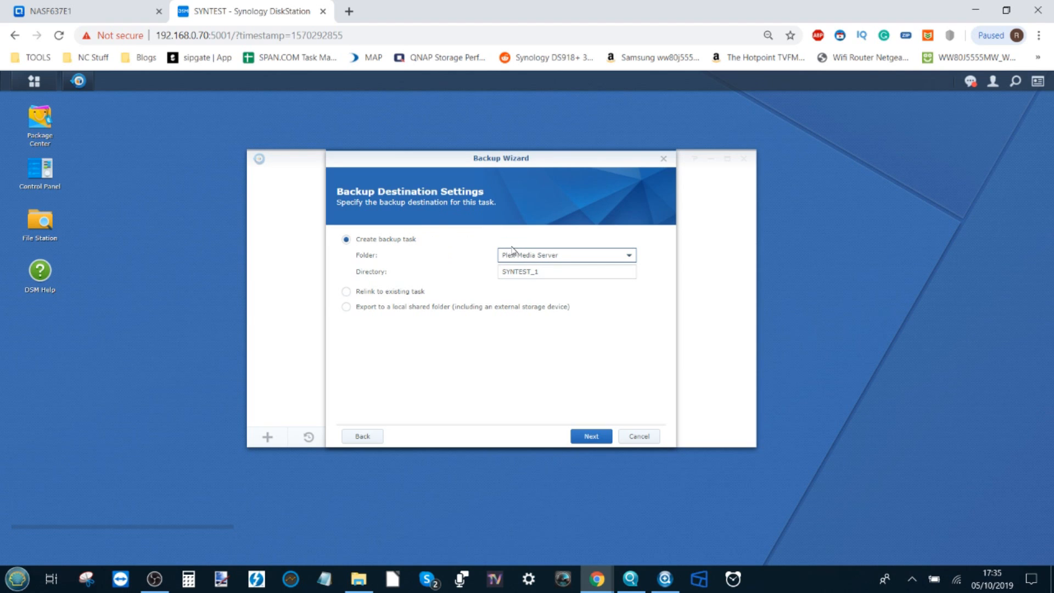
mouse_move(360, 383)
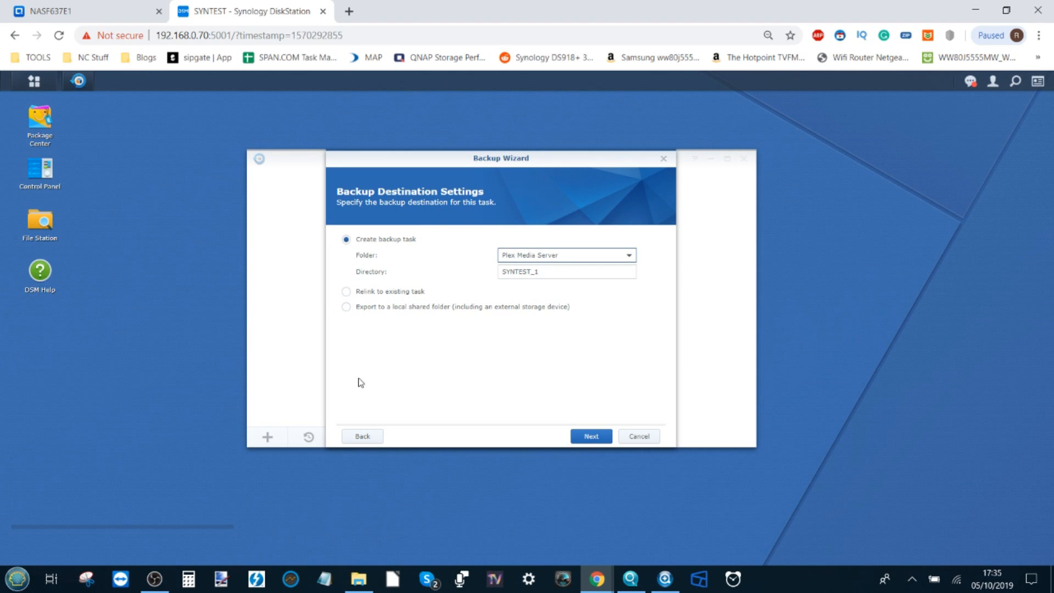
mouse_move(505, 290)
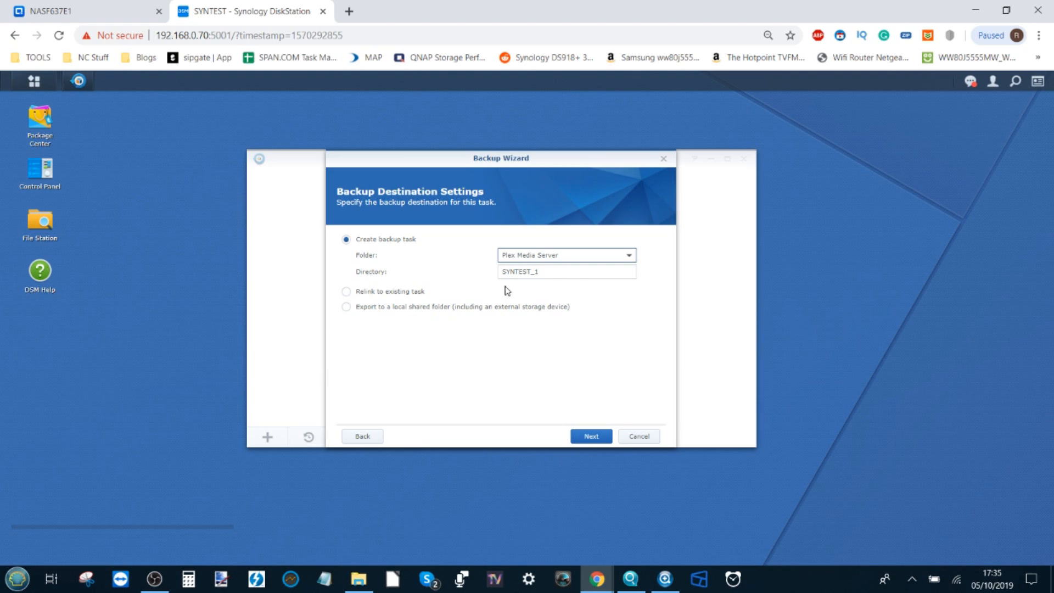
mouse_move(368, 301)
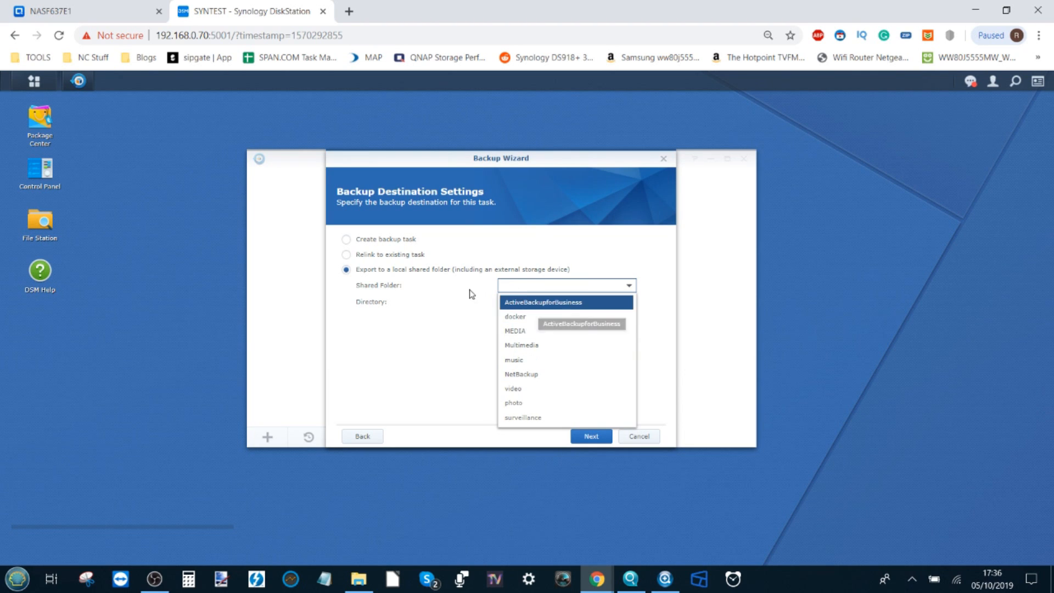
left_click(346, 240)
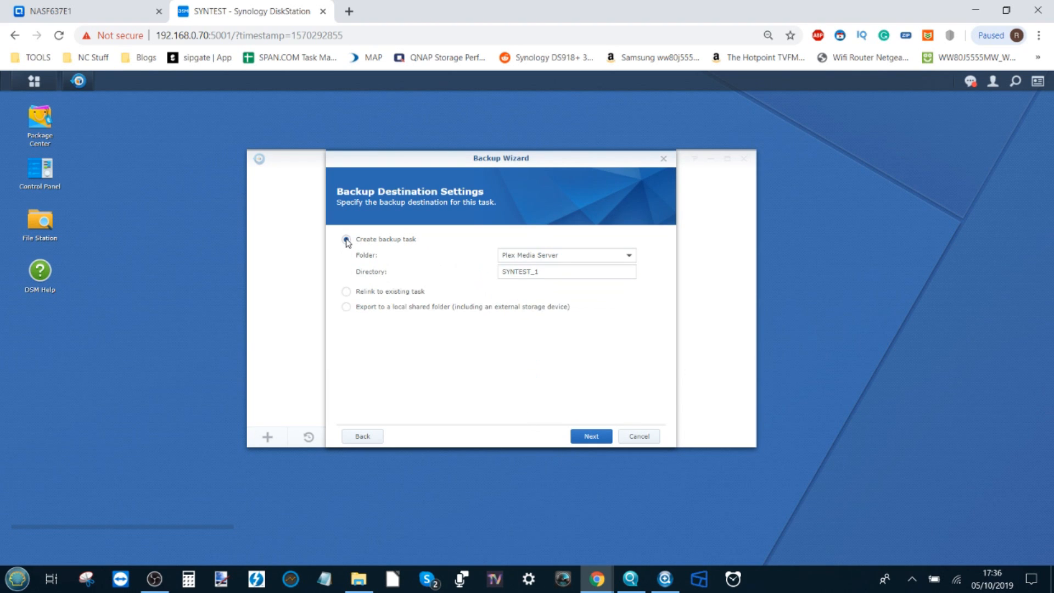
left_click(346, 239)
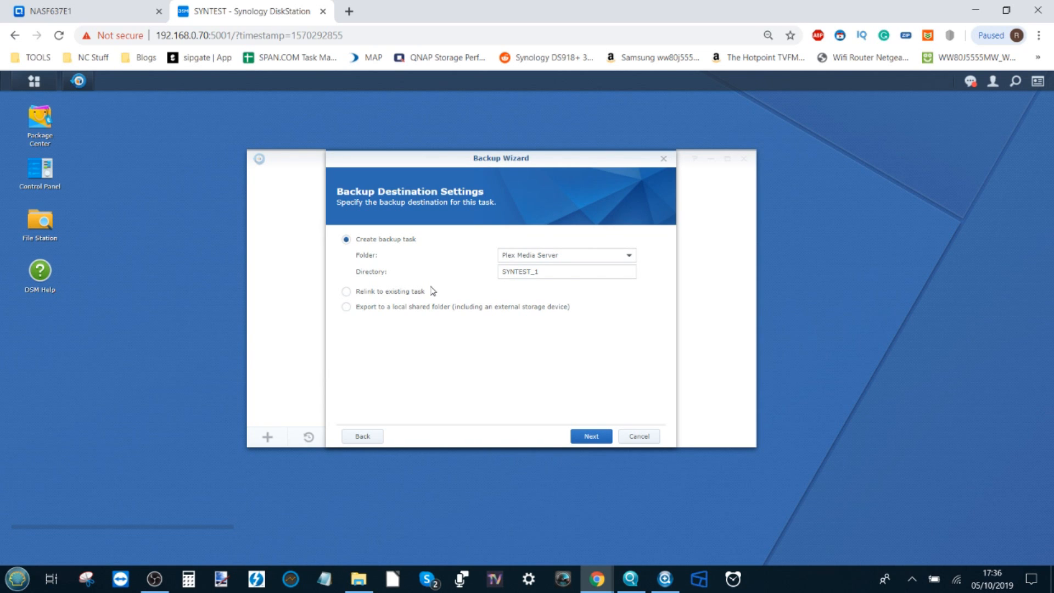
mouse_move(430, 288)
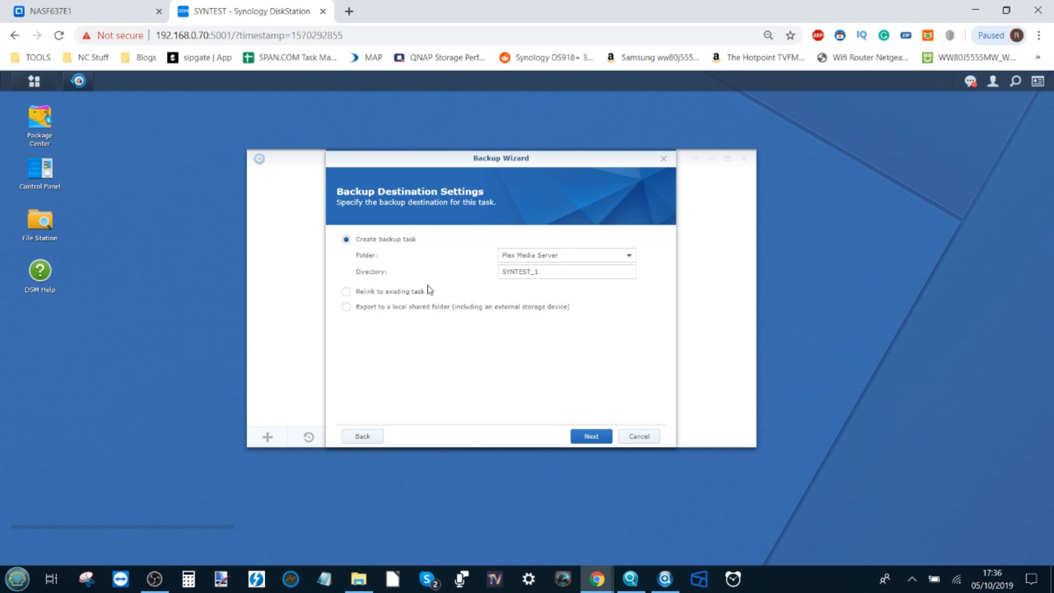
mouse_move(604, 239)
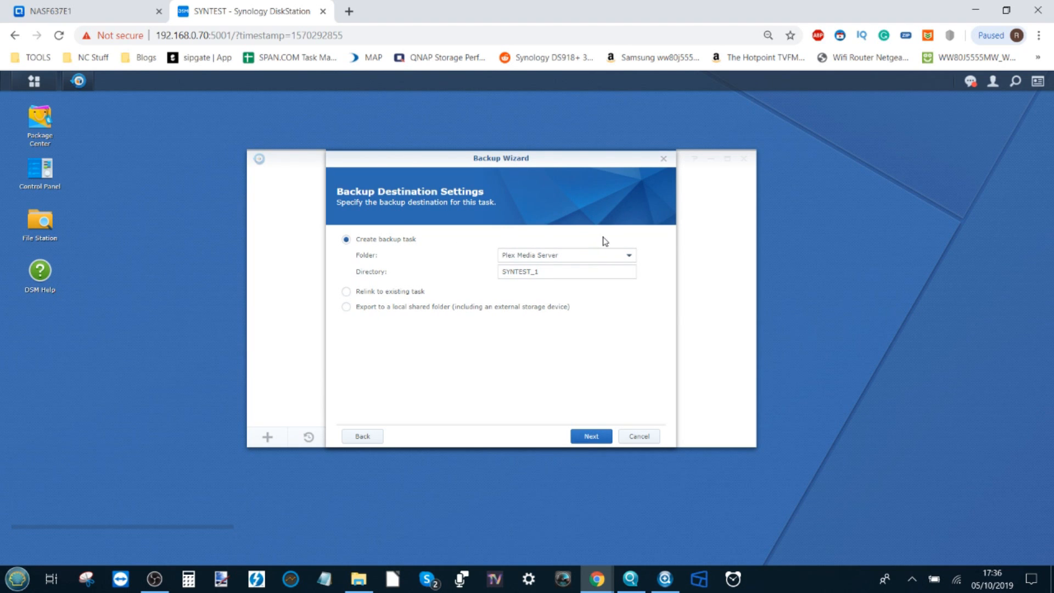
mouse_move(472, 285)
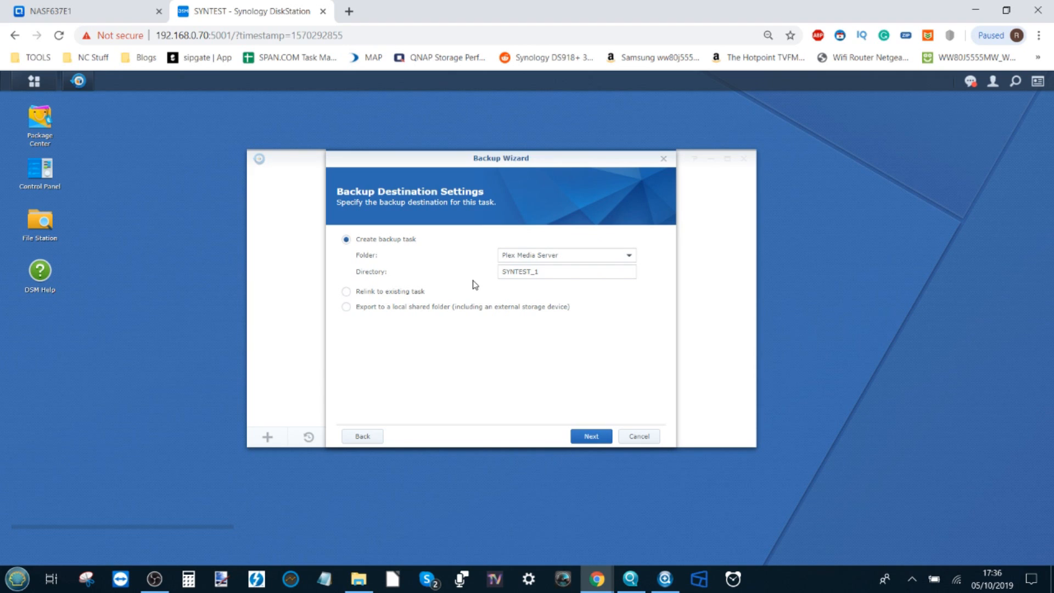
Step: Export to the local music shared folder as SYNTEST1 and continue to the application backup step
left_click(346, 322)
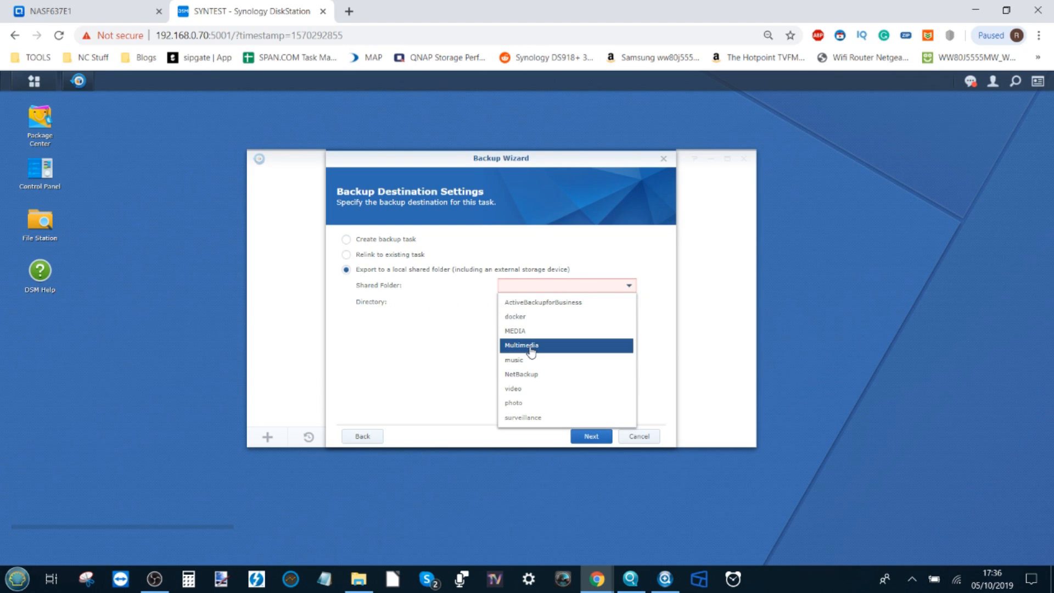
left_click(514, 359)
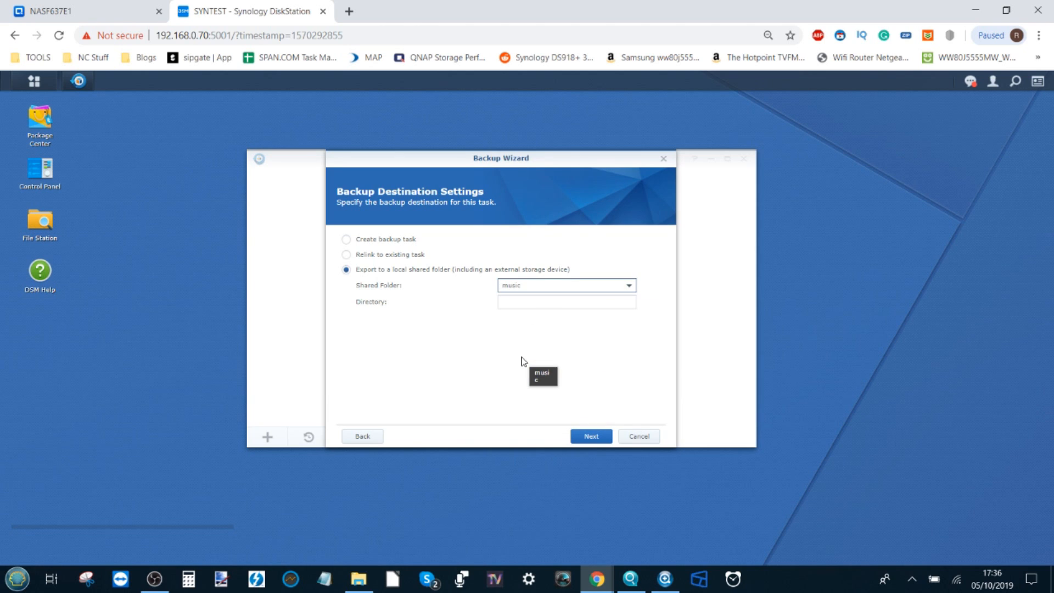
type("SYNTEST1")
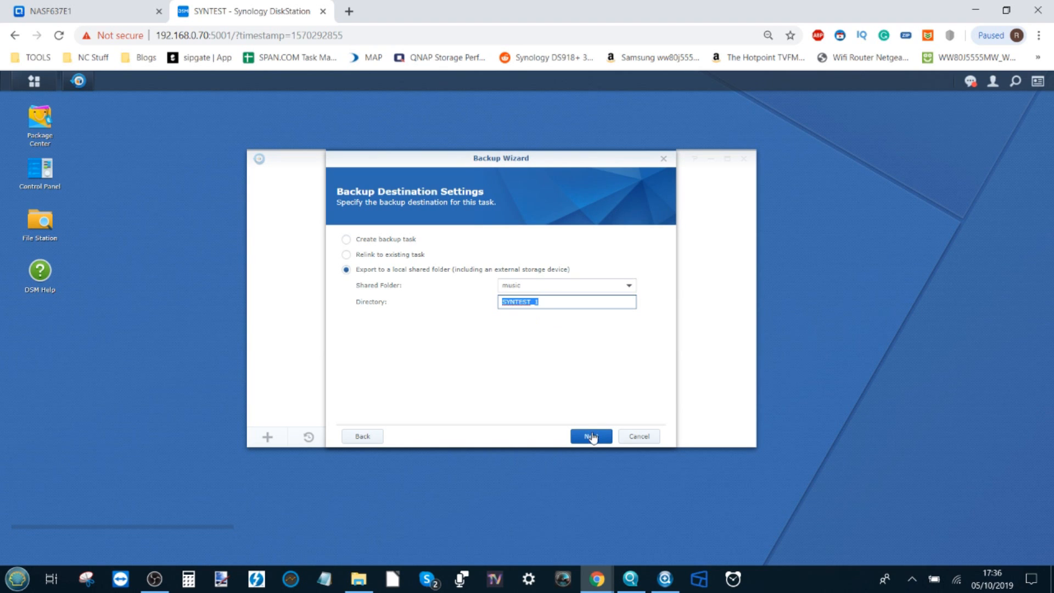
left_click(591, 436)
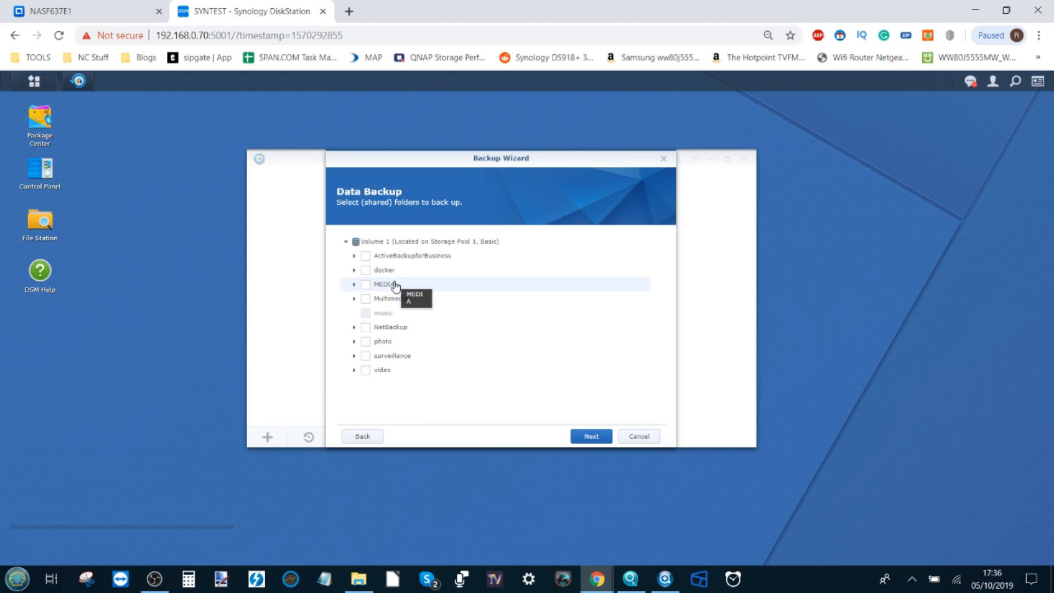
mouse_move(367, 257)
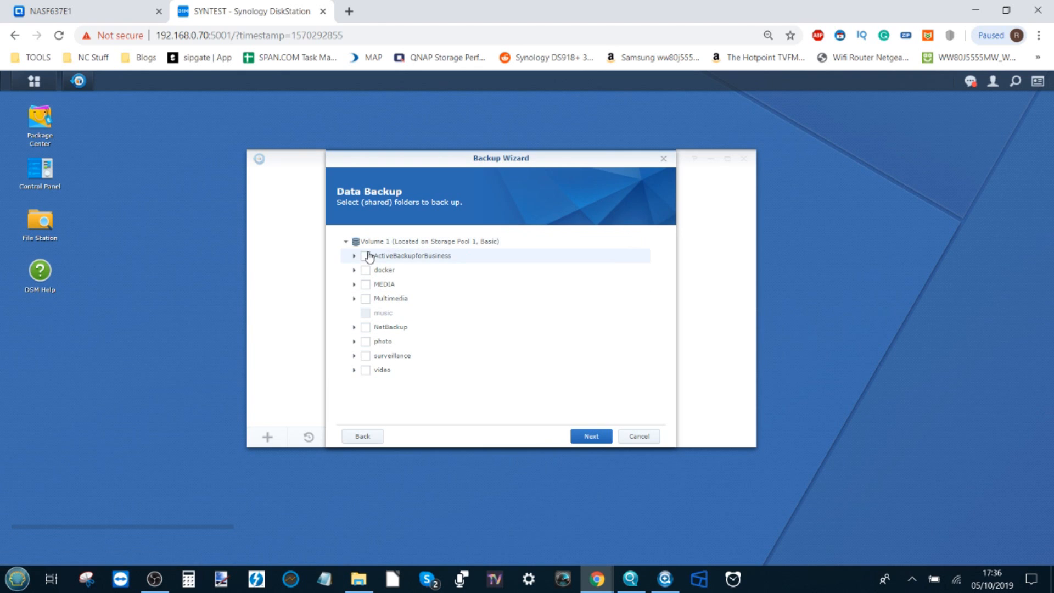
mouse_move(367, 344)
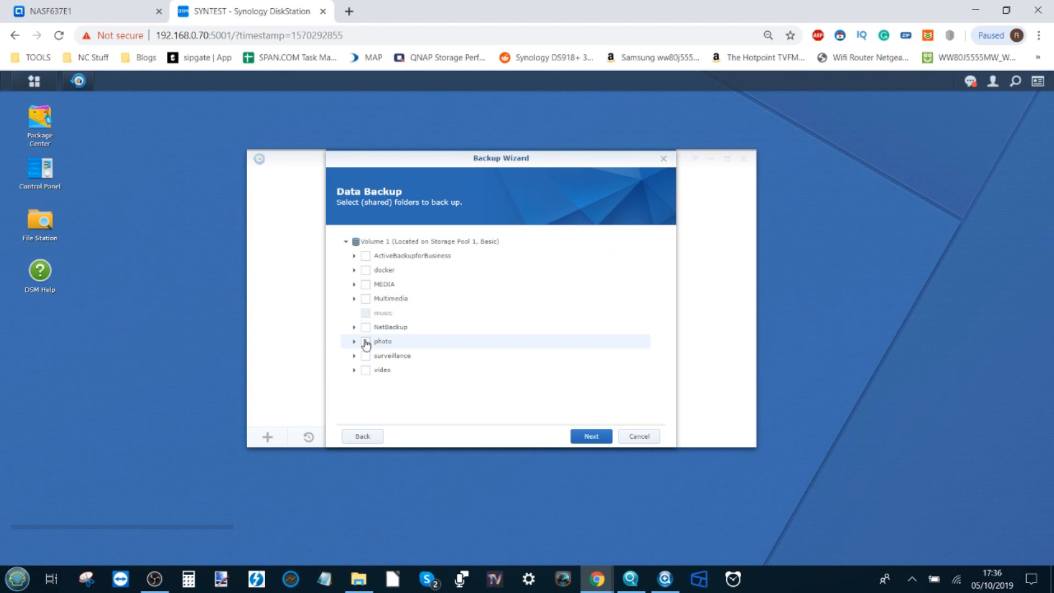
left_click(590, 436)
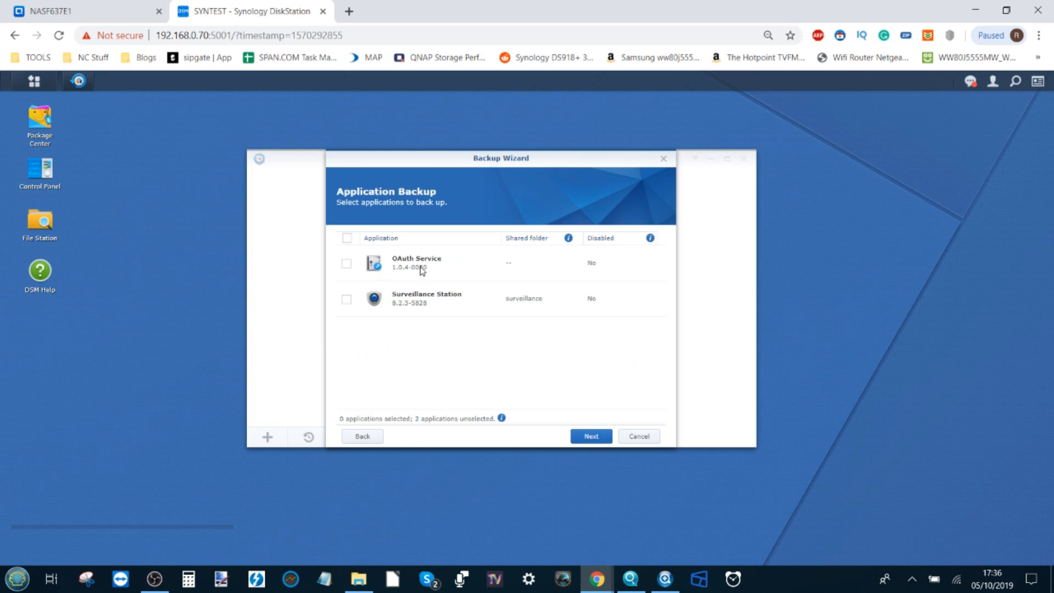
mouse_move(417, 288)
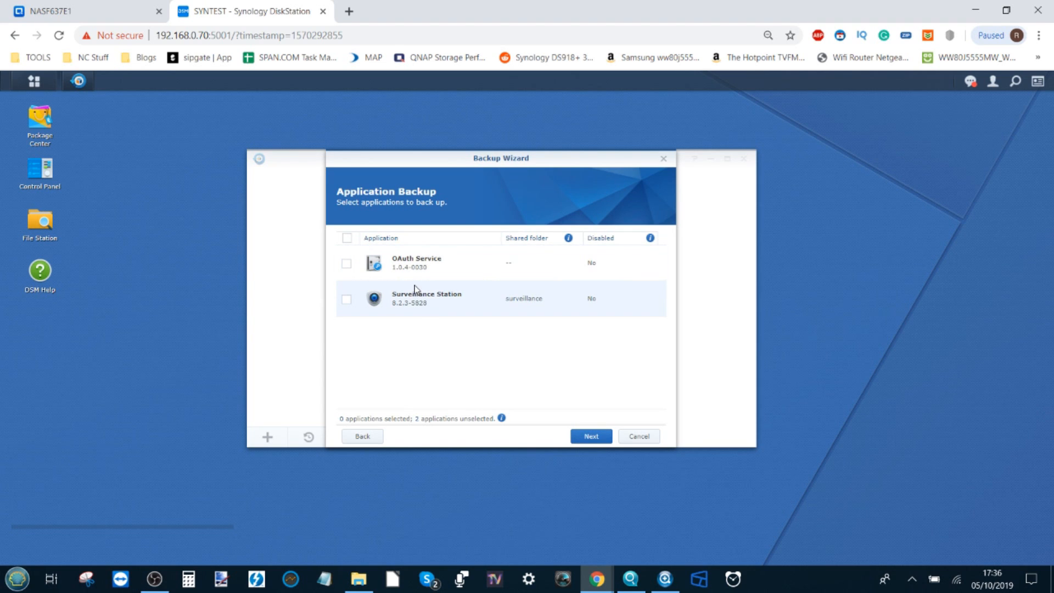
mouse_move(415, 273)
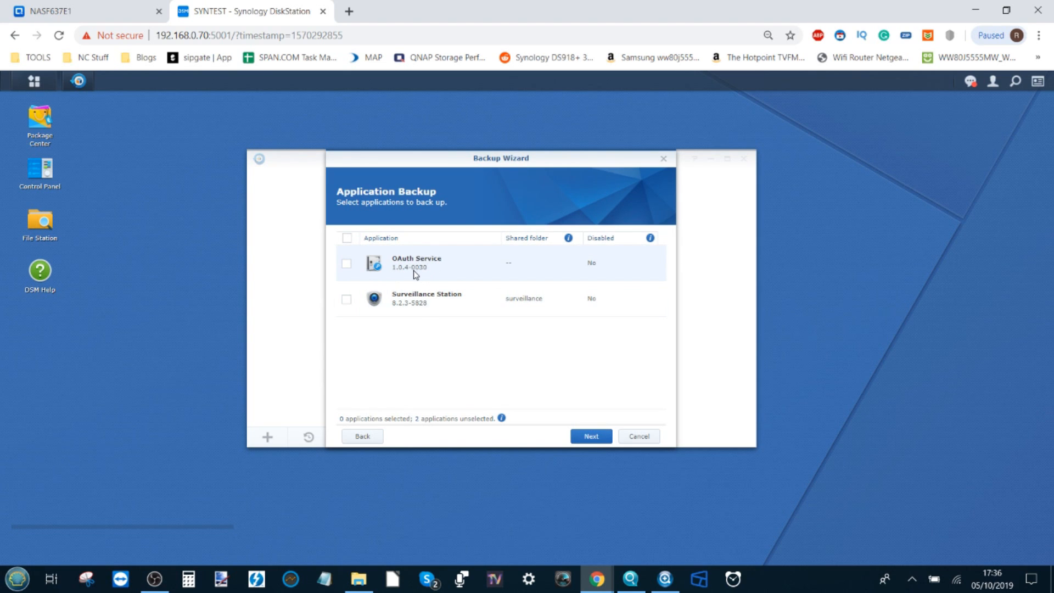
mouse_move(434, 282)
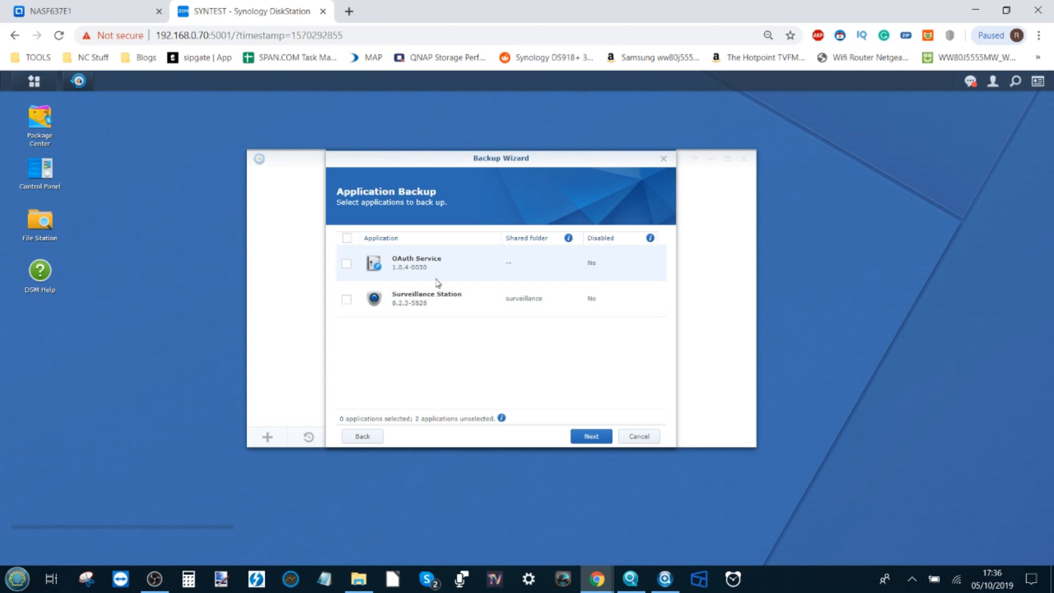
mouse_move(424, 295)
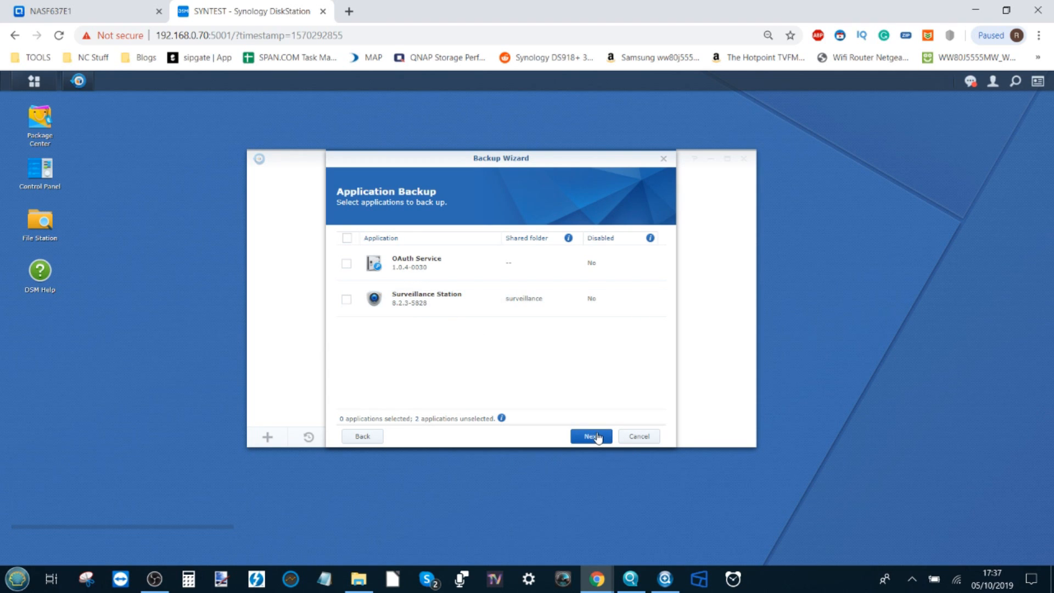
Step: Continue without including OAuth Service or Surveillance Station in the backup
left_click(591, 435)
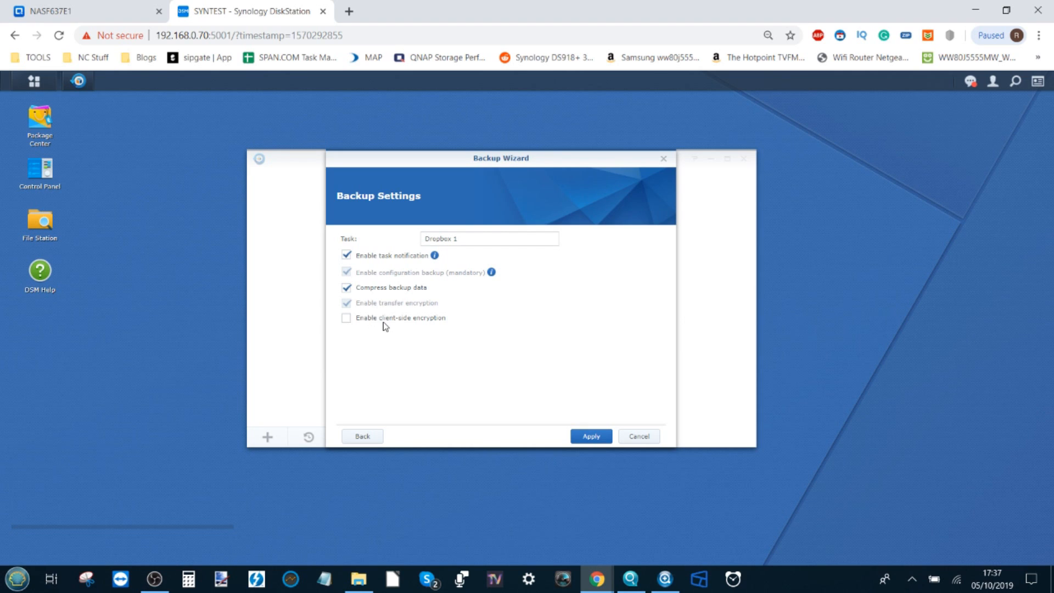
mouse_move(392, 325)
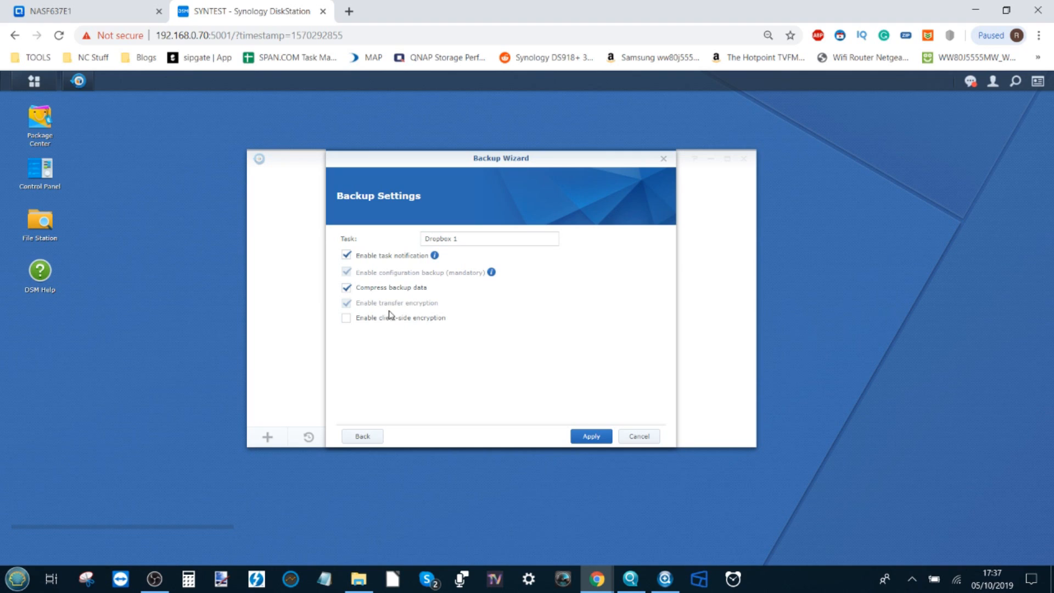
mouse_move(357, 327)
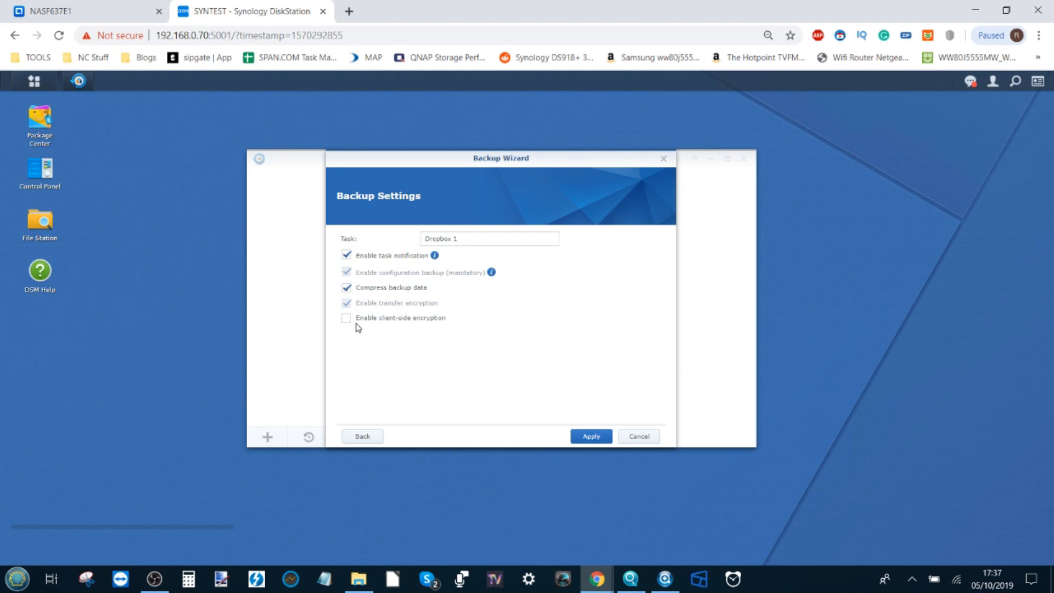
mouse_move(360, 325)
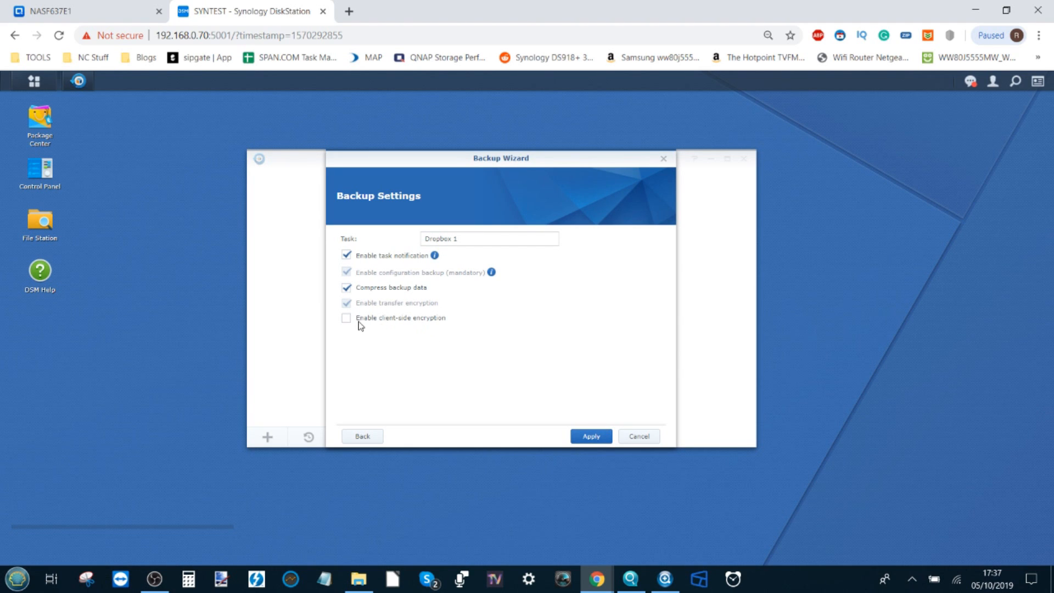
Step: Enable client-side encryption with a password for task Dropbox 1 and apply the settings
left_click(346, 318)
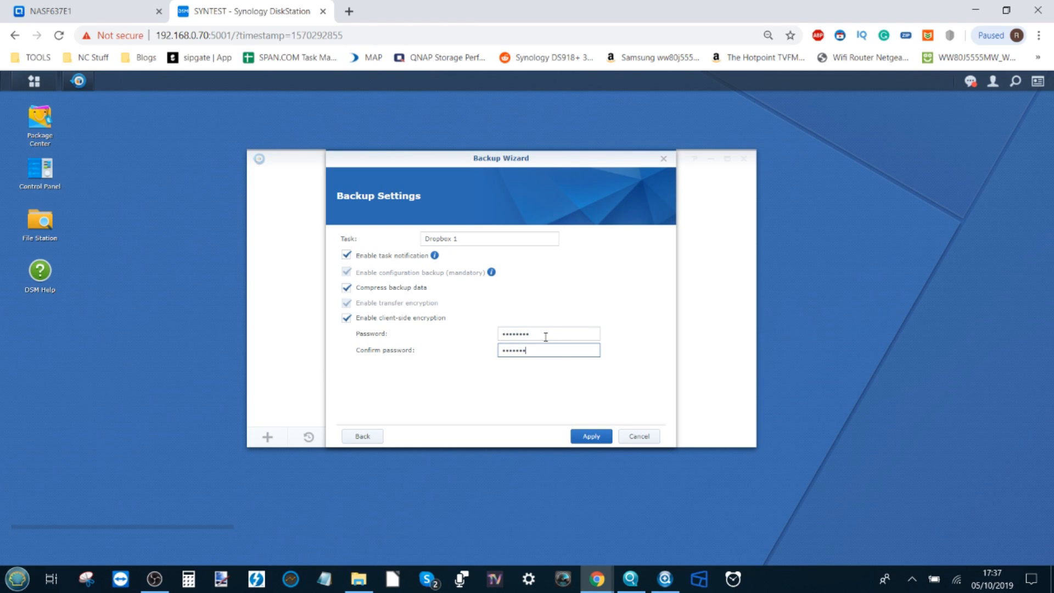
left_click(591, 436)
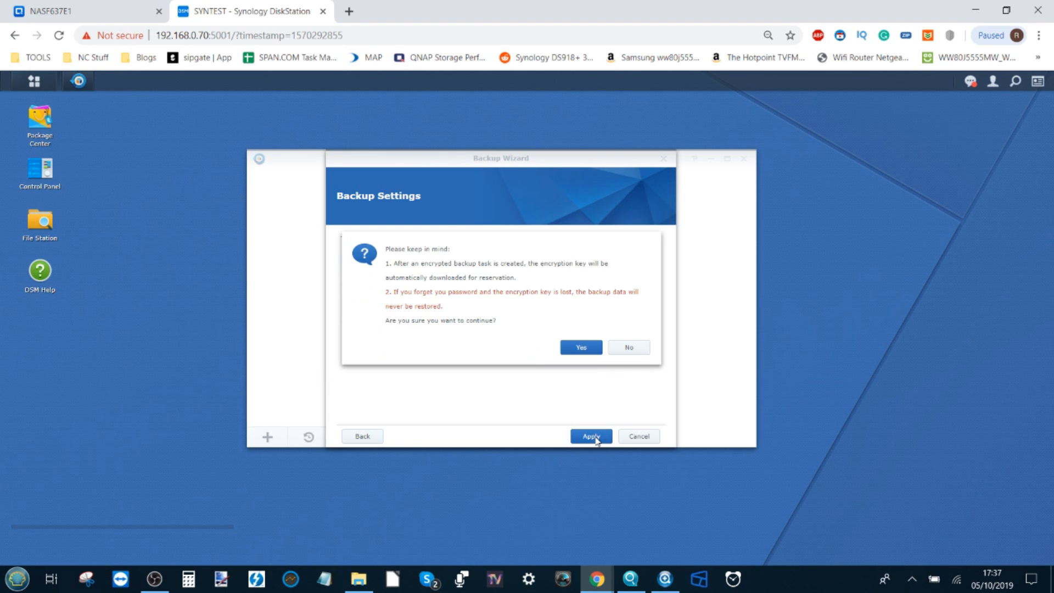
mouse_move(568, 347)
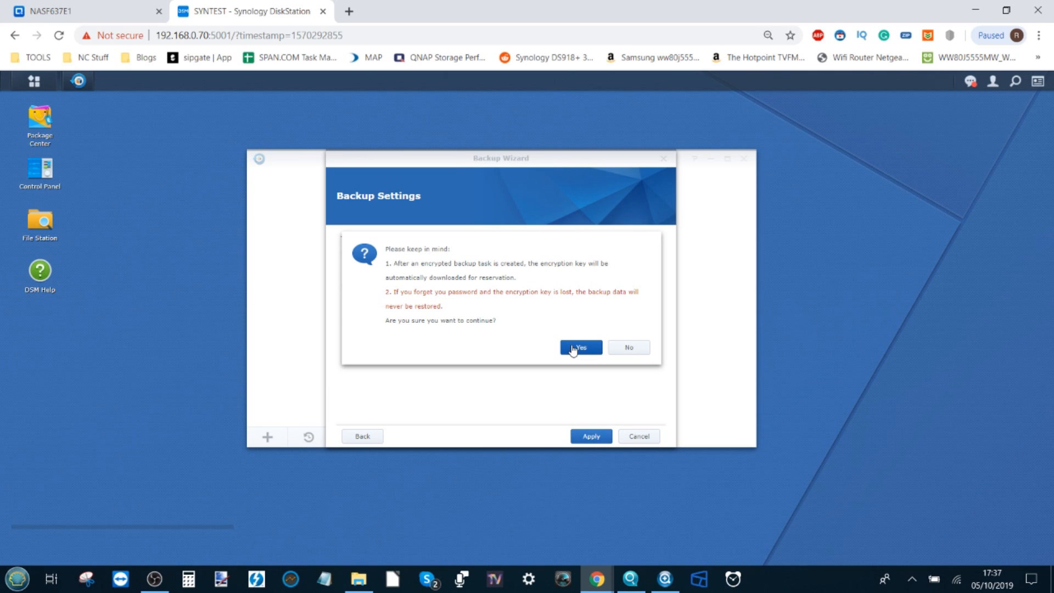
Step: Accept the encryption key warning to create Dropbox 1 and decline exporting it now
left_click(581, 347)
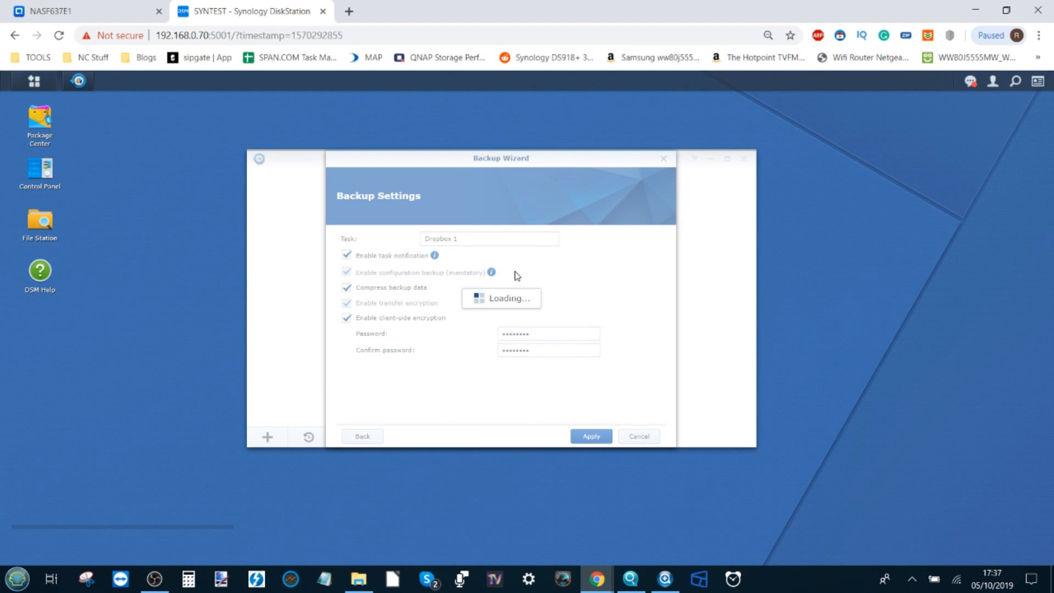
mouse_move(507, 317)
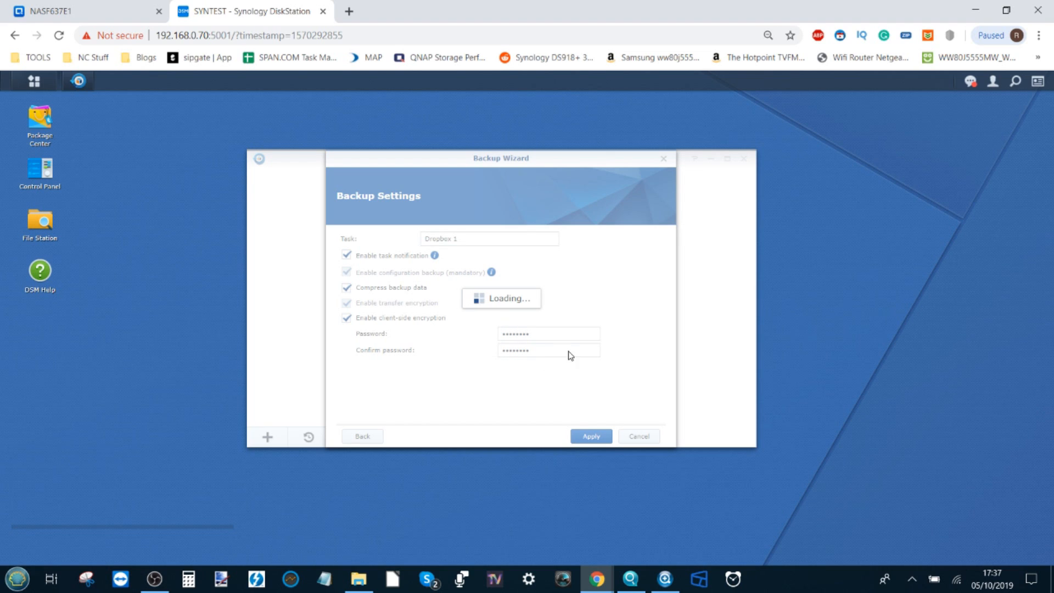
mouse_move(560, 298)
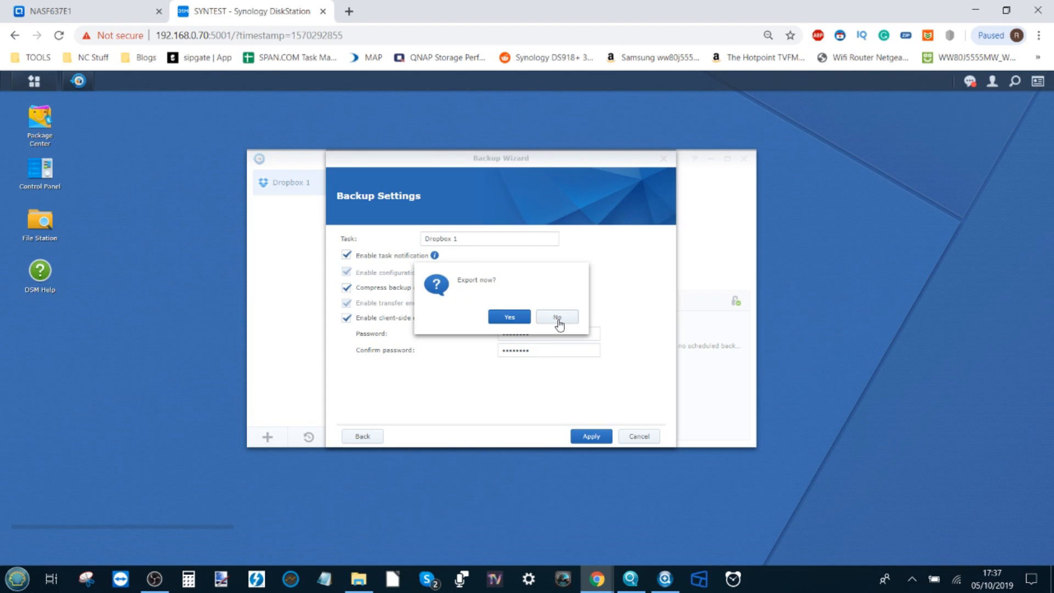
left_click(556, 317)
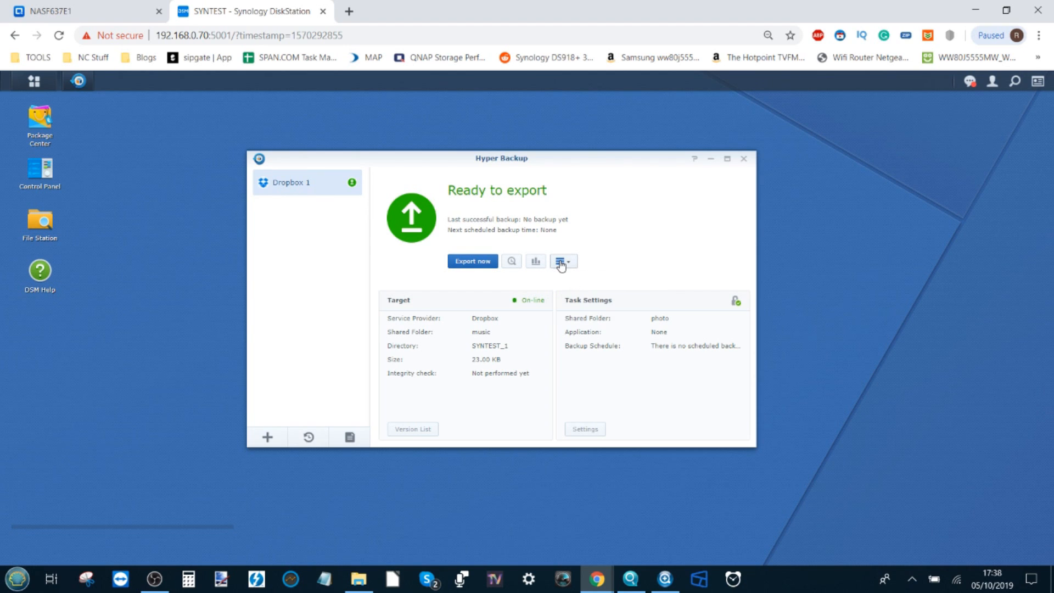
mouse_move(509, 268)
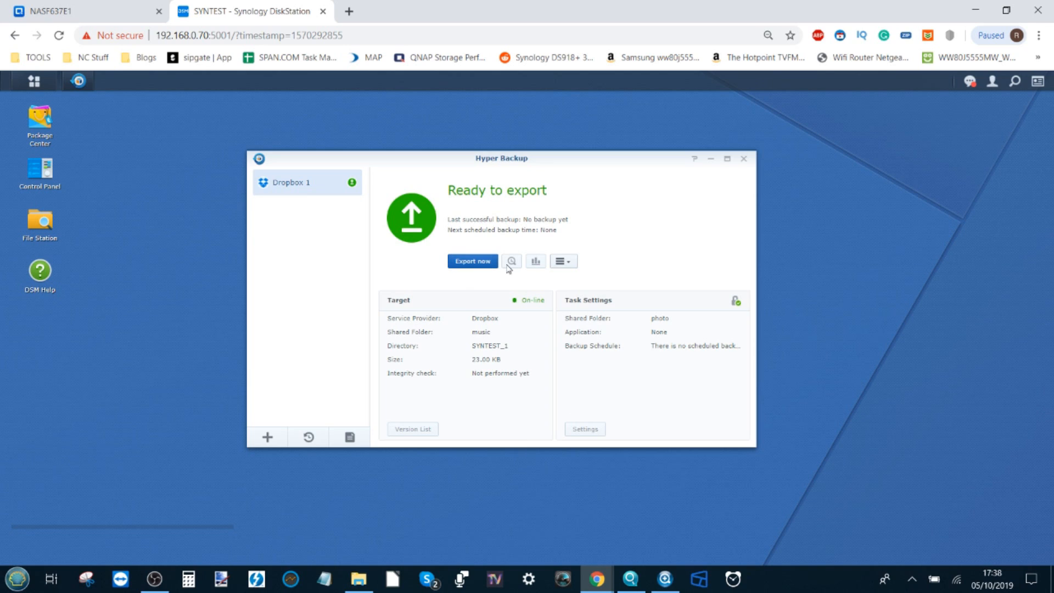
mouse_move(511, 261)
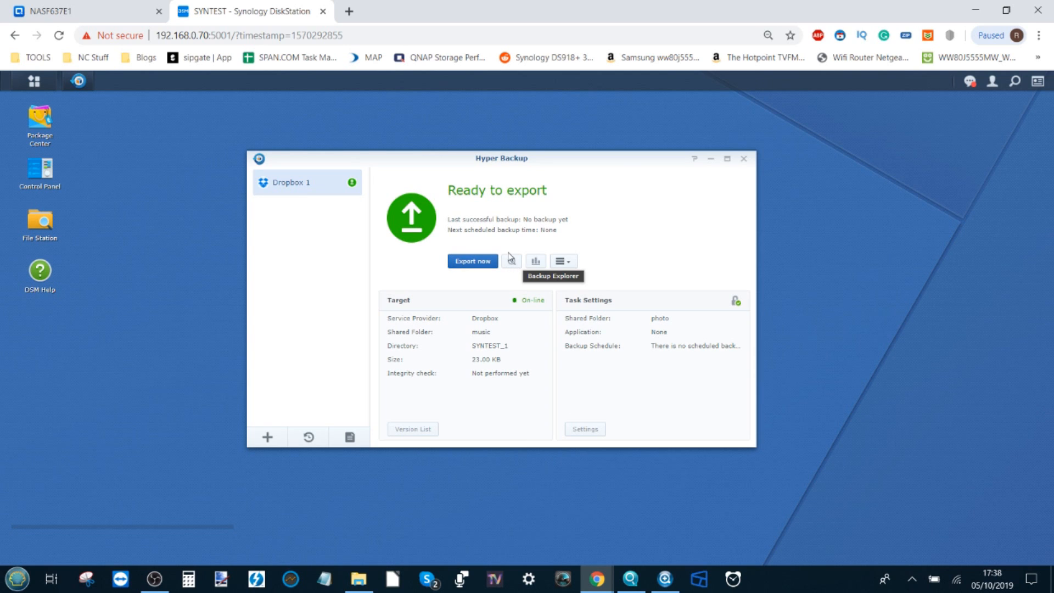
mouse_move(308, 439)
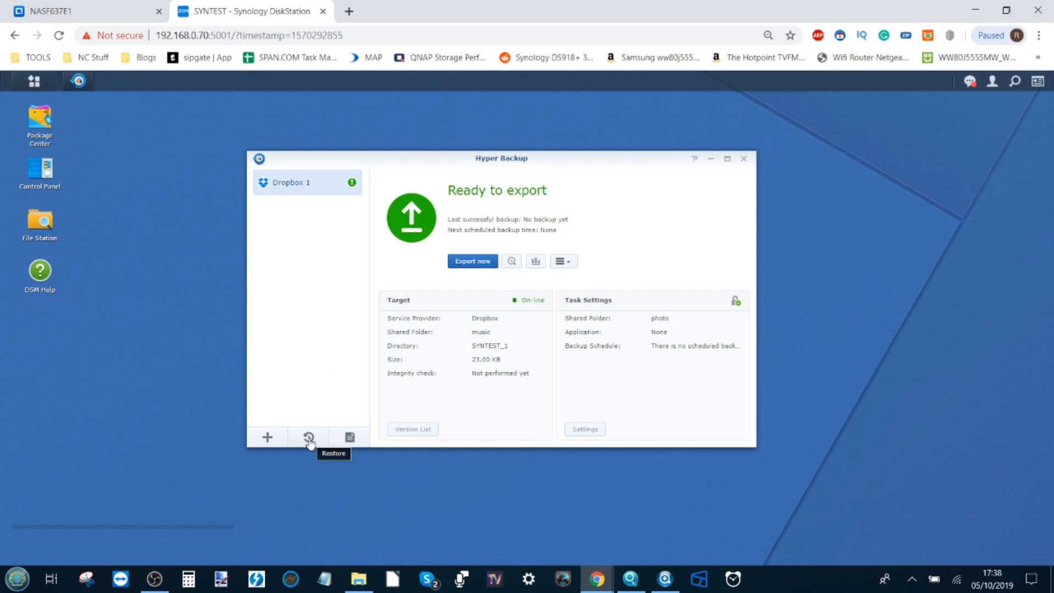
Step: Start adding another backup task from the Hyper Backup task list
left_click(267, 436)
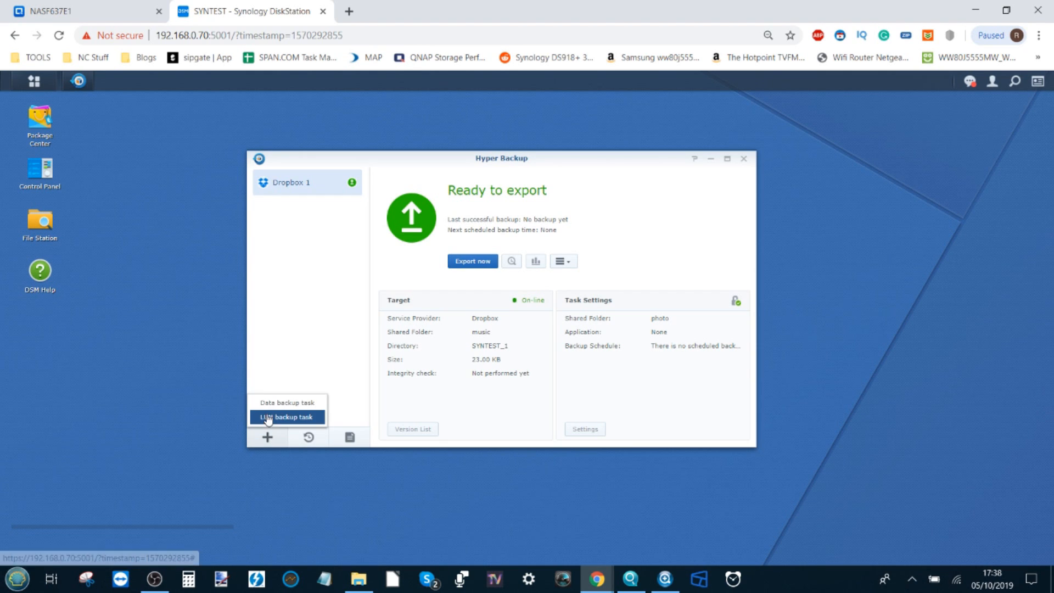
Step: Create a data backup task targeting Google Drive, bringing up the Google sign-in window
left_click(287, 401)
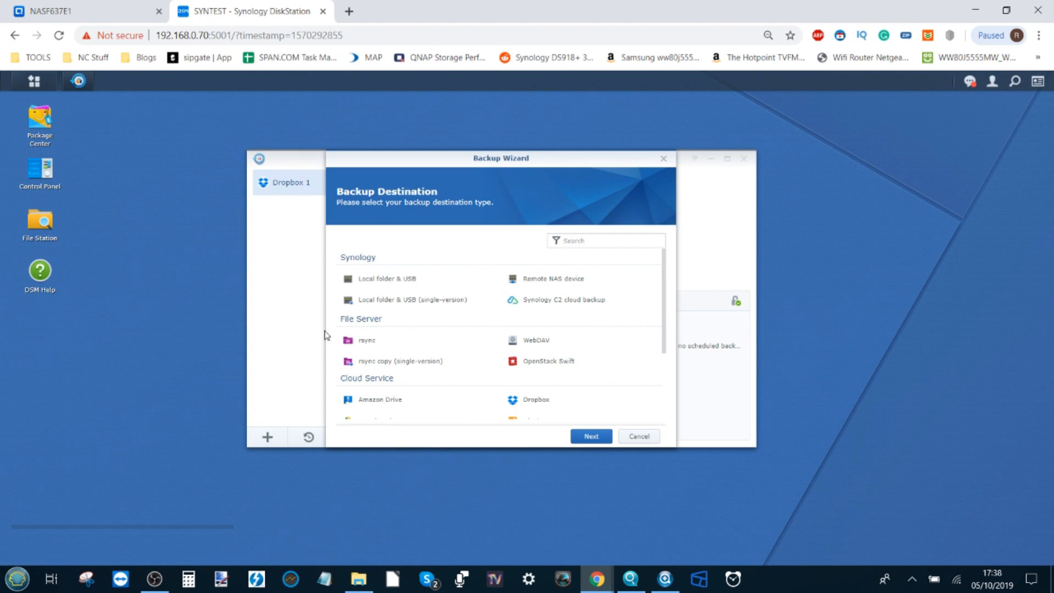
scroll("down", 3)
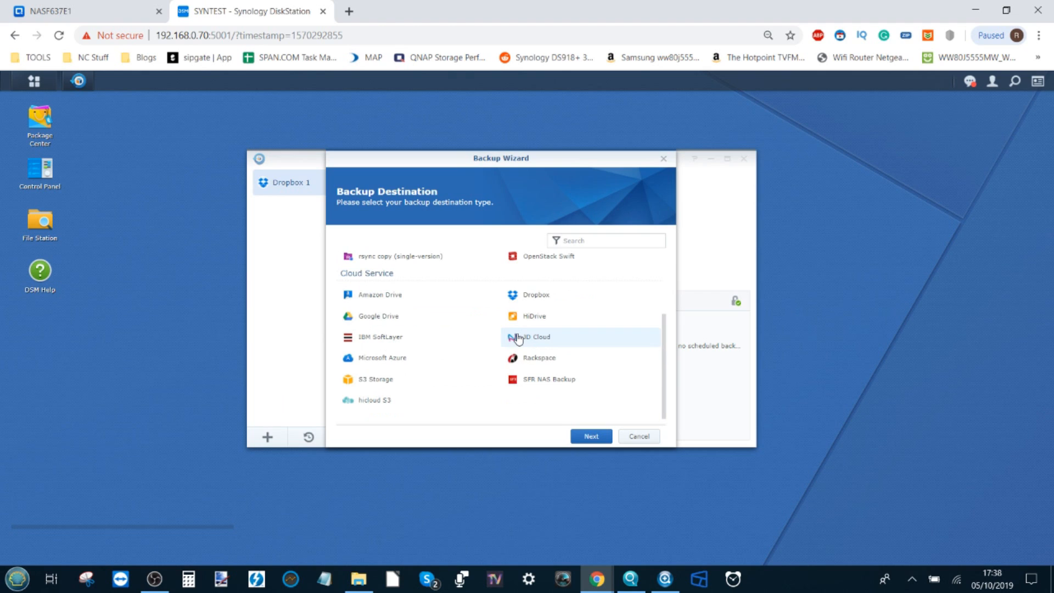
mouse_move(371, 318)
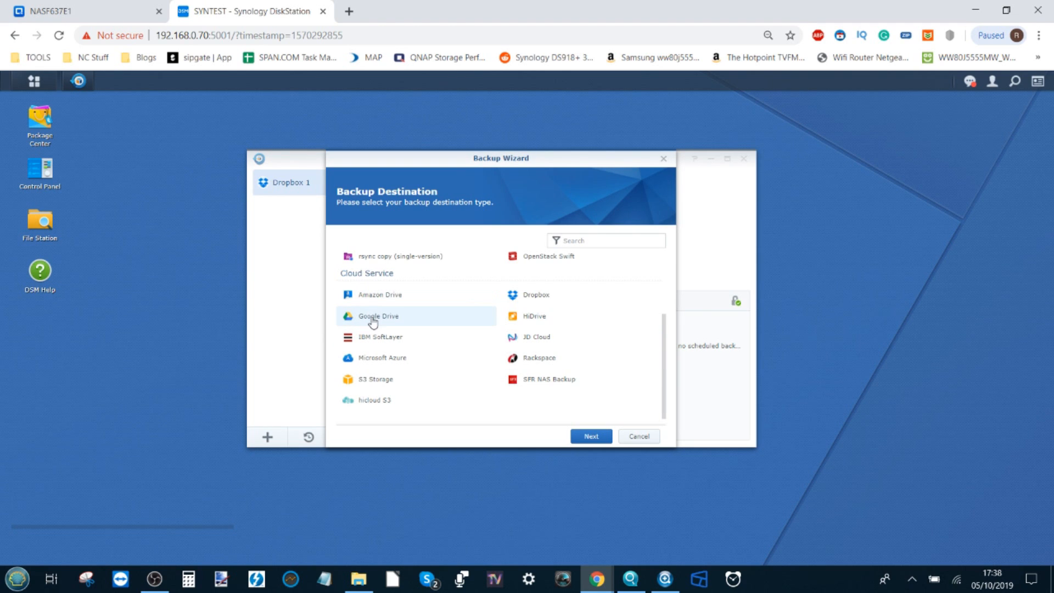
mouse_move(285, 184)
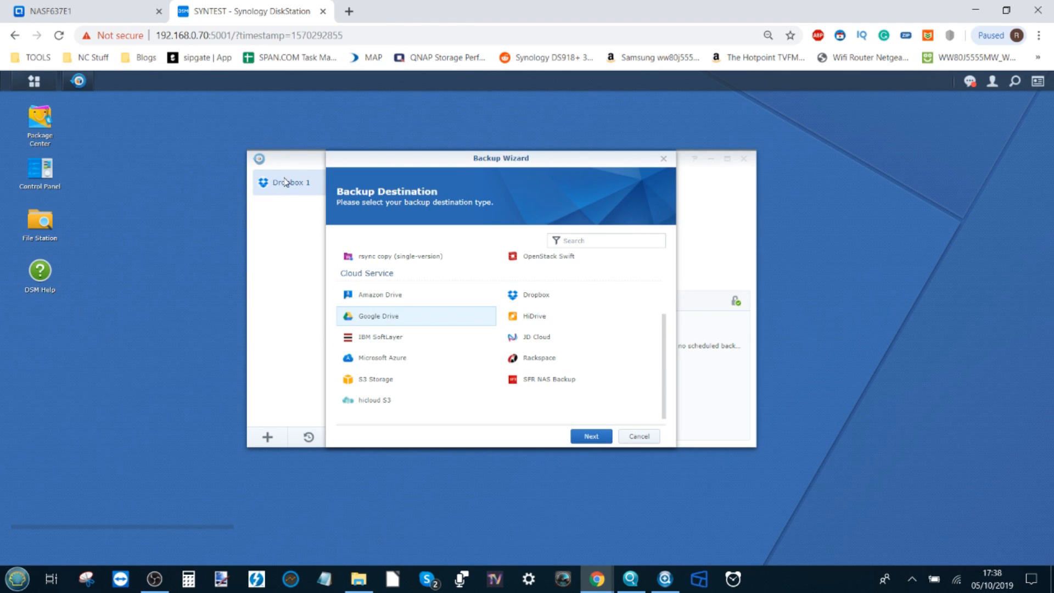
mouse_move(637, 457)
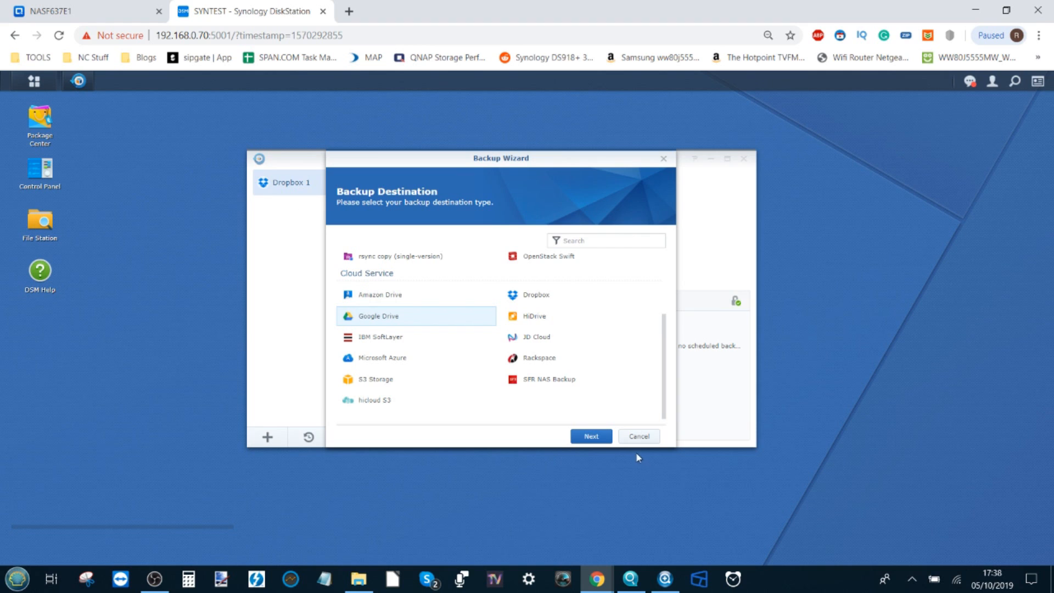
left_click(591, 436)
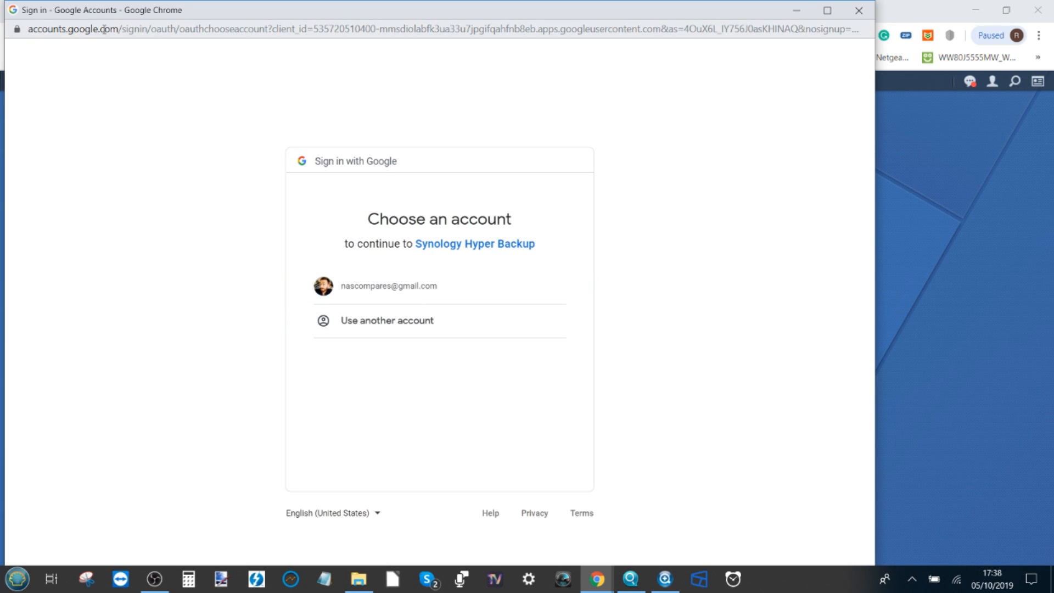
Step: Sign in with the existing Google account, allow Hyper Backup access to Drive, and agree to the Synology redirect
left_click(391, 285)
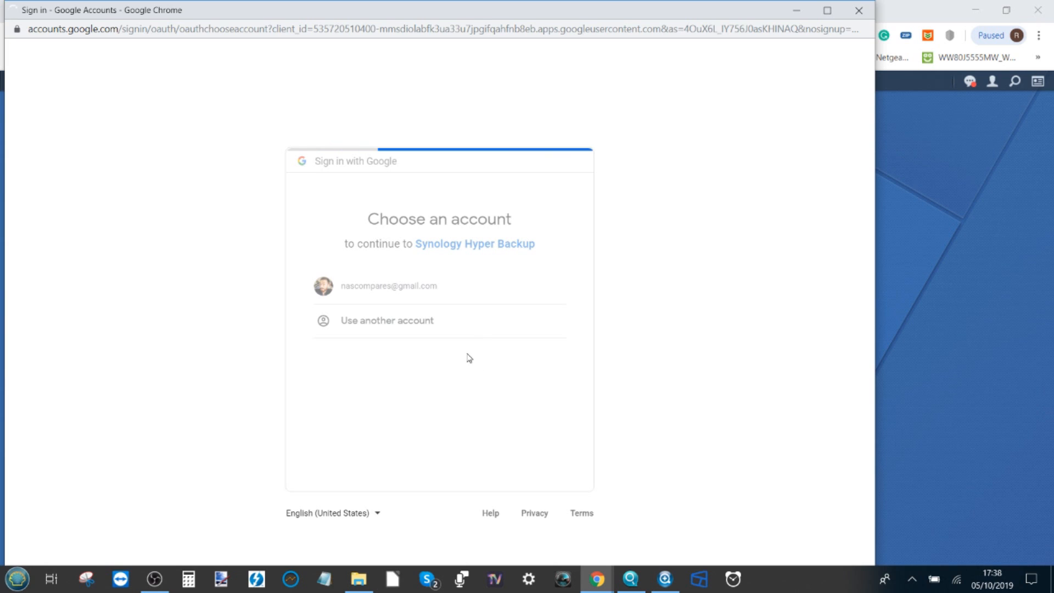
left_click(390, 286)
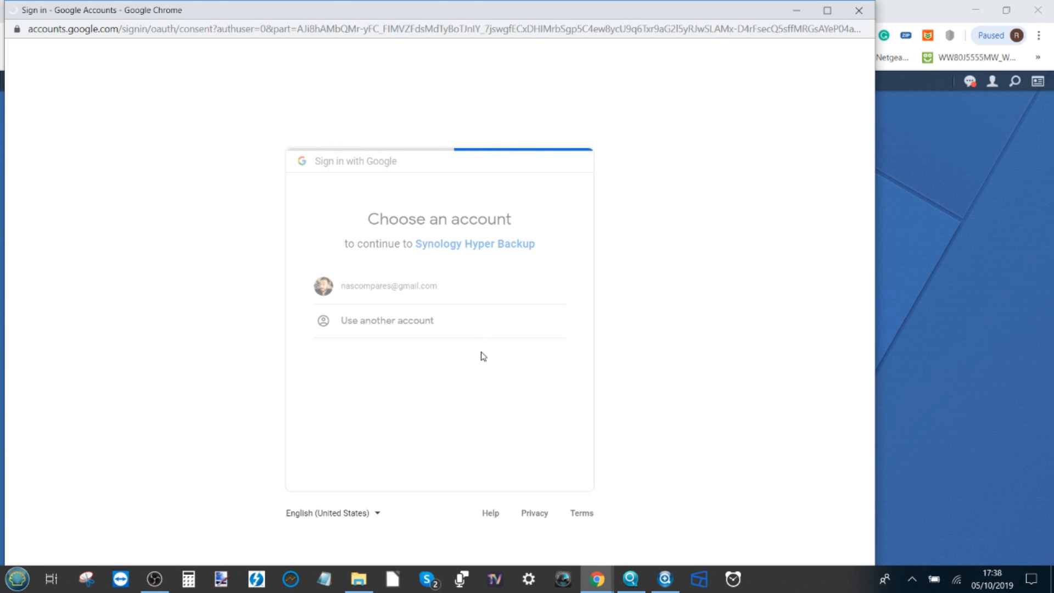
left_click(390, 285)
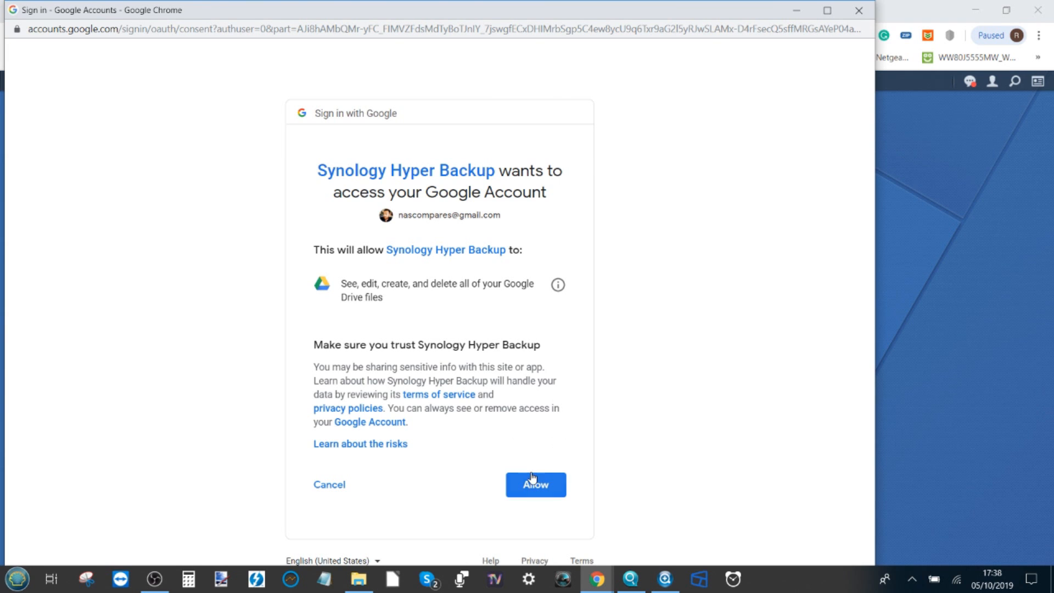
left_click(536, 485)
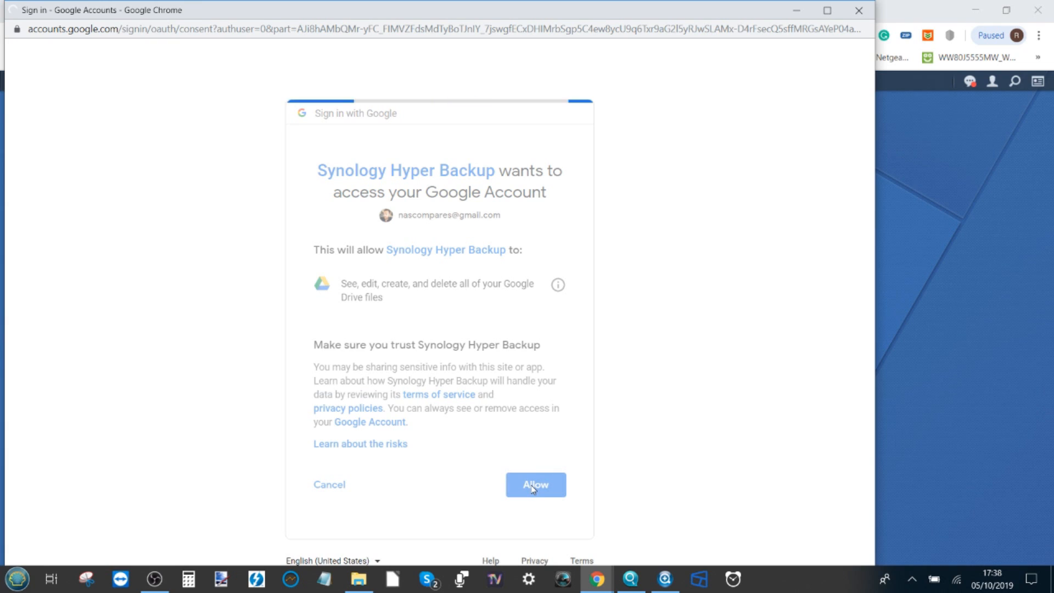
left_click(536, 485)
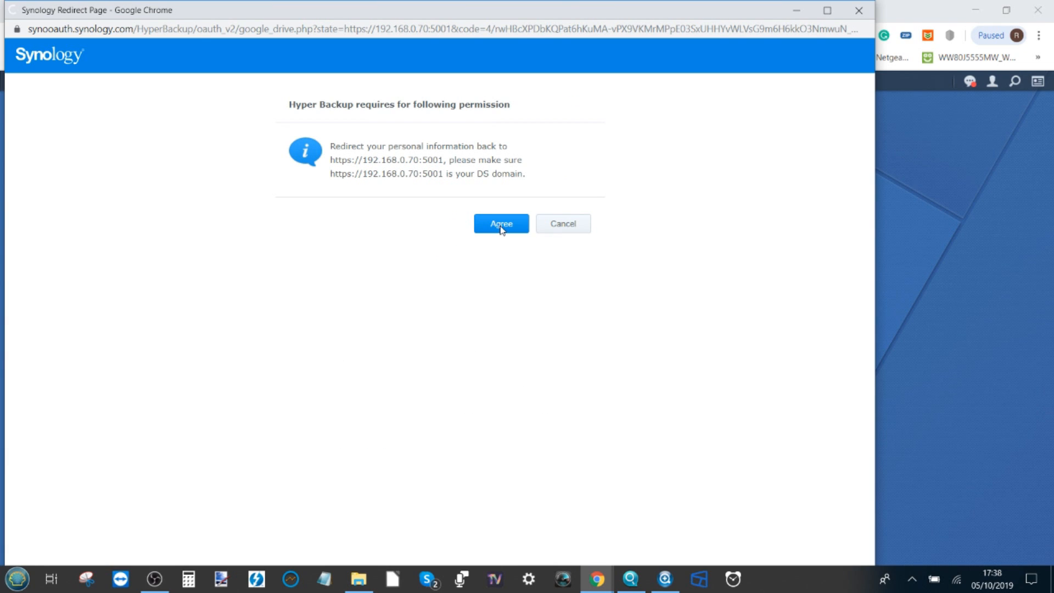
left_click(501, 224)
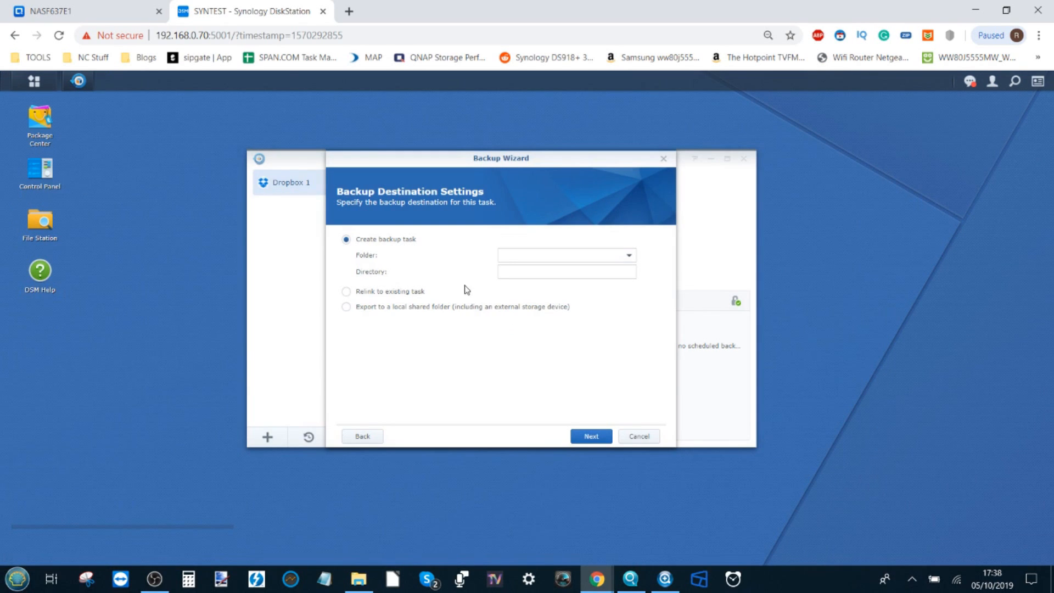
Step: Choose 4K Samples as the Google Drive destination folder with directory SYNTEST_1 and continue
left_click(627, 254)
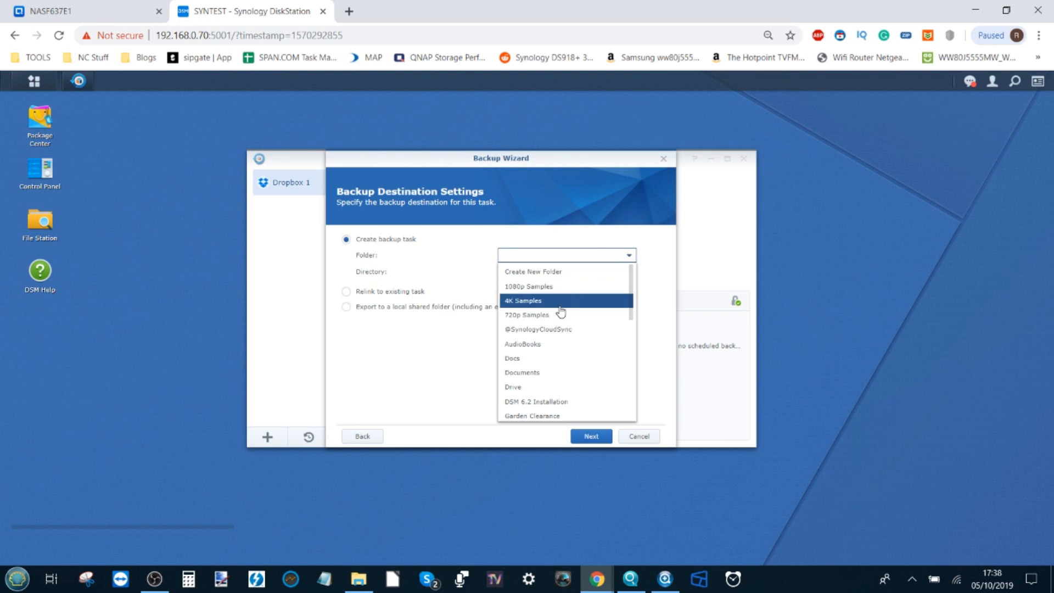
left_click(522, 301)
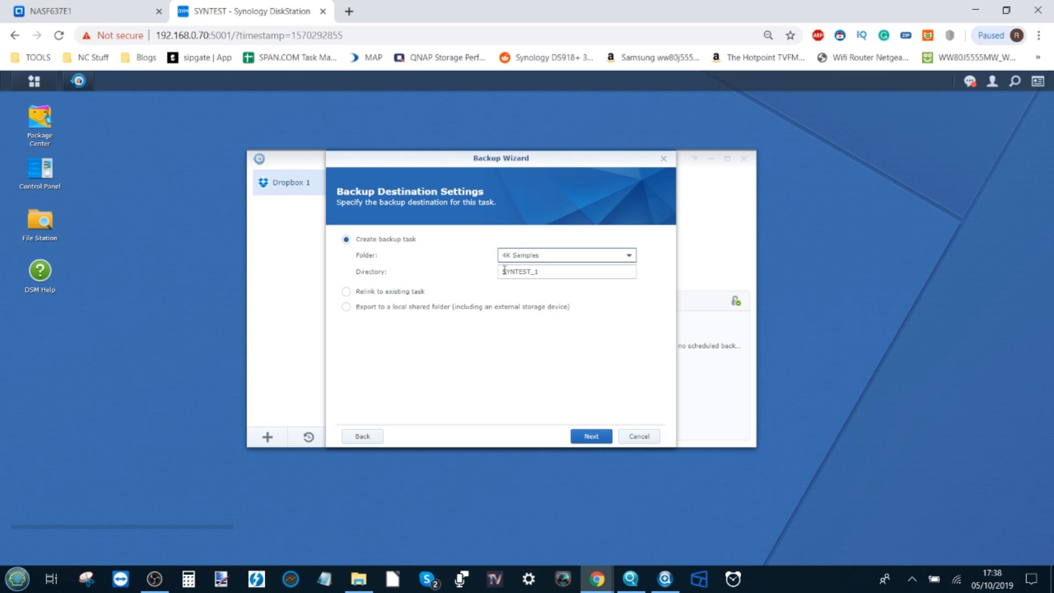
left_click(591, 436)
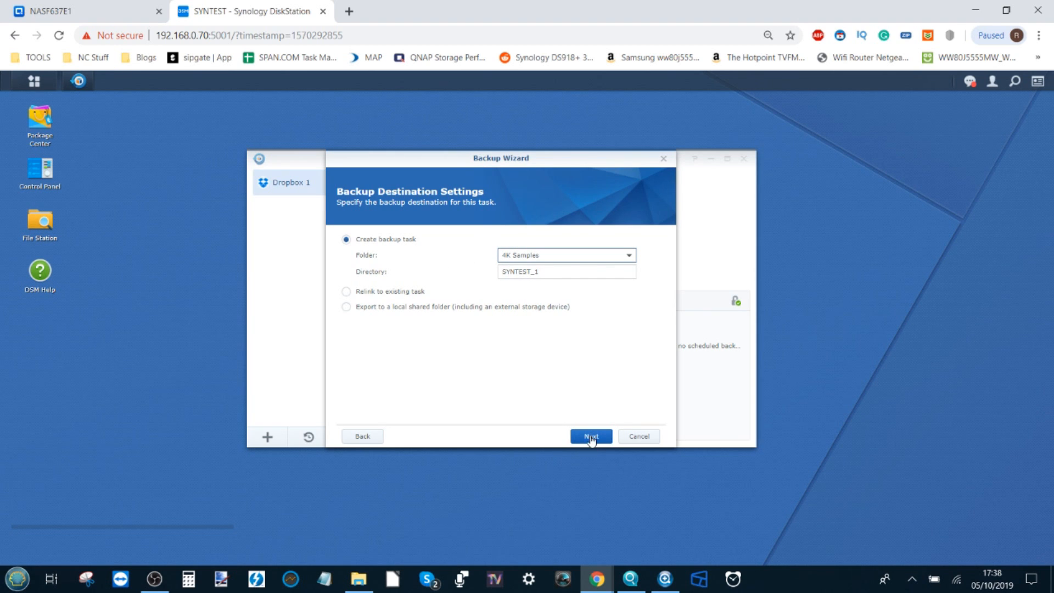
left_click(590, 436)
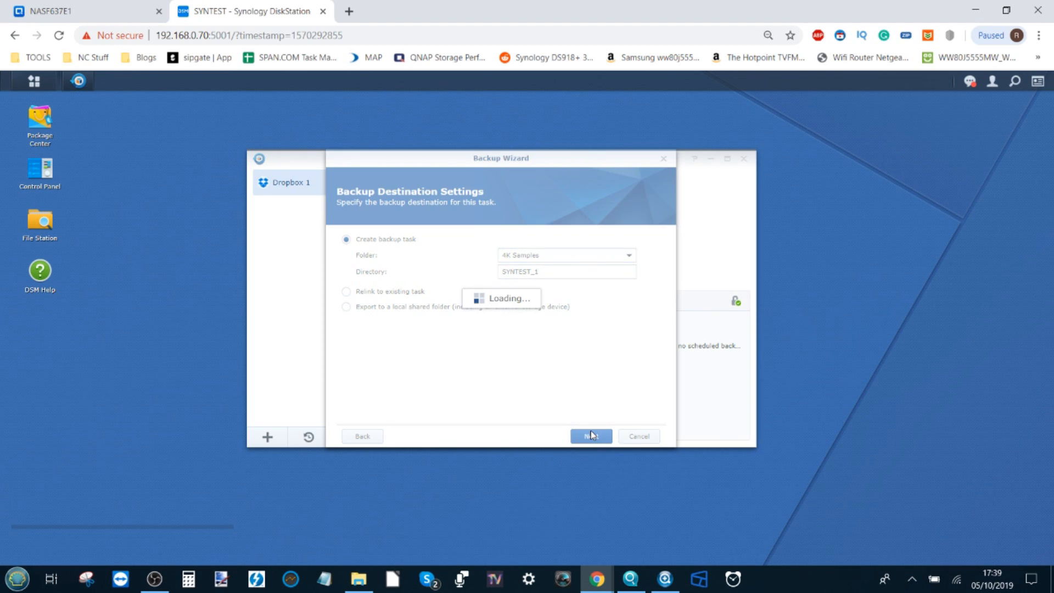
left_click(590, 436)
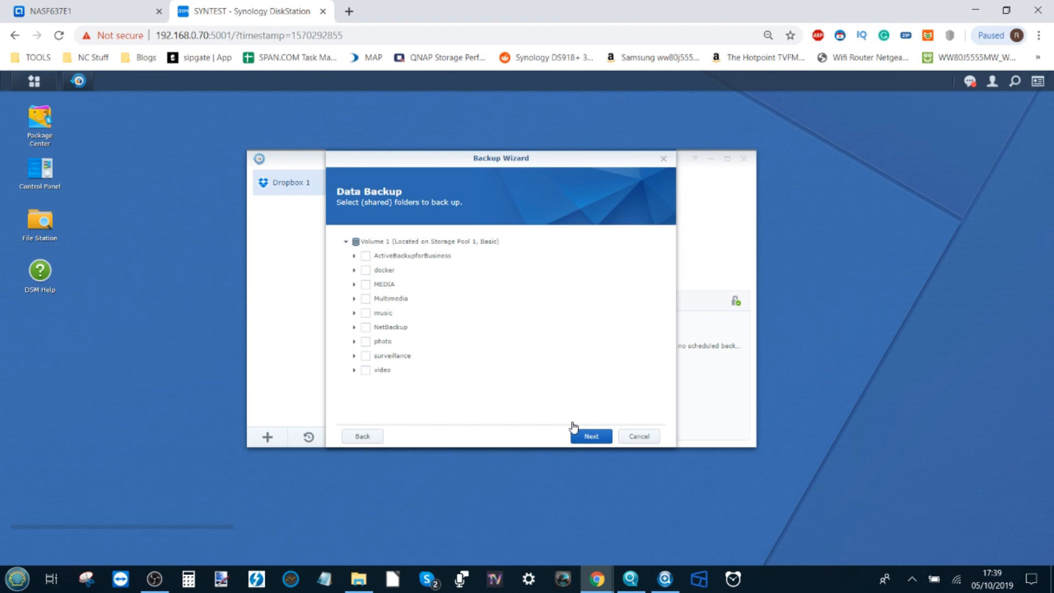
mouse_move(375, 321)
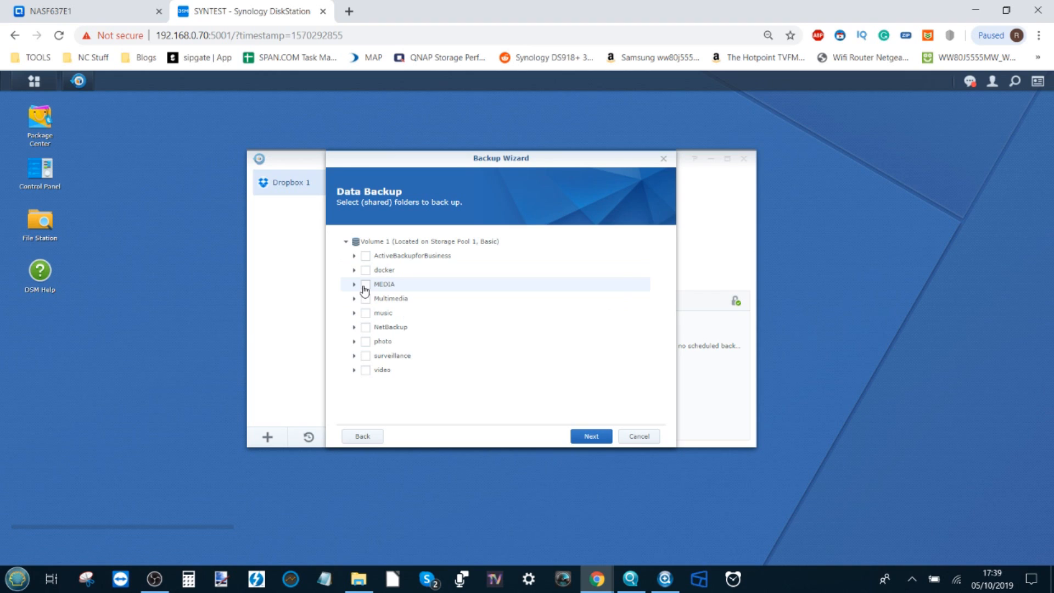
Step: Include the MEDIA shared folder in the backup and continue without any applications
left_click(363, 284)
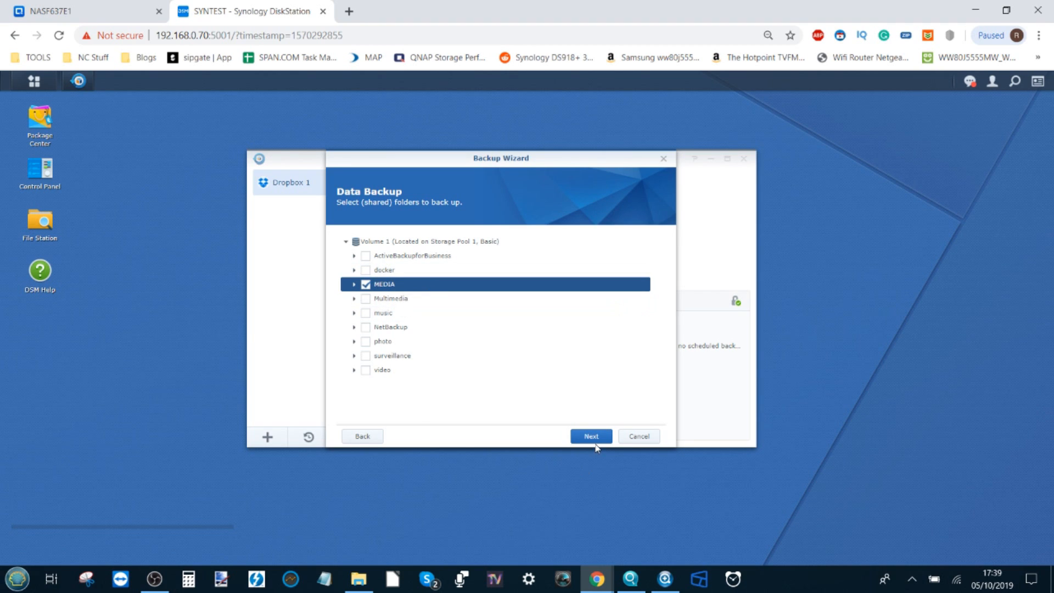
left_click(591, 436)
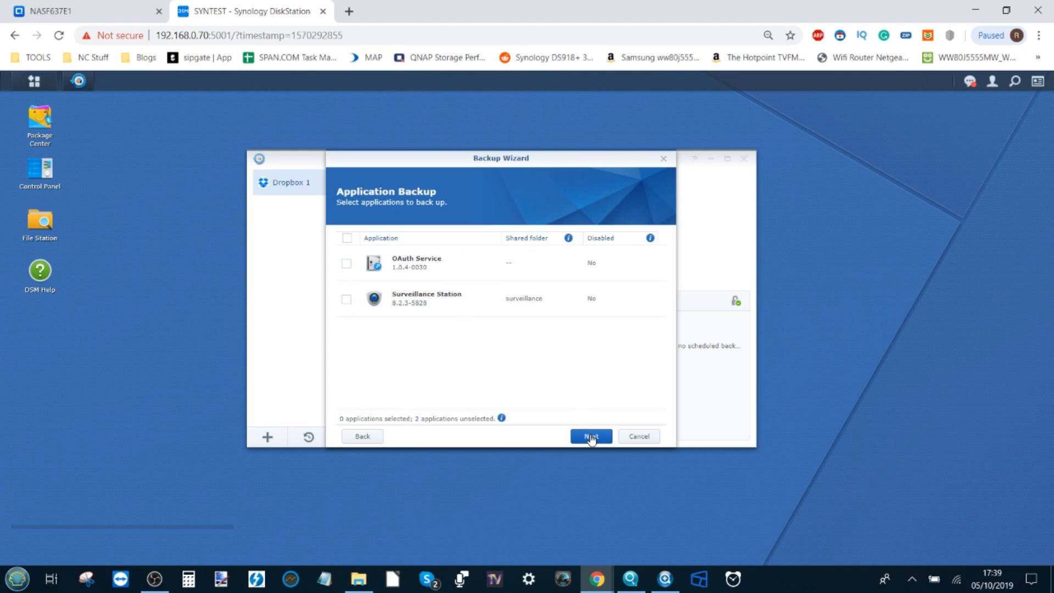
left_click(591, 436)
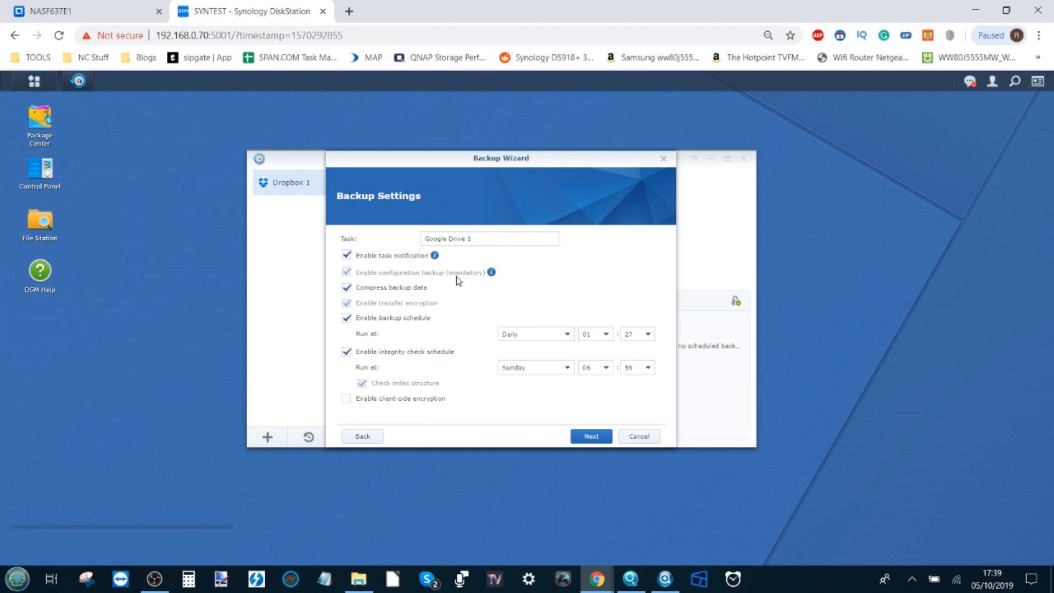
mouse_move(468, 365)
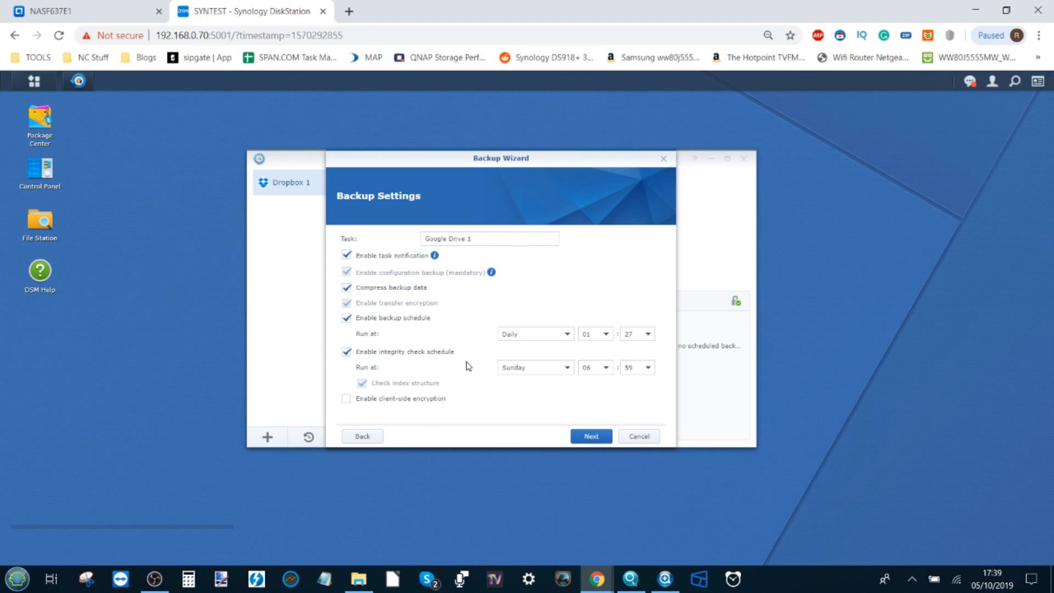
mouse_move(373, 400)
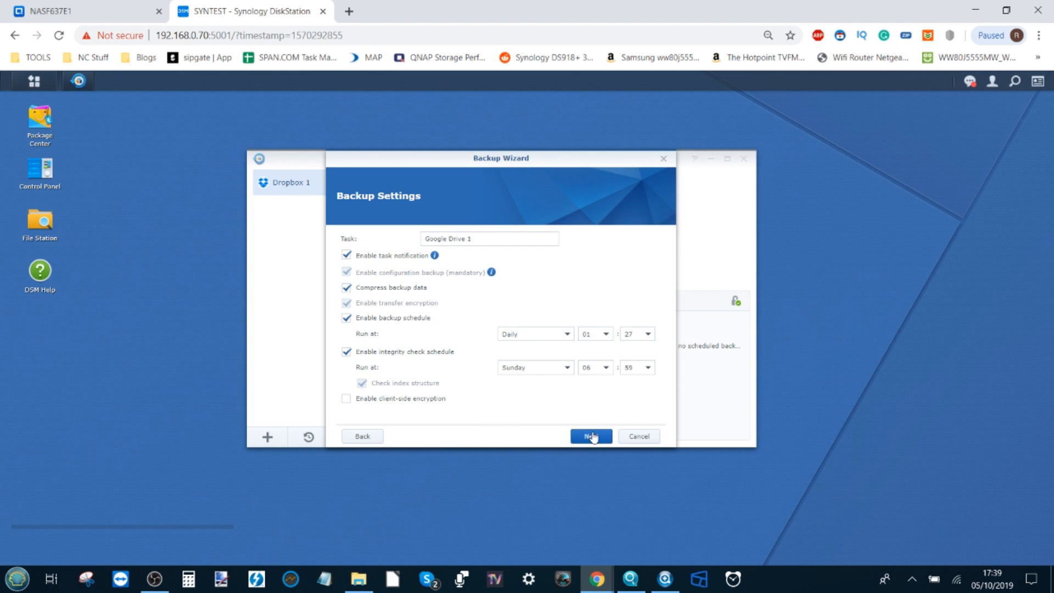
Step: Accept task Google Drive 1 with its default daily schedule and integrity check unchanged
left_click(590, 436)
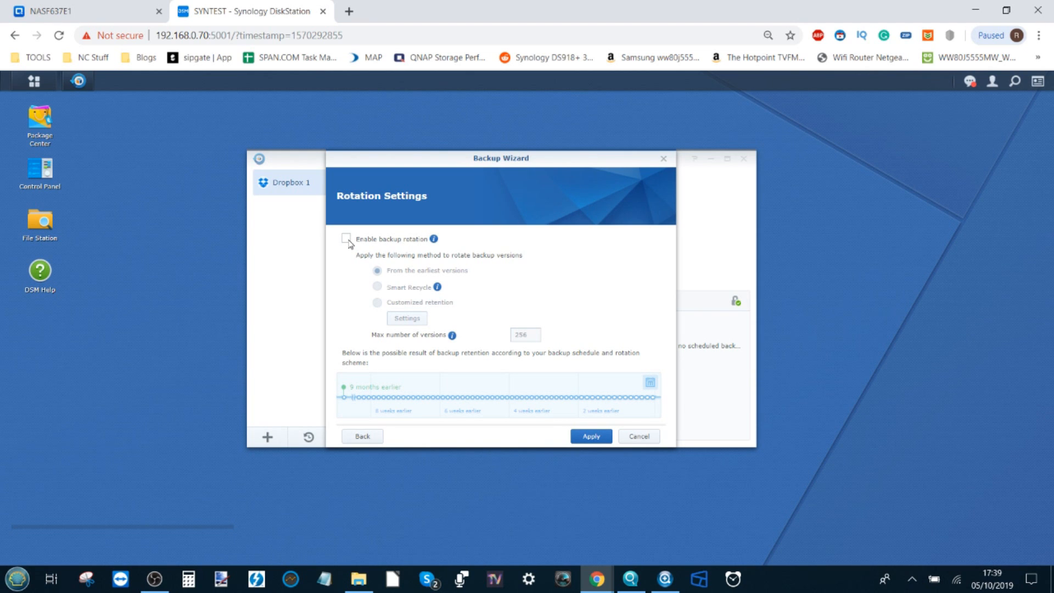
Step: Enable backup rotation with a maximum of 10 versions and apply to create the task
left_click(344, 239)
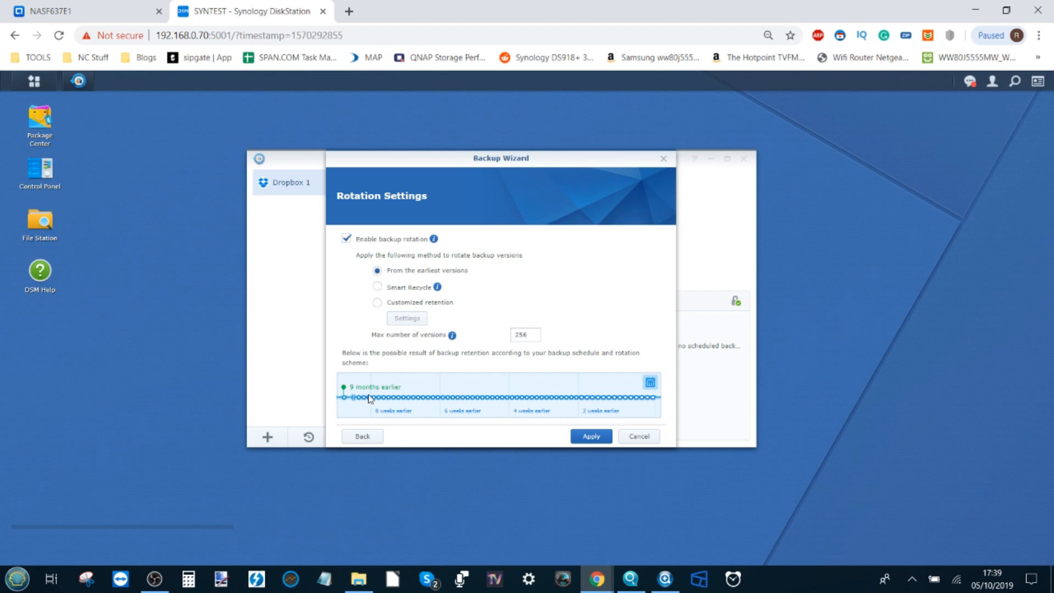
mouse_move(520, 423)
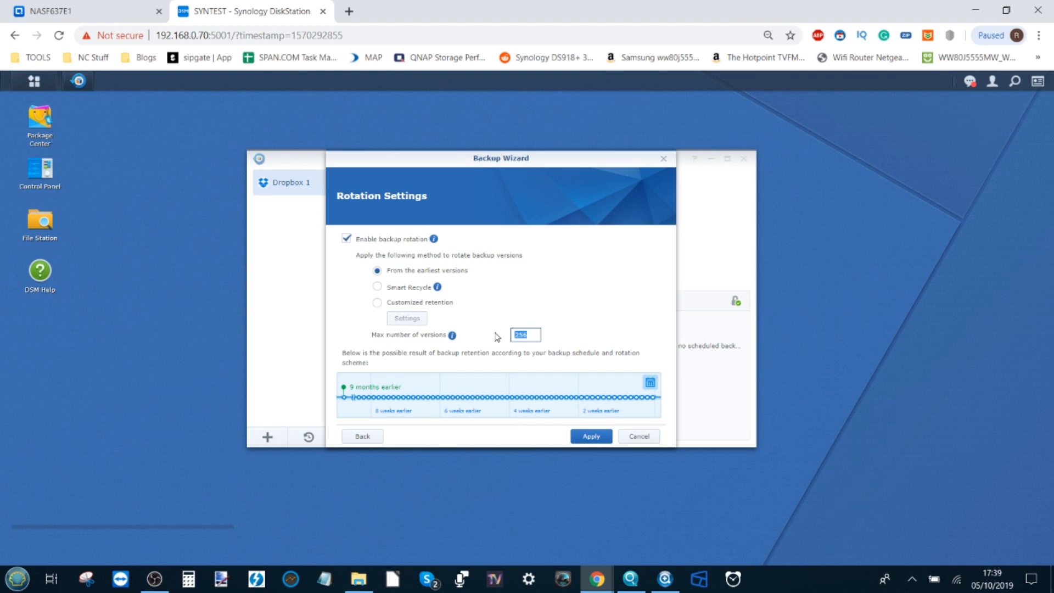
type("10")
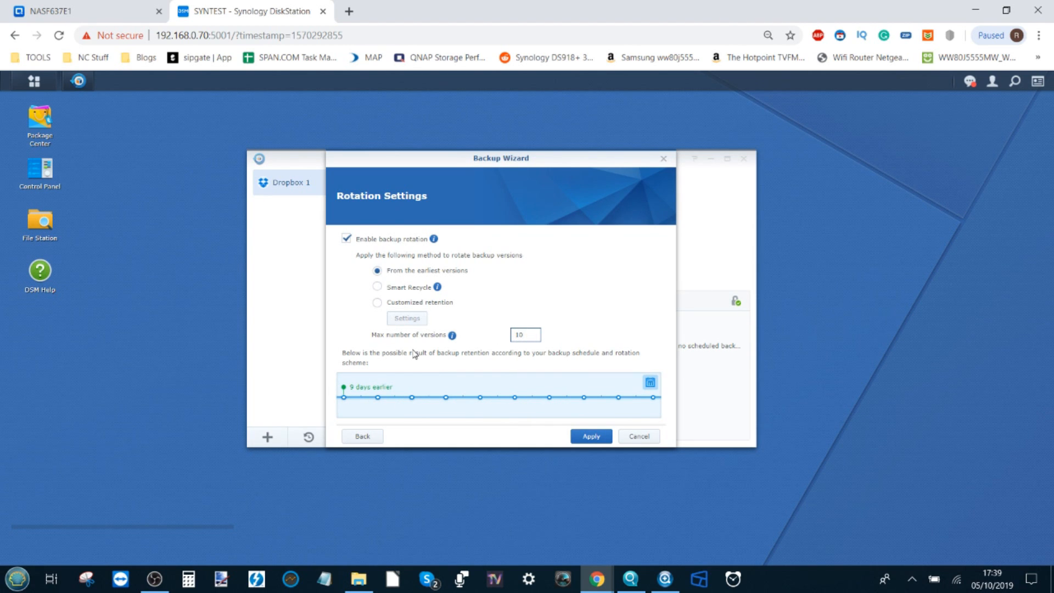
mouse_move(586, 425)
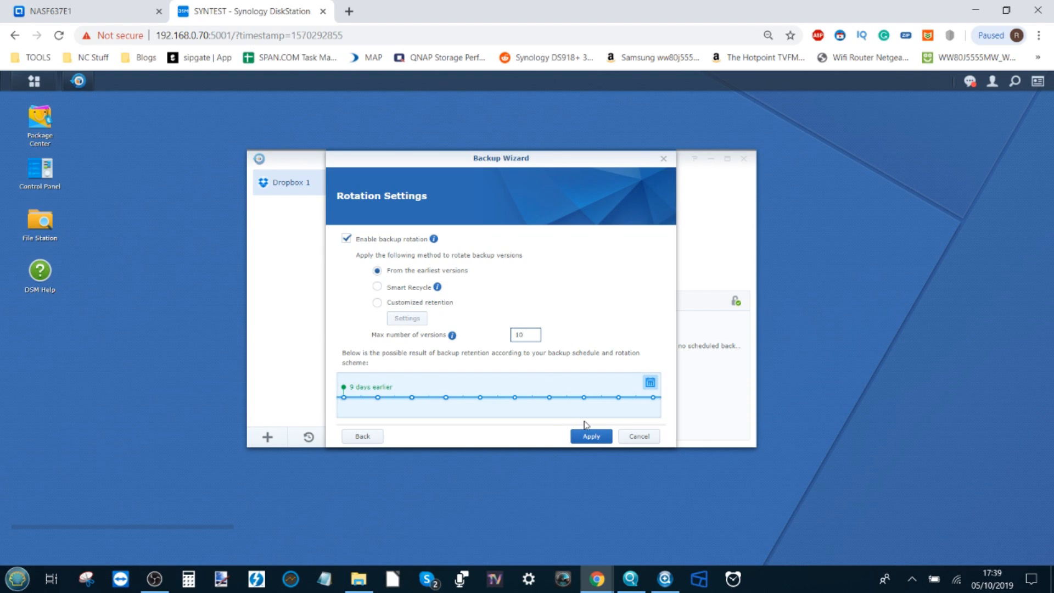
left_click(591, 437)
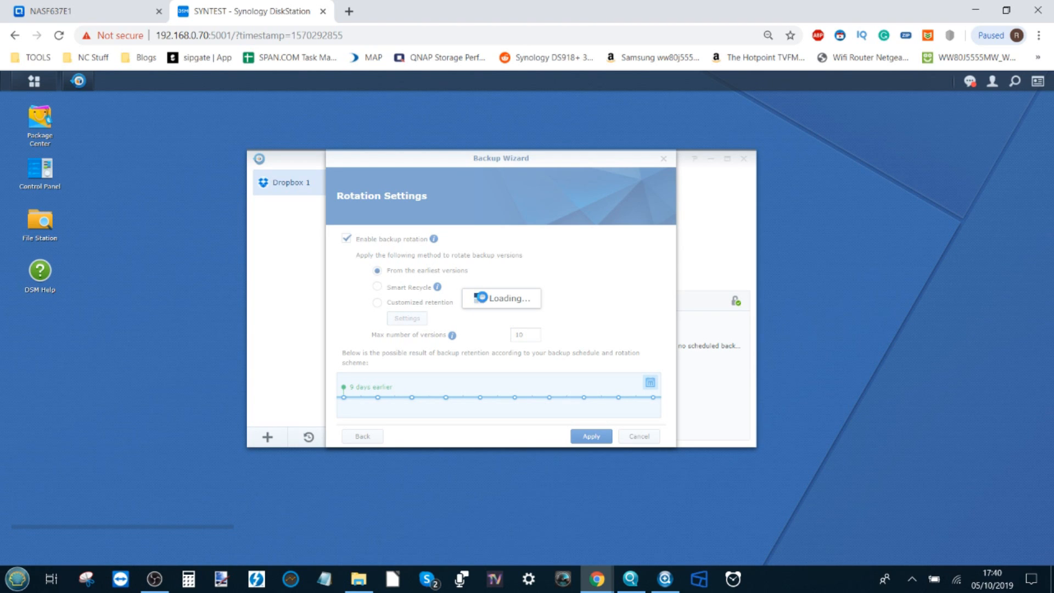
mouse_move(564, 356)
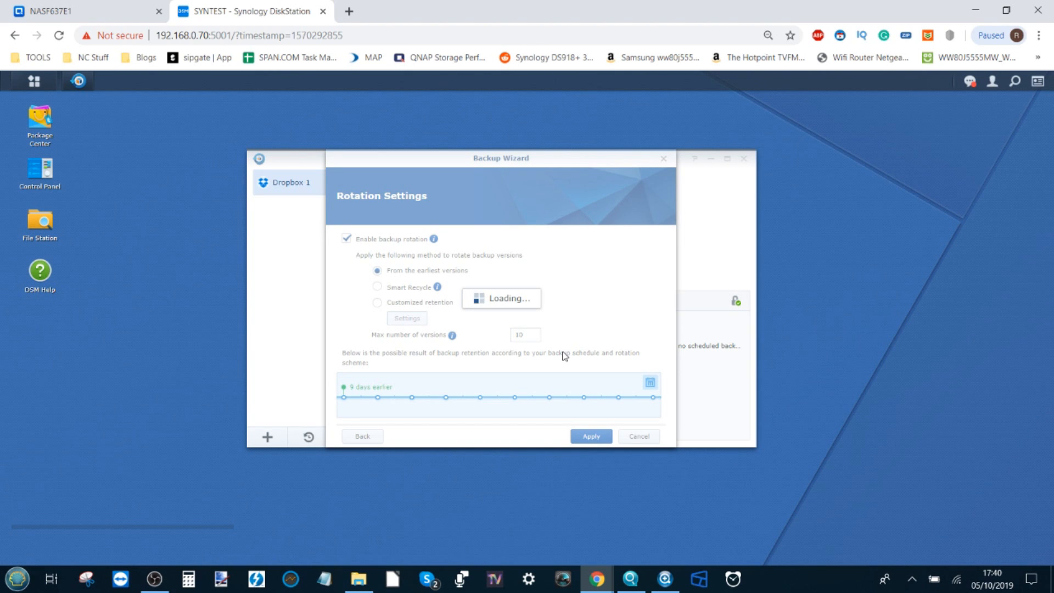
Step: Finish creating the task and decline the Back up now? prompt
left_click(591, 437)
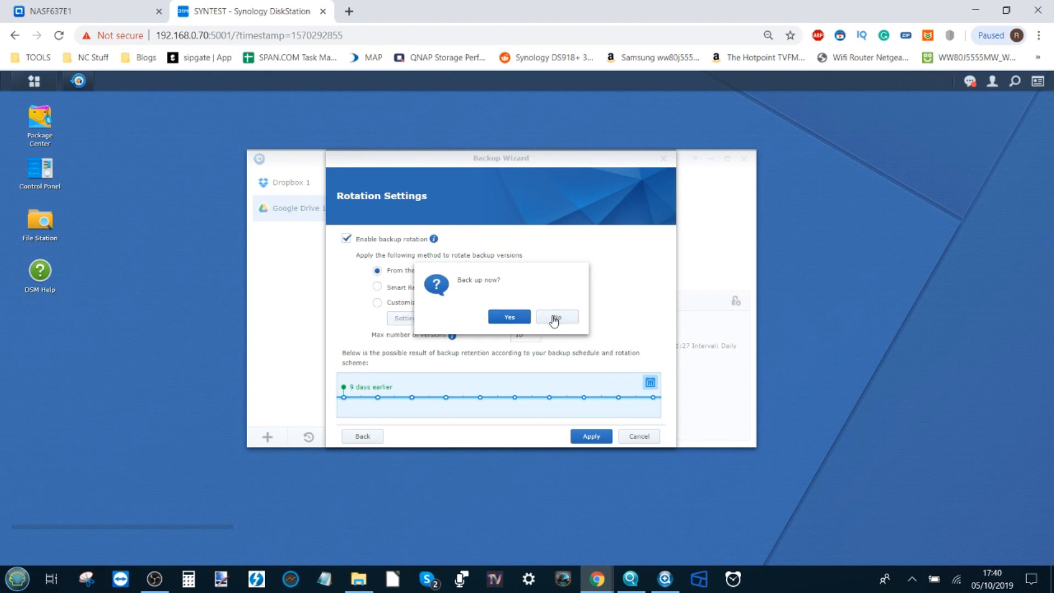
left_click(557, 316)
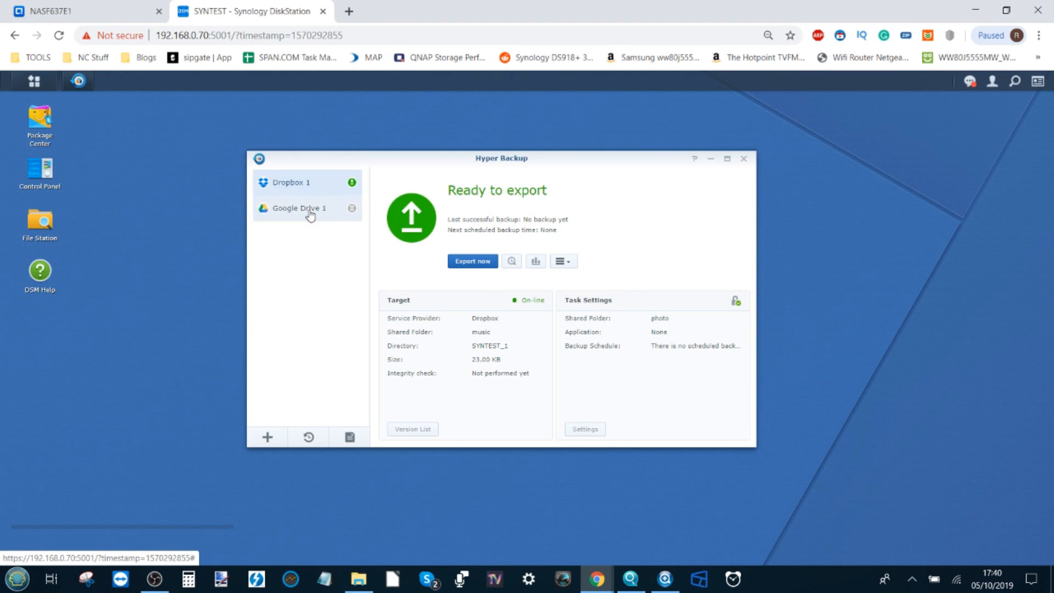
mouse_move(267, 439)
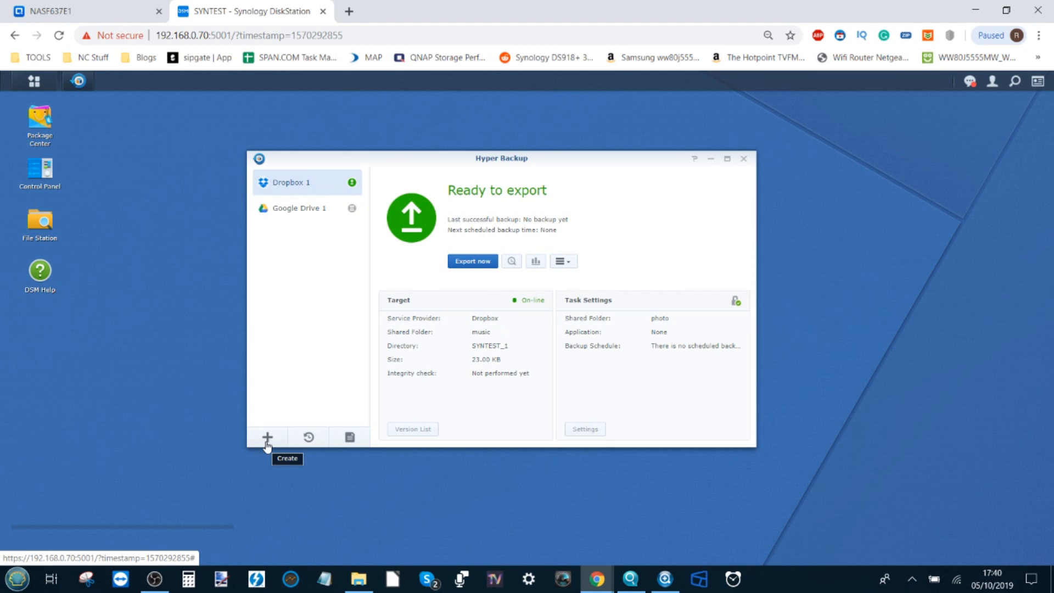
left_click(266, 437)
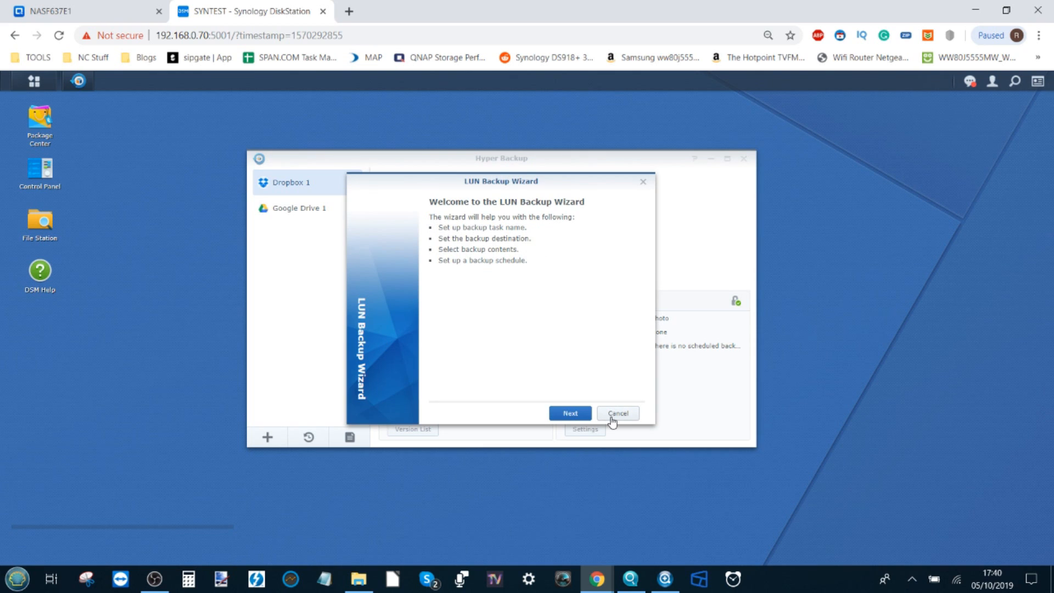
left_click(617, 413)
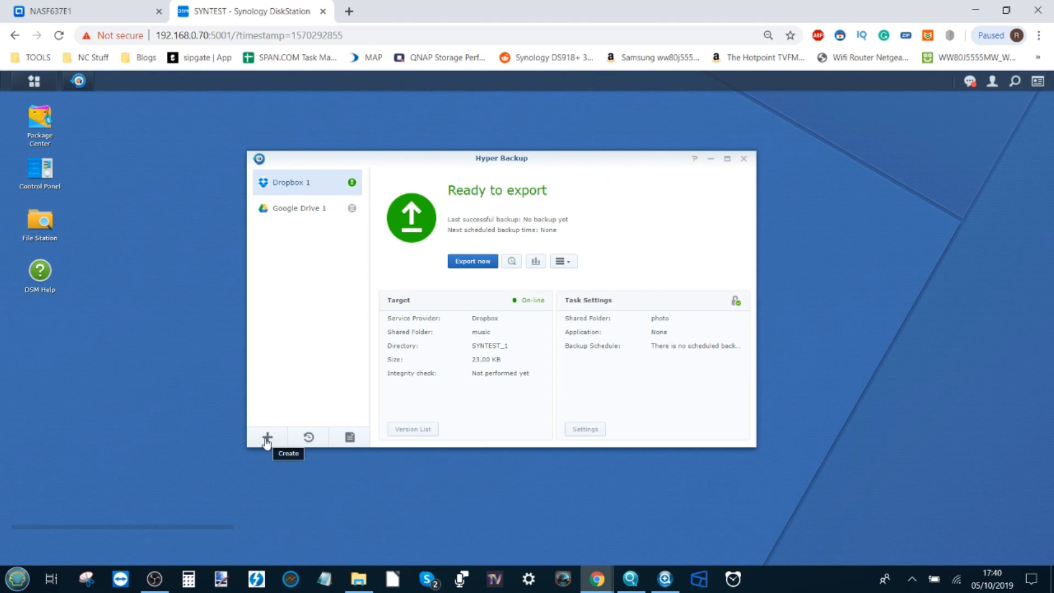
left_click(266, 437)
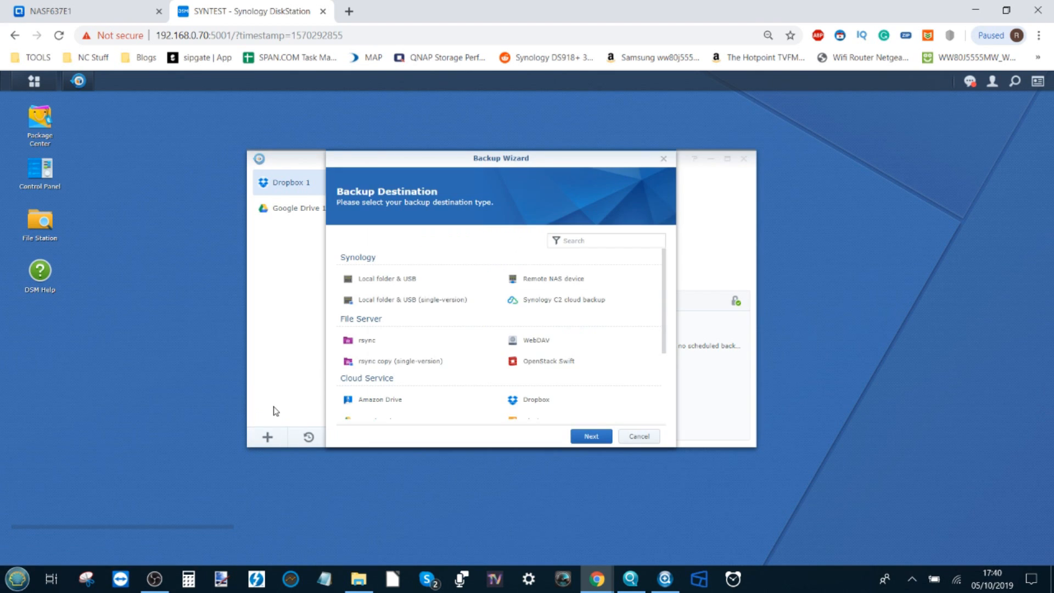
scroll("down", 3)
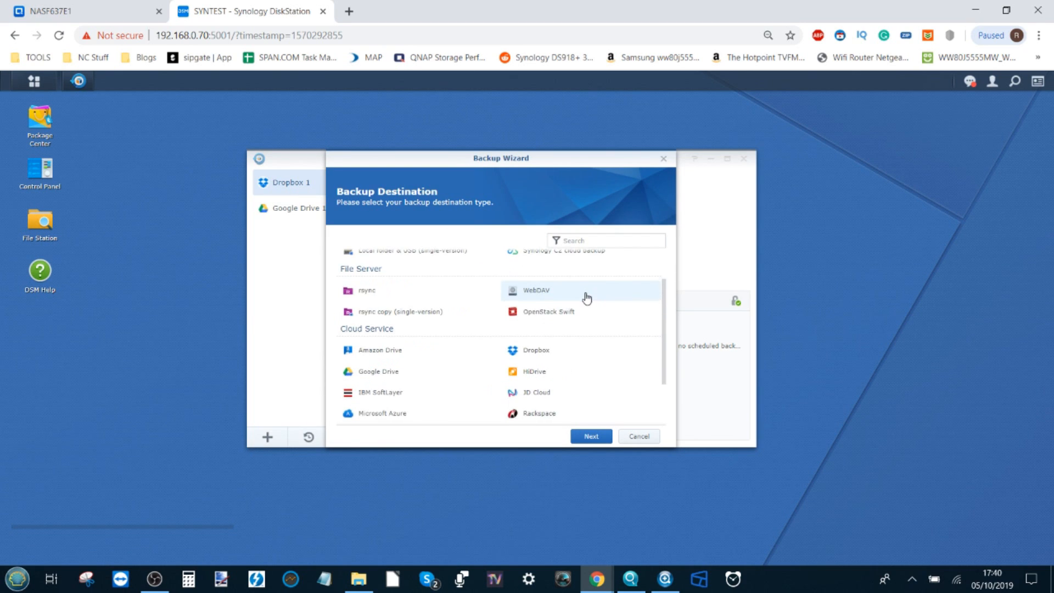
scroll("down", 3)
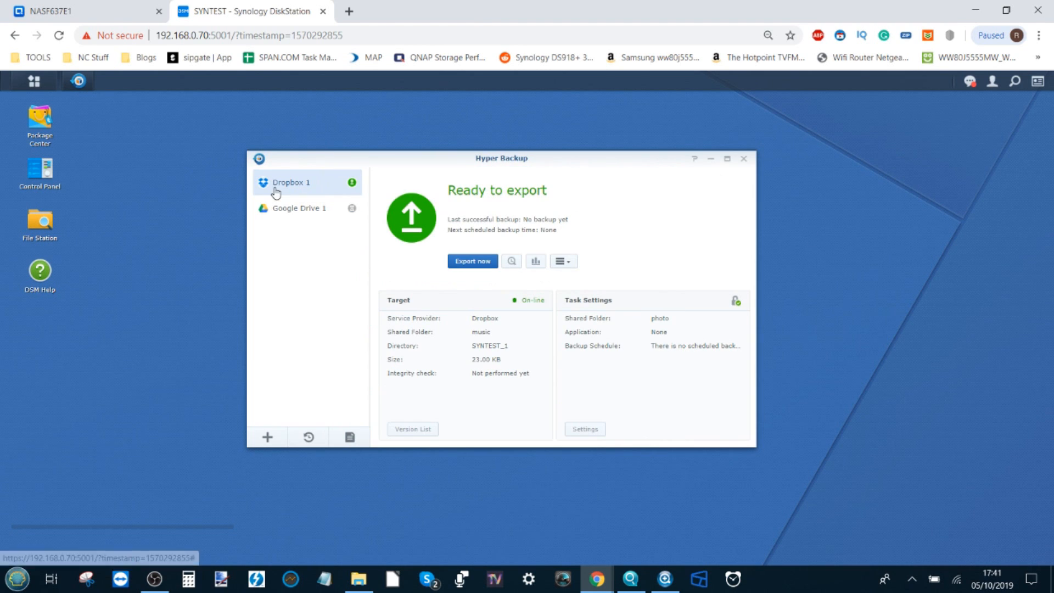
Step: Review the Google Drive 1 and Dropbox 1 task details, then start the Google Drive 1 backup
left_click(300, 209)
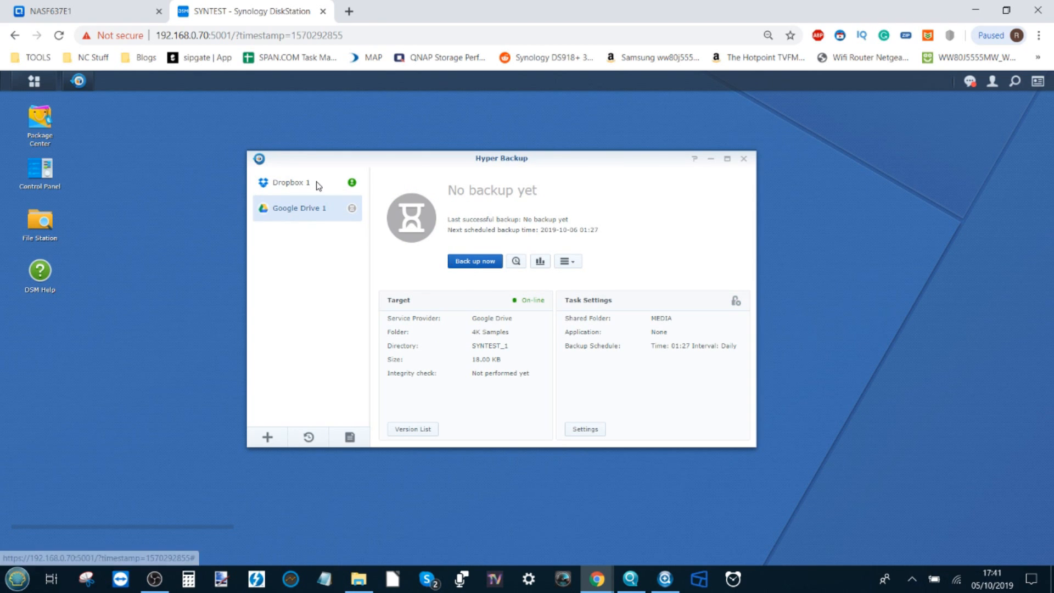
left_click(475, 262)
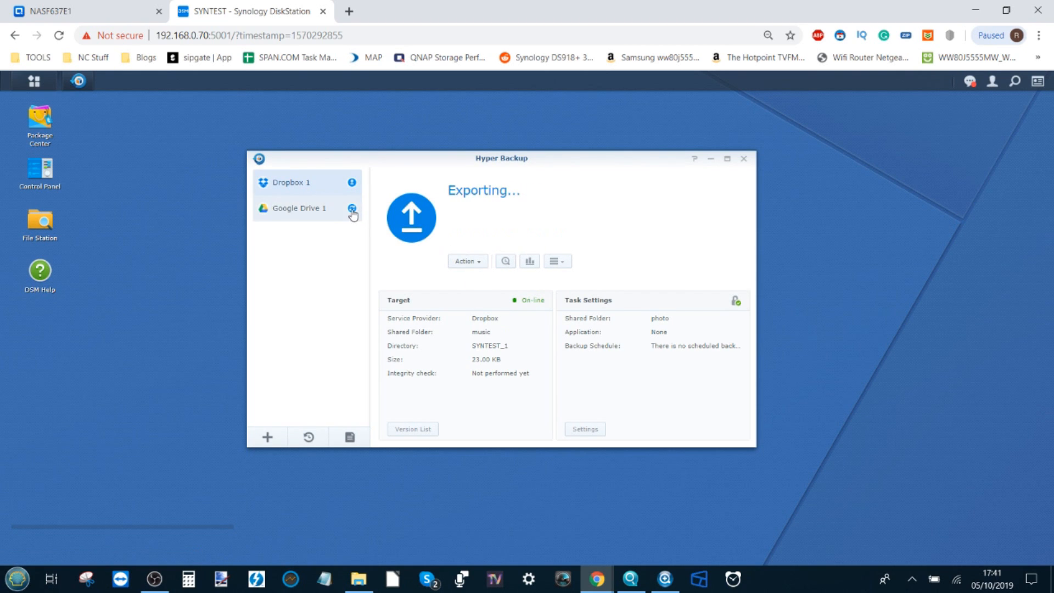
left_click(298, 208)
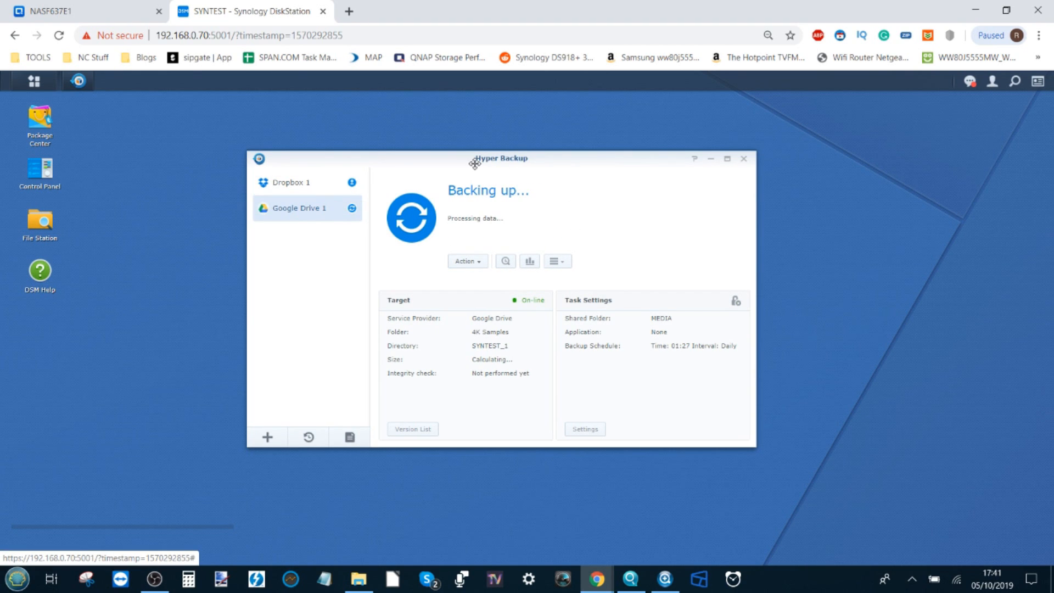